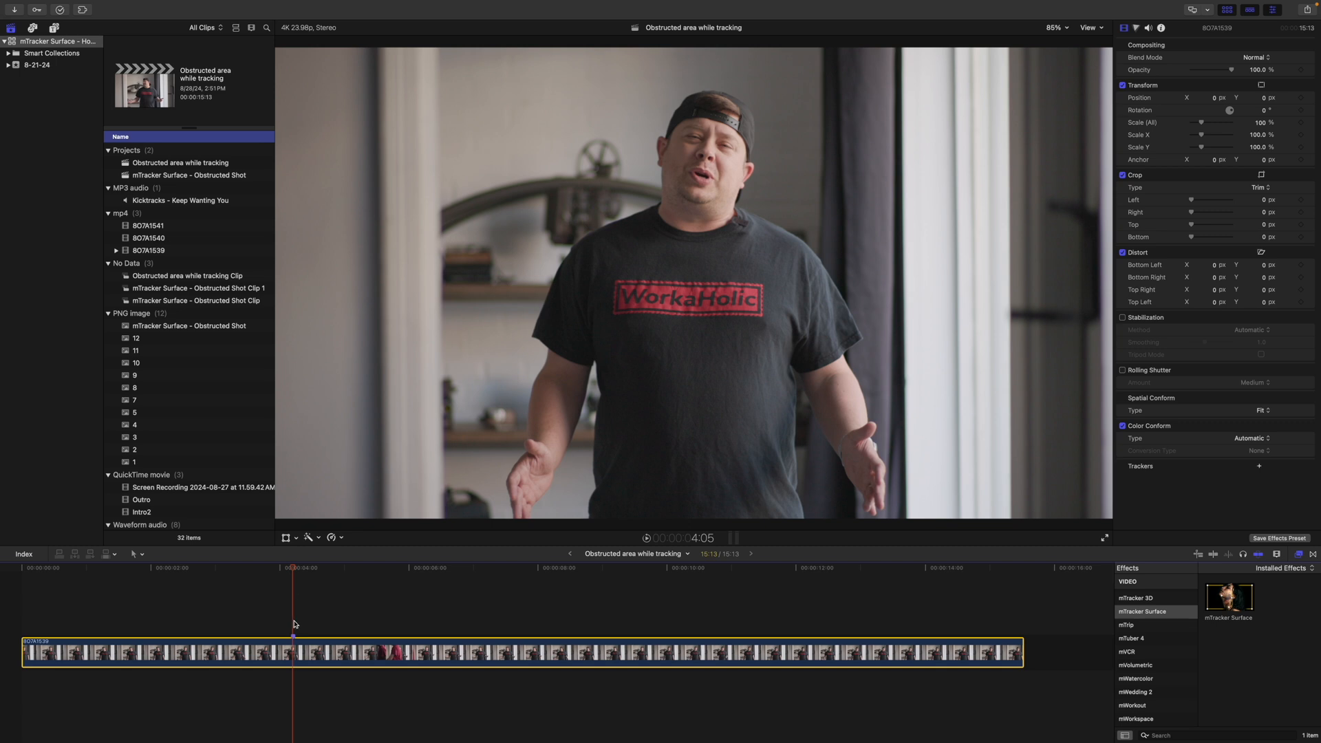
{"action": "mouse_move", "coordinate": [293, 638]}
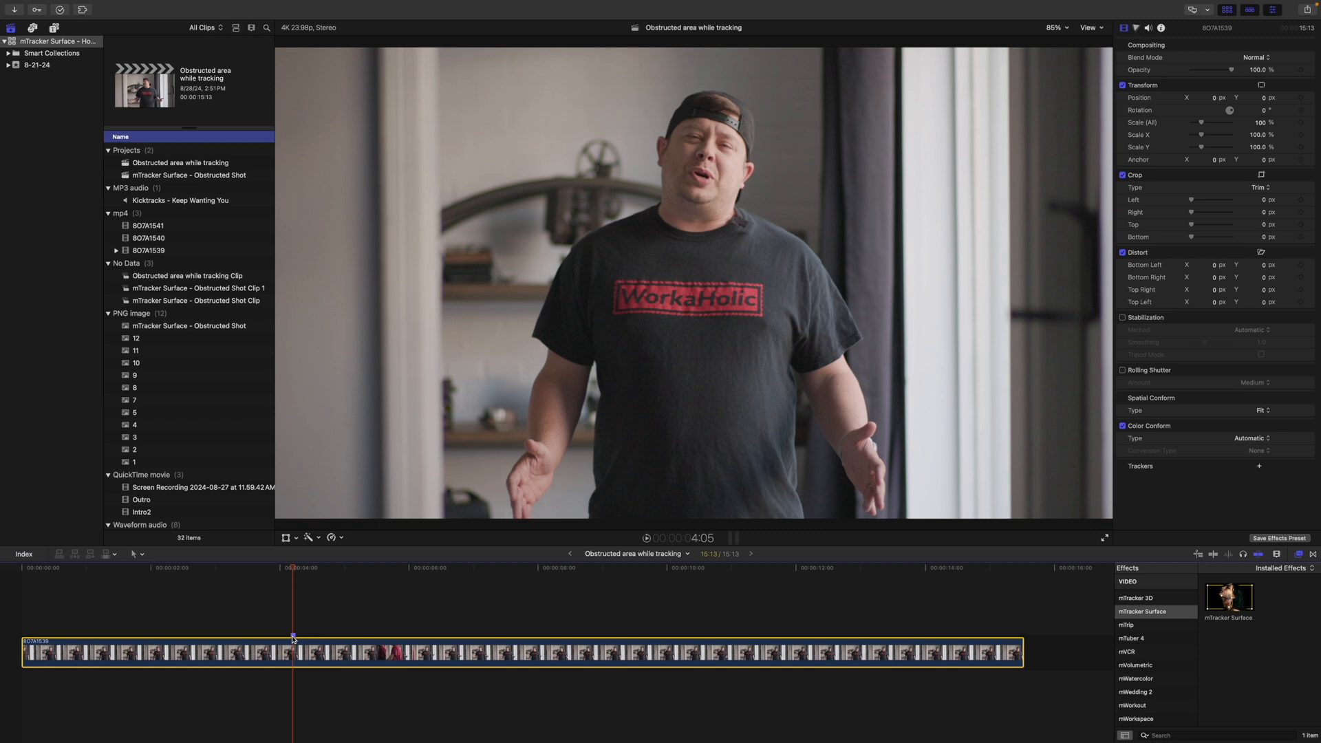
{"action": "mouse_move", "coordinate": [151, 463]}
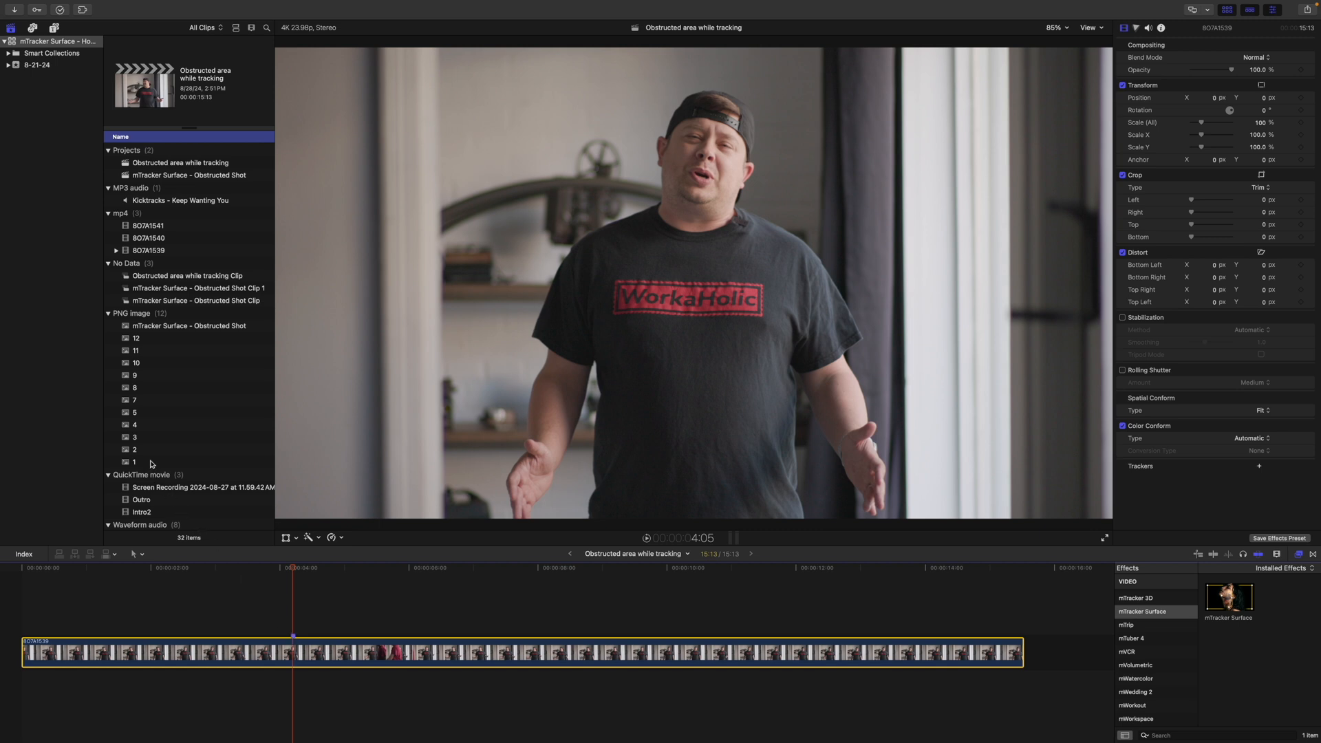
Step: Preview PNG logos 1, 3, 7, 12 and 4 in the viewer, then begin selecting the image range
{"action": "left_click", "coordinate": [133, 463]}
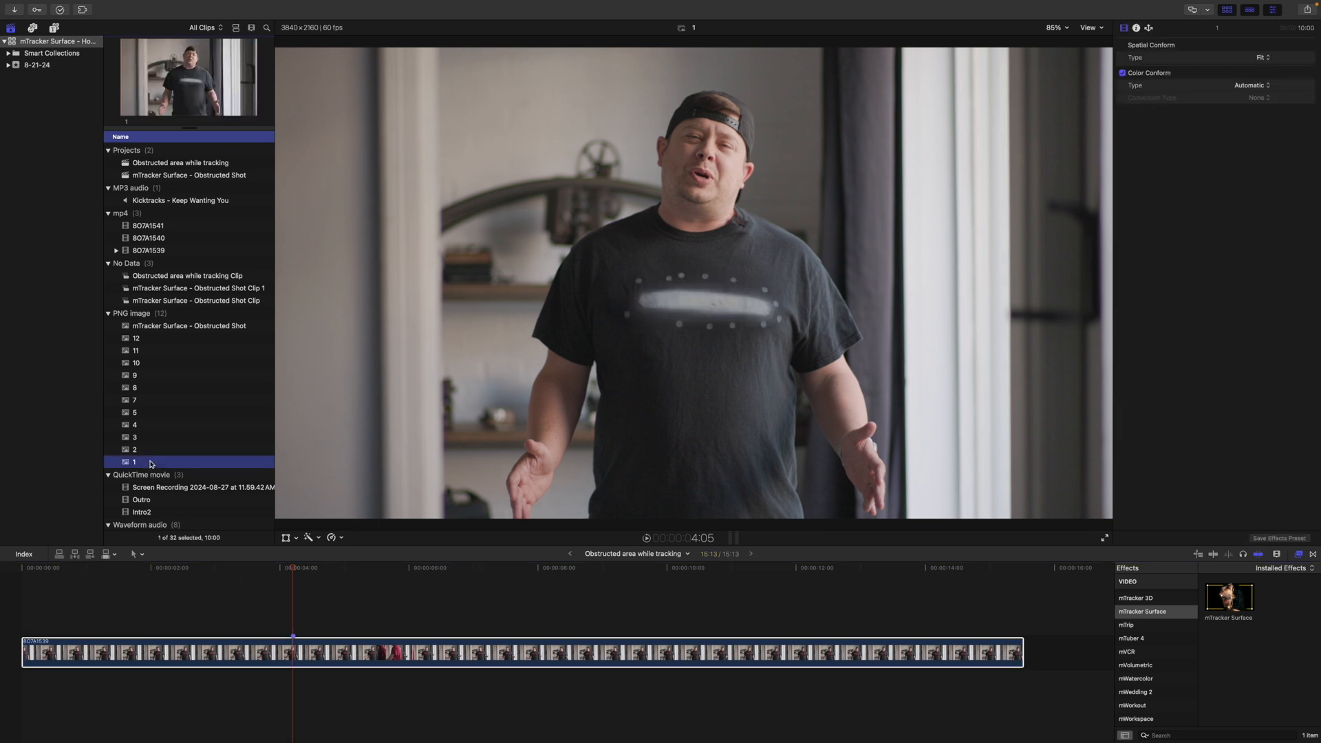
{"action": "left_click", "coordinate": [133, 438]}
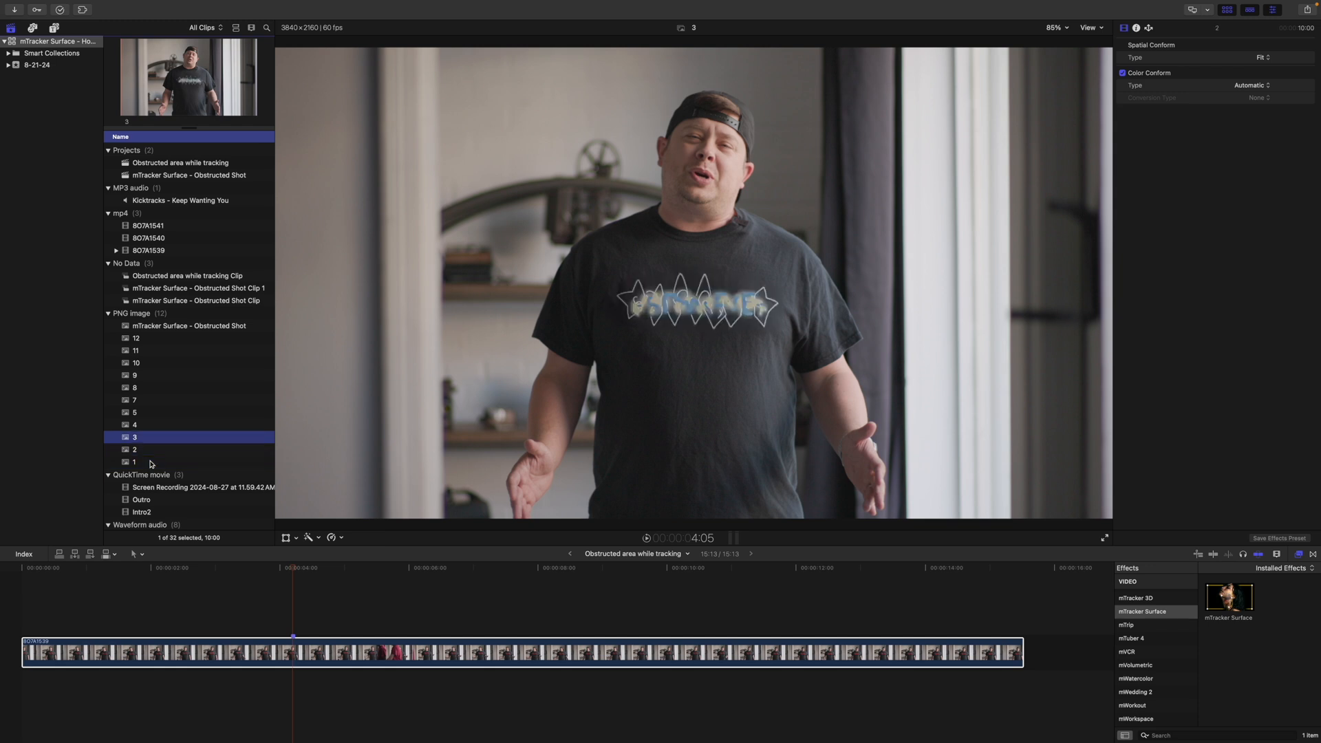
{"action": "left_click", "coordinate": [133, 399]}
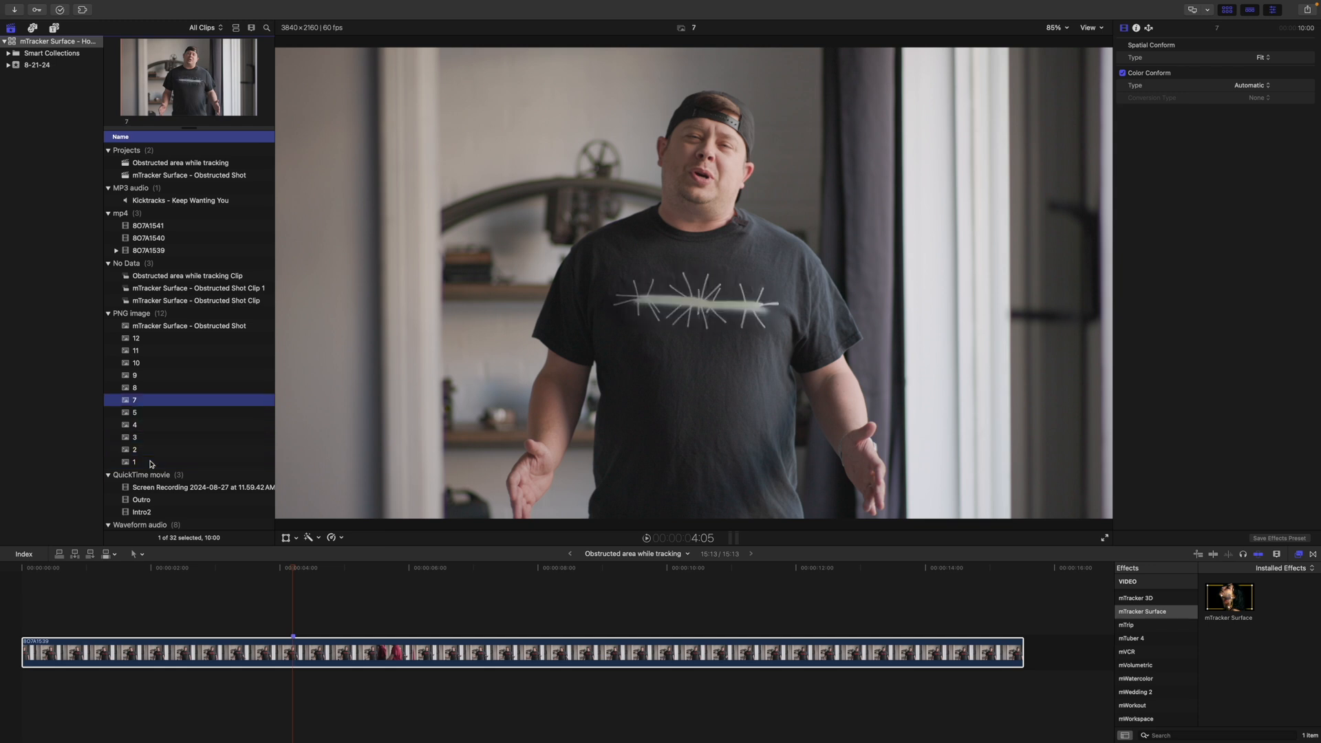
{"action": "left_click", "coordinate": [135, 339]}
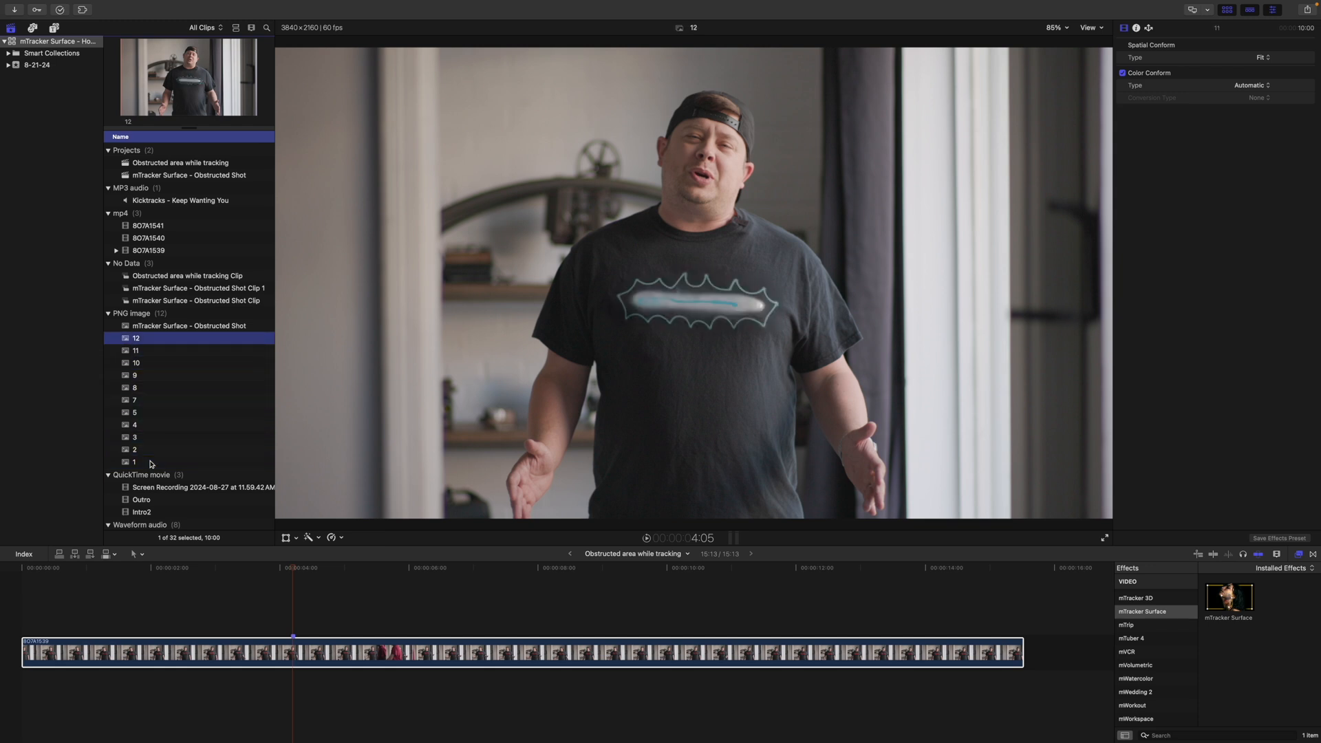
{"action": "left_click", "coordinate": [135, 424]}
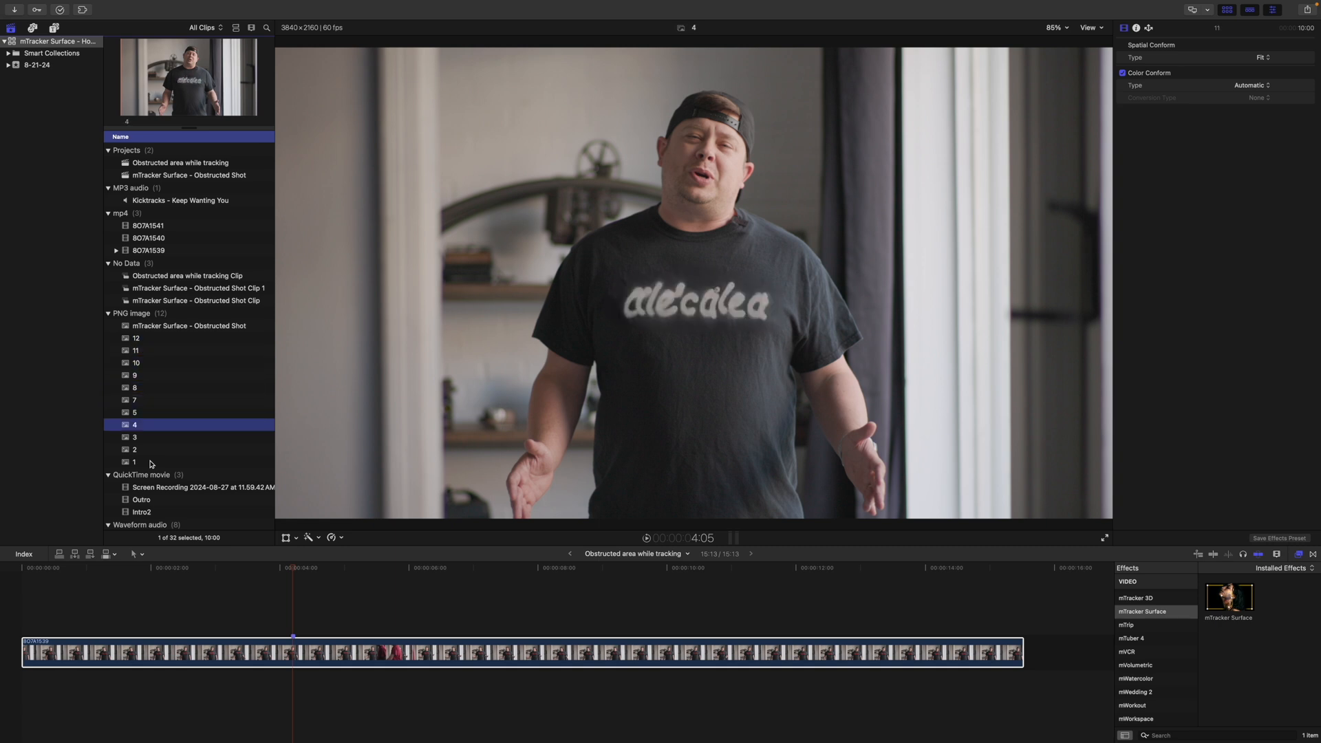
{"action": "left_click", "coordinate": [133, 463]}
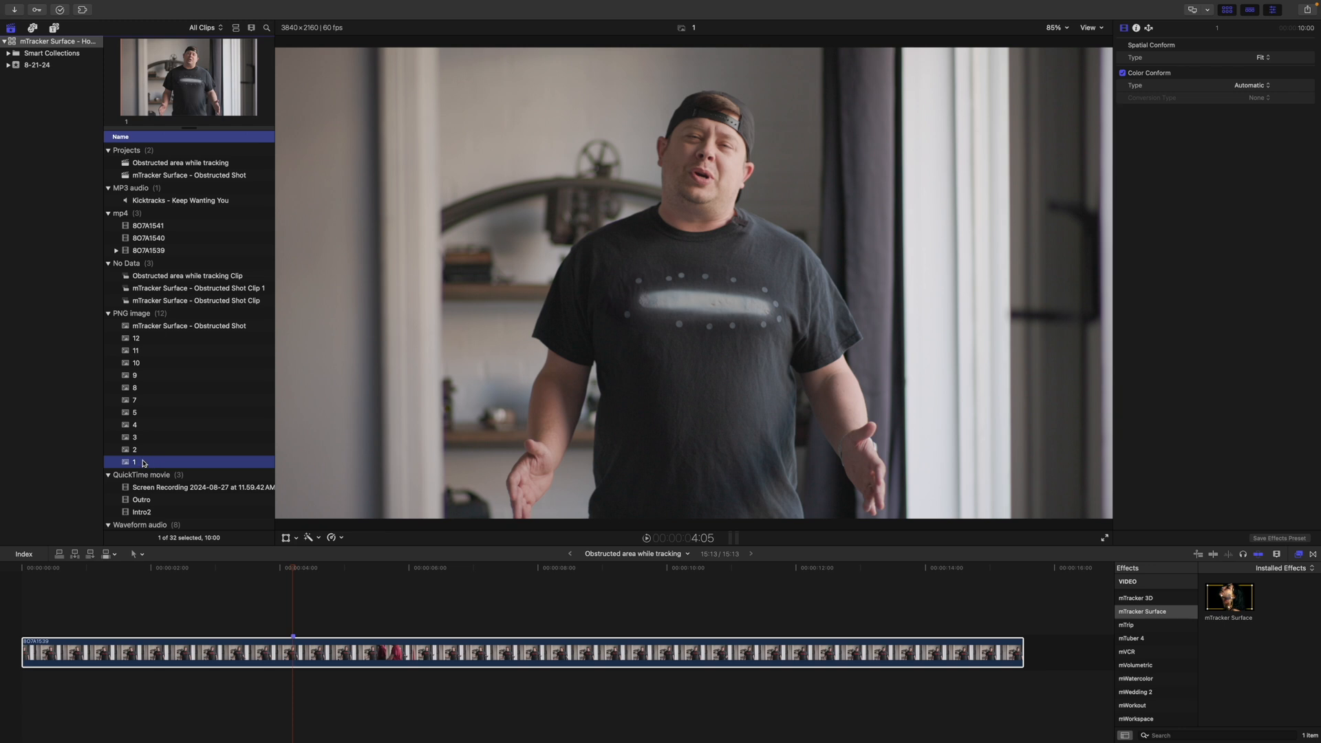
{"action": "left_click", "coordinate": [135, 339]}
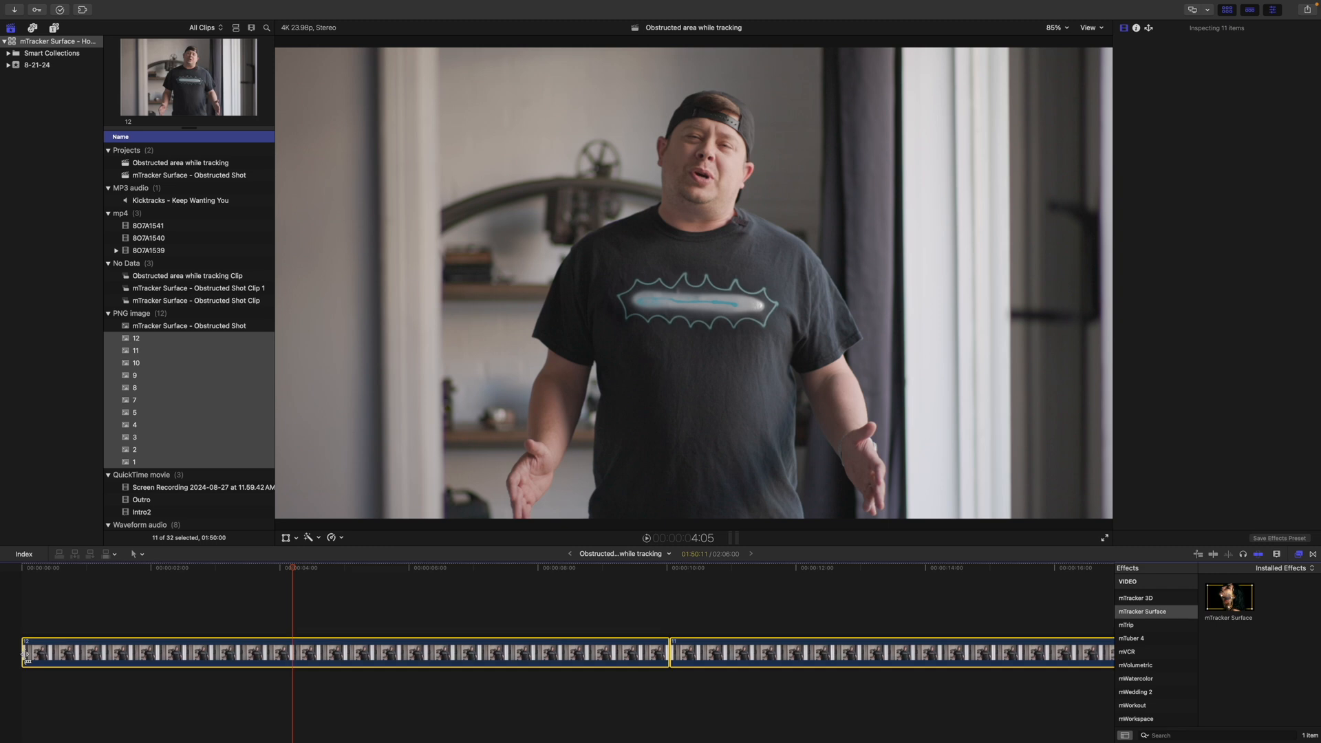
Step: Append the selected PNG logos to the timeline as short clips and return the playhead to their start
{"action": "left_click", "coordinate": [1148, 28]}
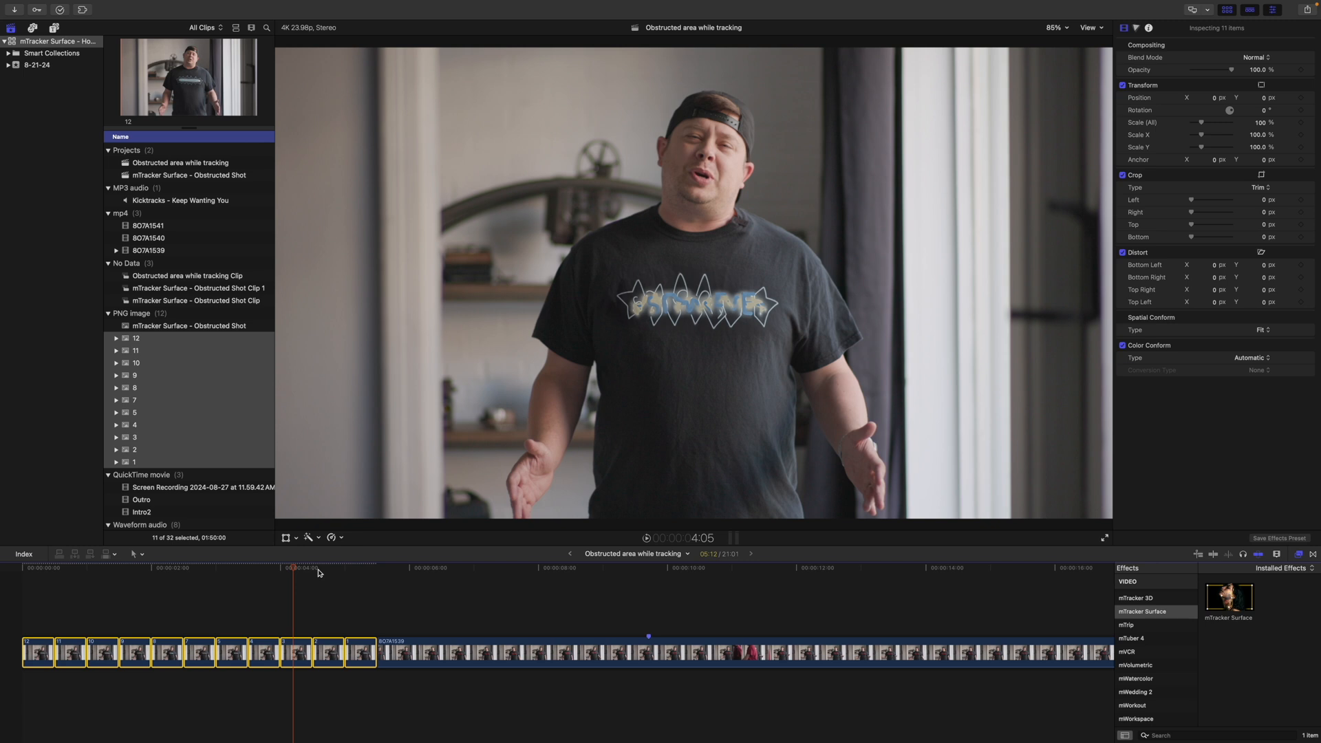
{"action": "mouse_move", "coordinate": [290, 574]}
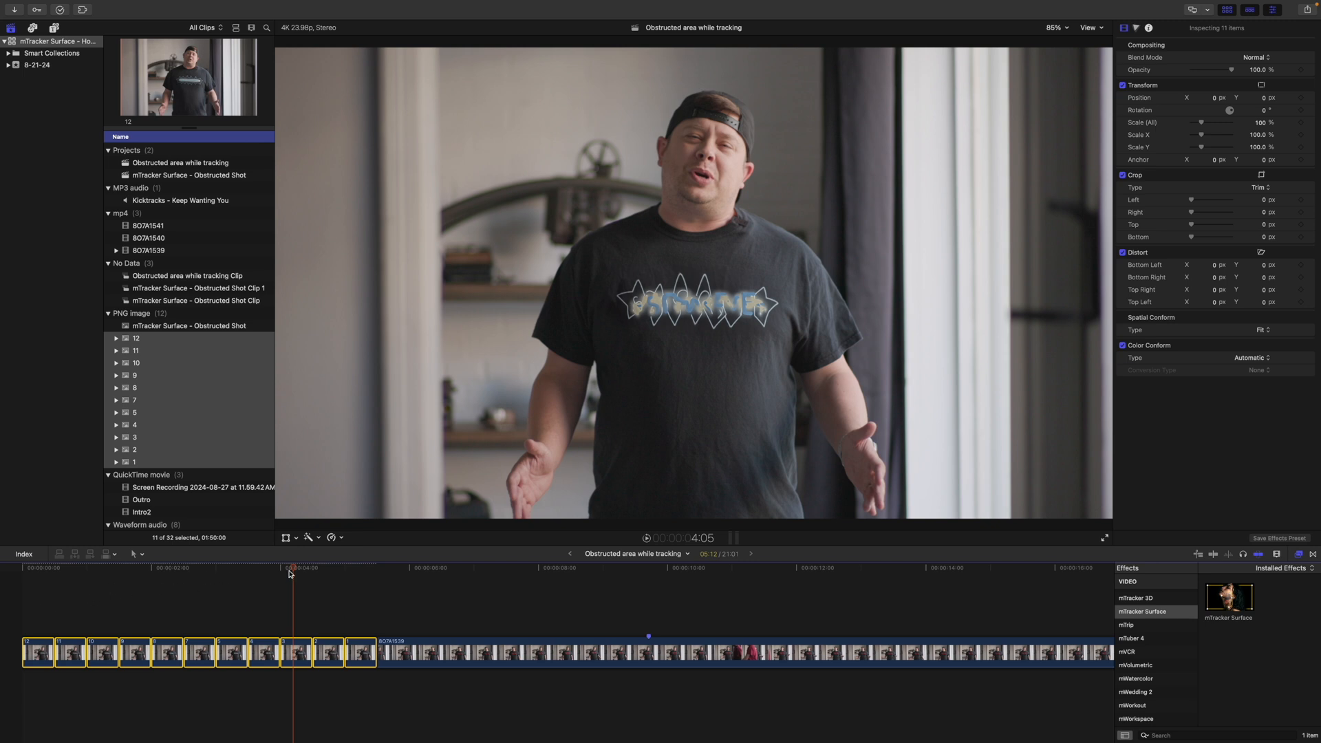
{"action": "left_click", "coordinate": [55, 568]}
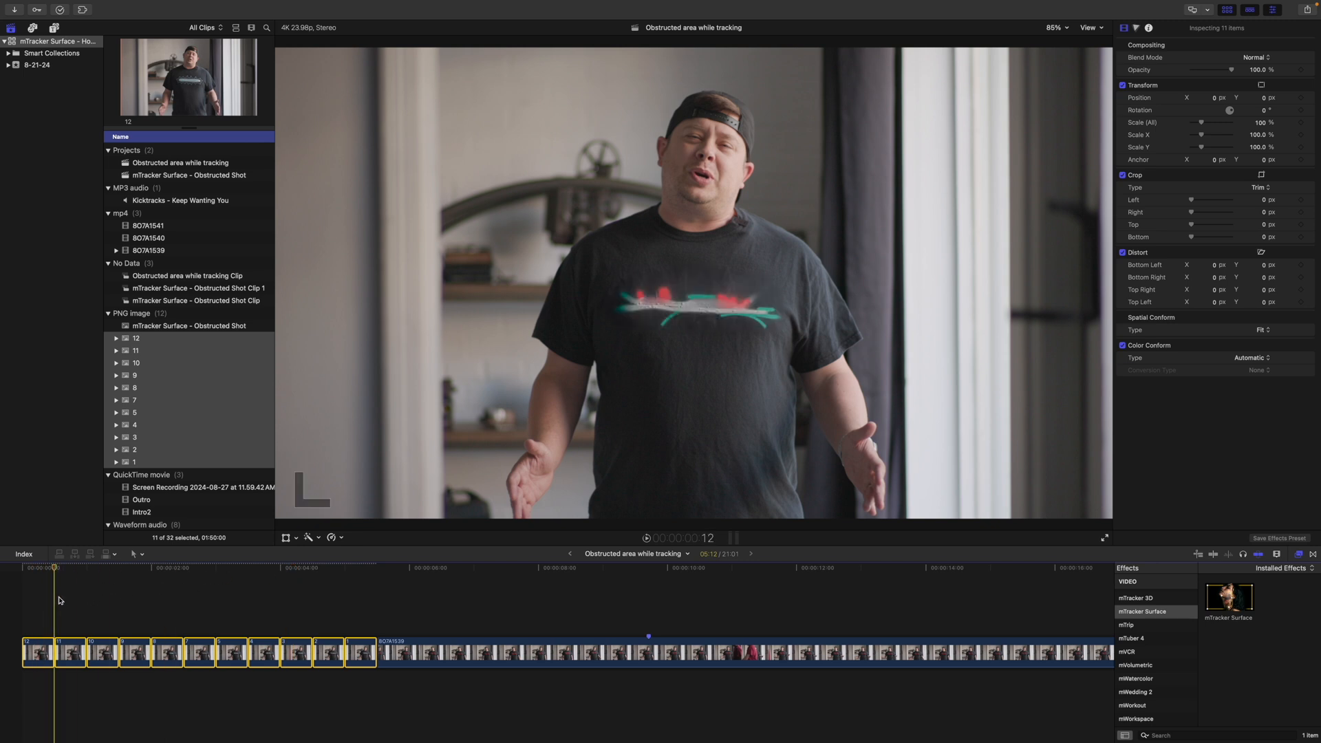
{"action": "left_click", "coordinate": [361, 567]}
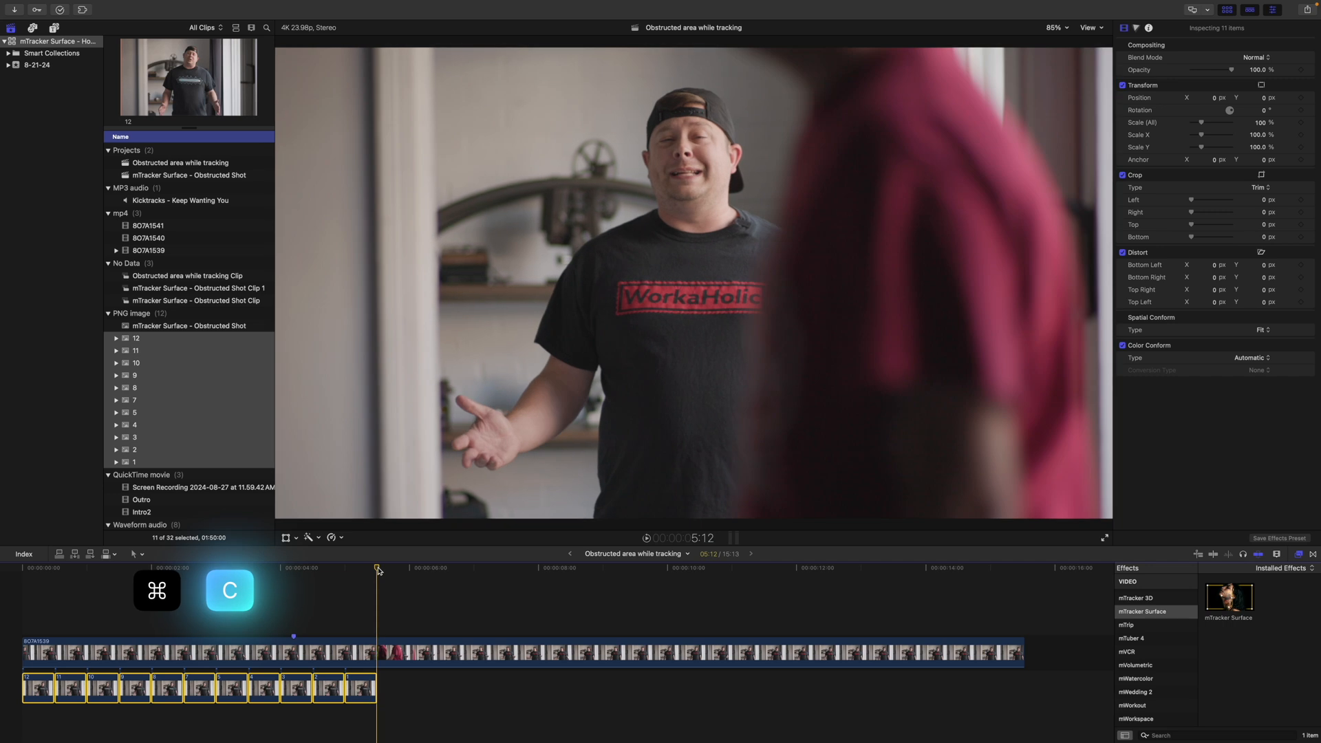
Step: Paste the copied image clips to repeat the sequence beneath the footage
{"action": "key", "text": "cmd+v"}
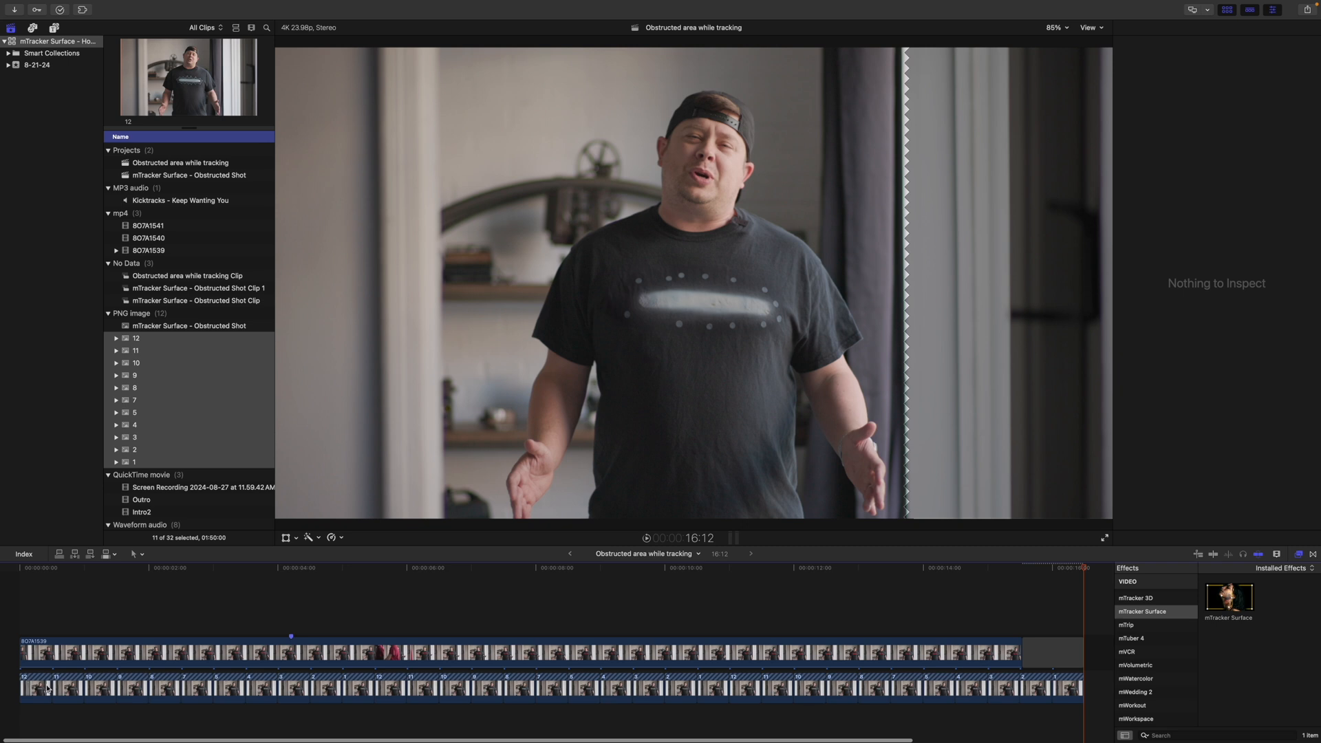
{"action": "mouse_move", "coordinate": [1009, 674]}
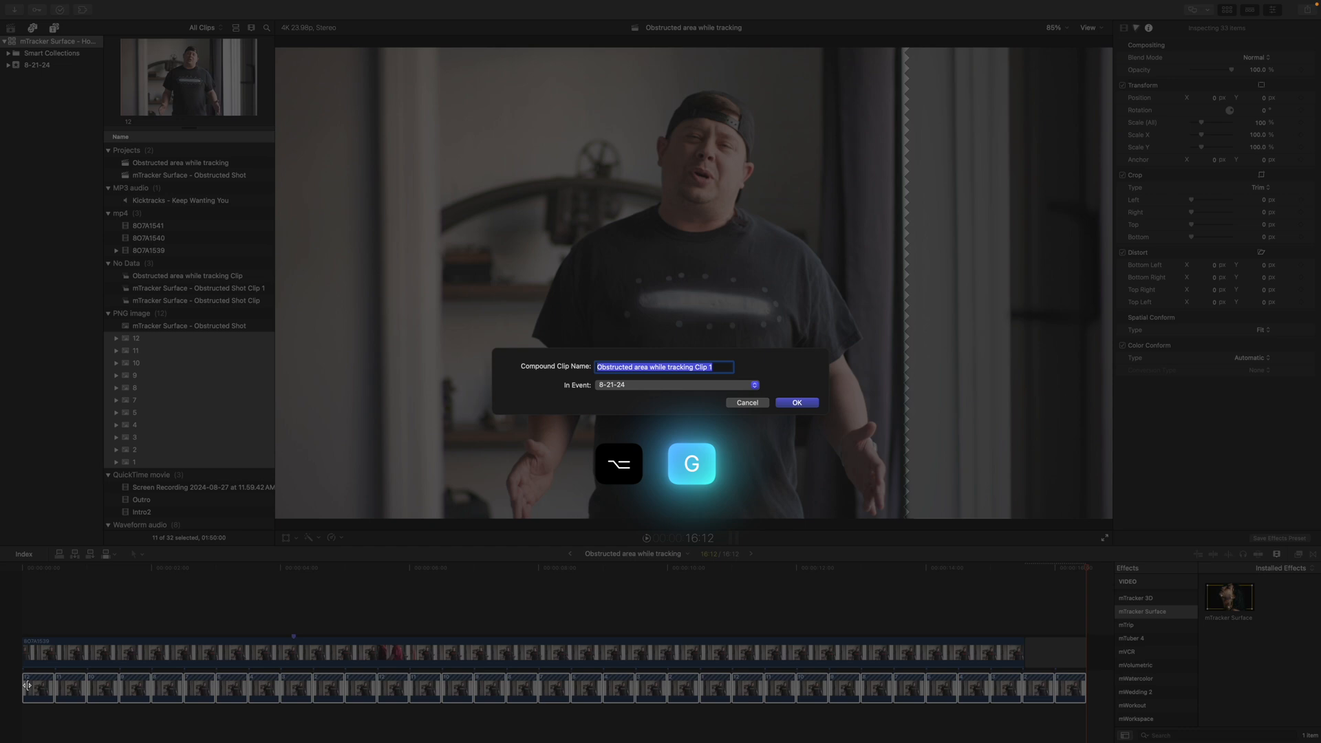
Step: Confirm the new compound clip and select it to trim its length to the footage
{"action": "left_click", "coordinate": [796, 402]}
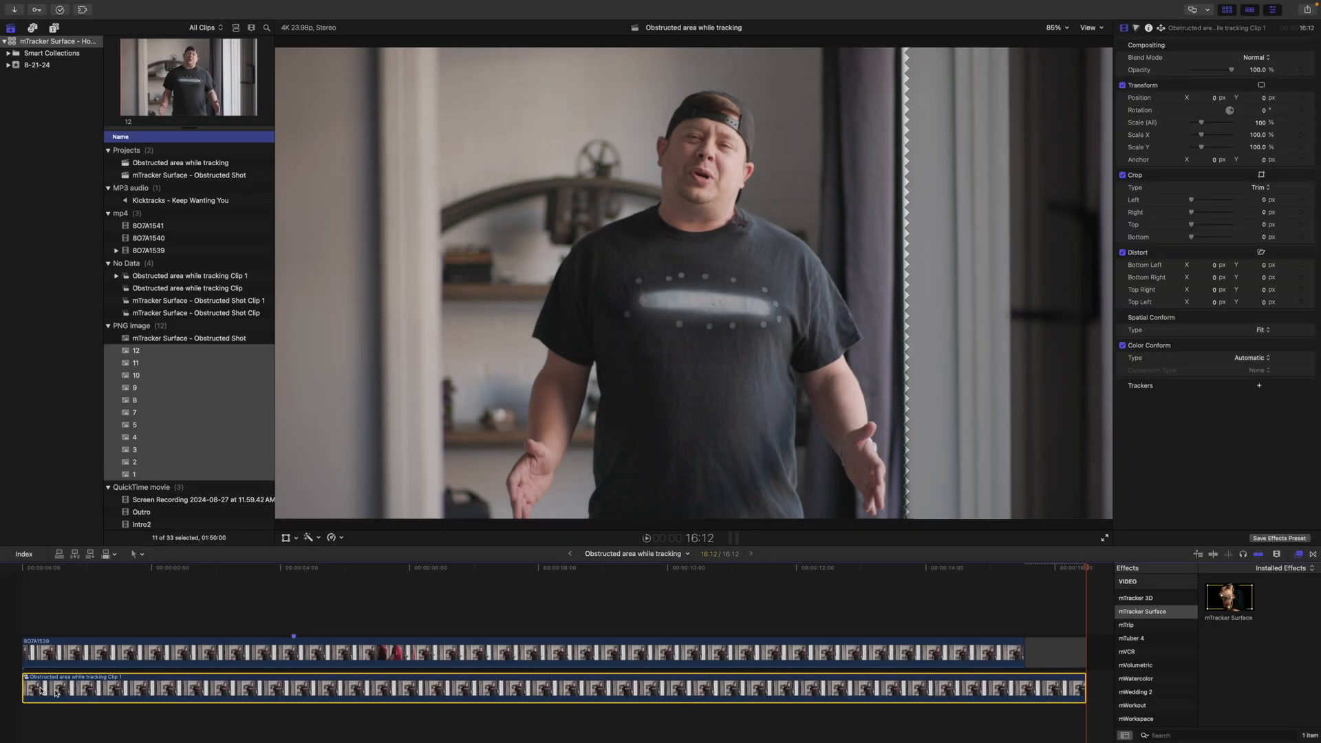
{"action": "left_click", "coordinate": [1054, 651]}
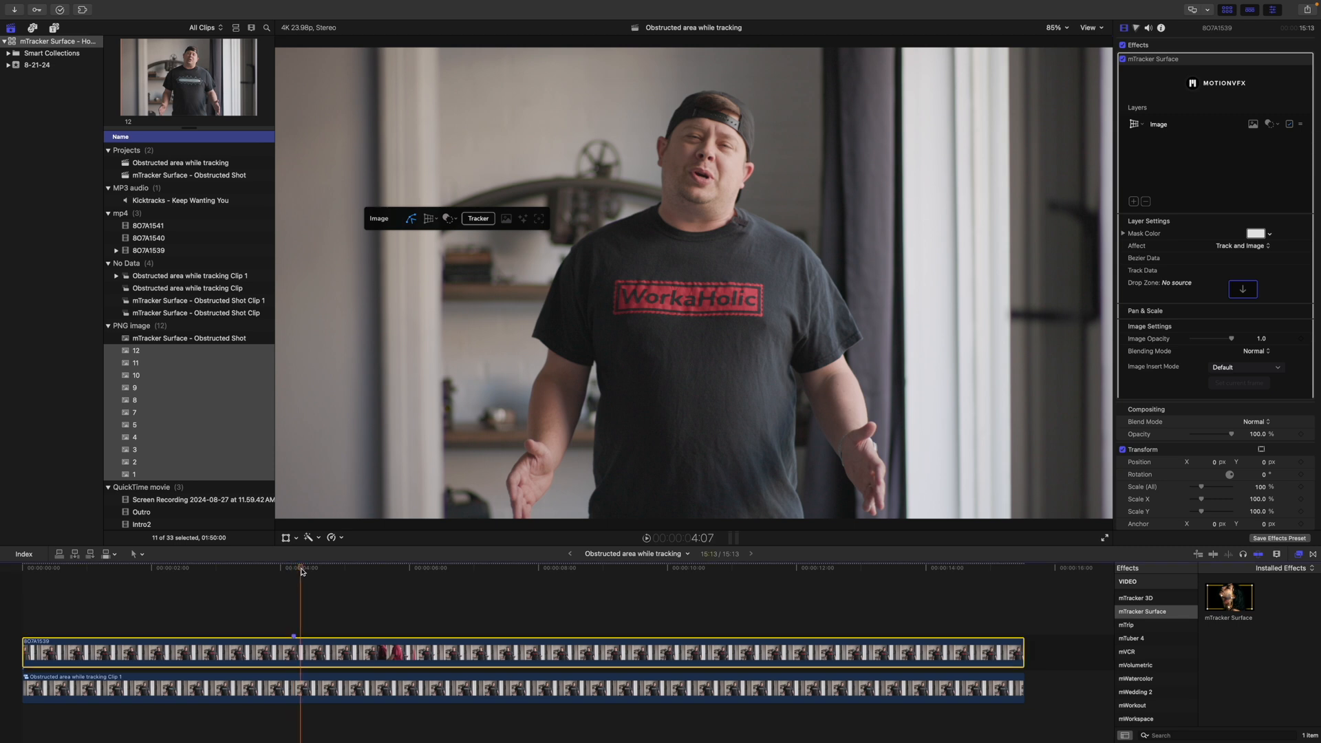
Step: Scrub the footage around 5 seconds and park at 5:18 where the red-shirted person covers the logo
{"action": "left_click", "coordinate": [398, 568]}
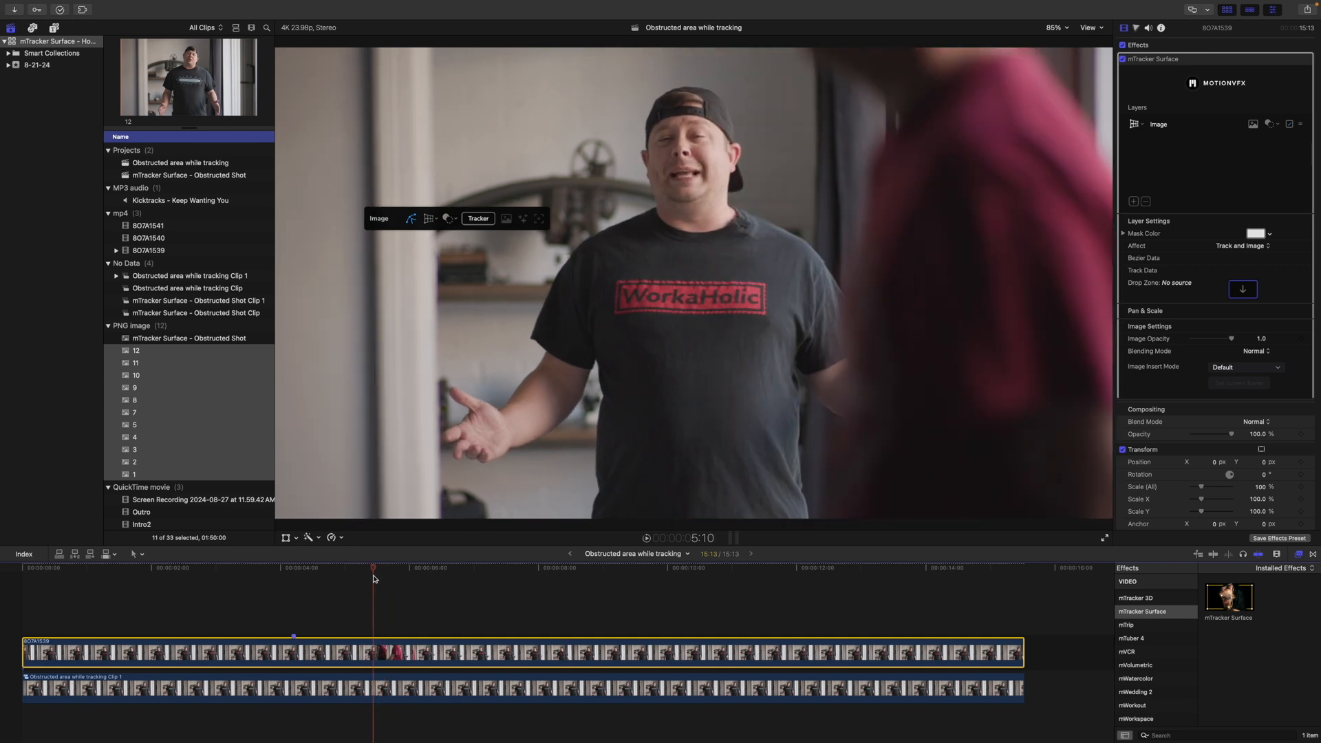
{"action": "left_click", "coordinate": [427, 580]}
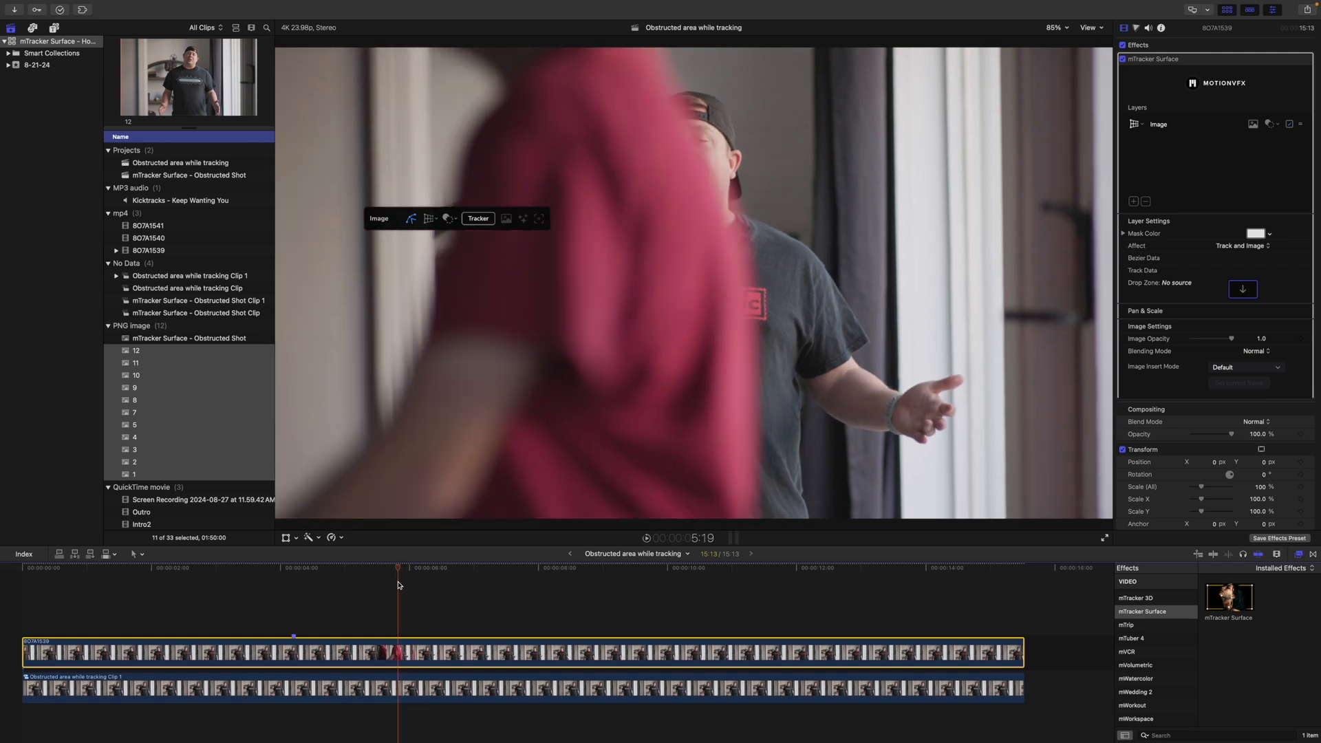
{"action": "left_click", "coordinate": [361, 568]}
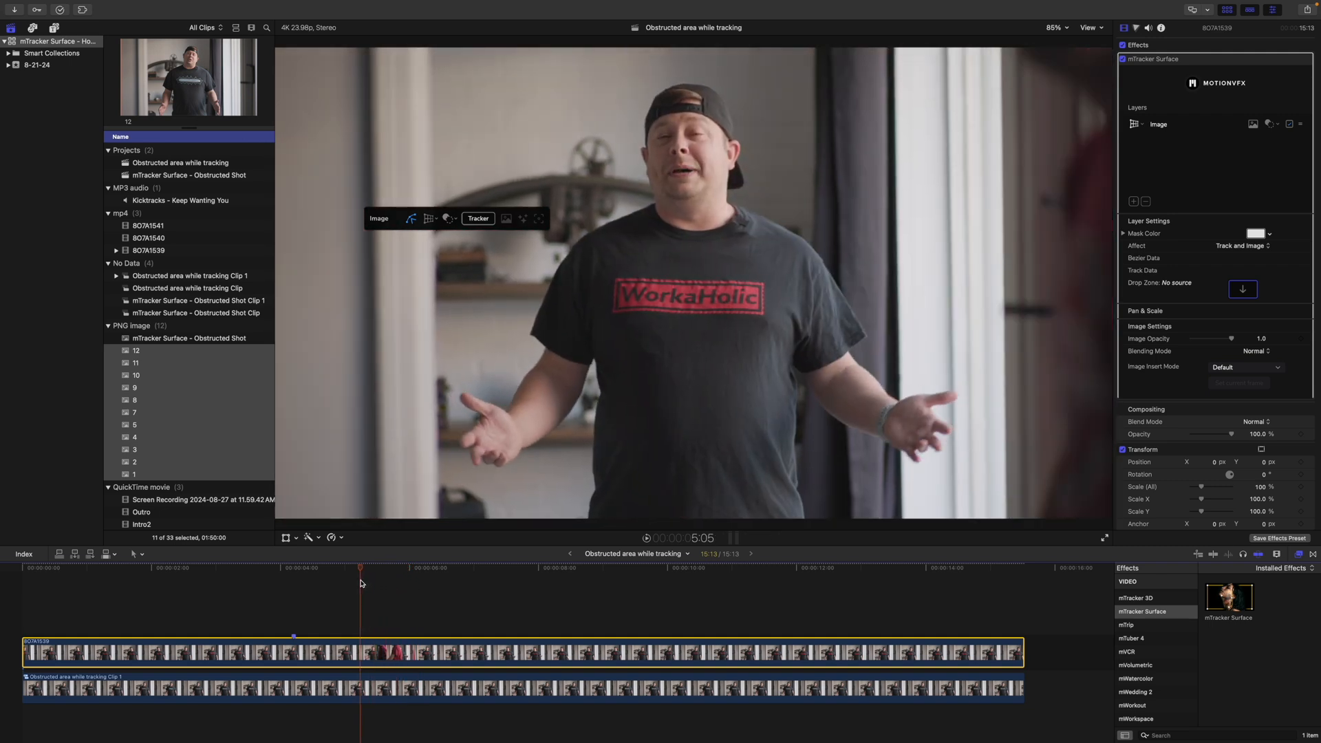
{"action": "left_click", "coordinate": [412, 569]}
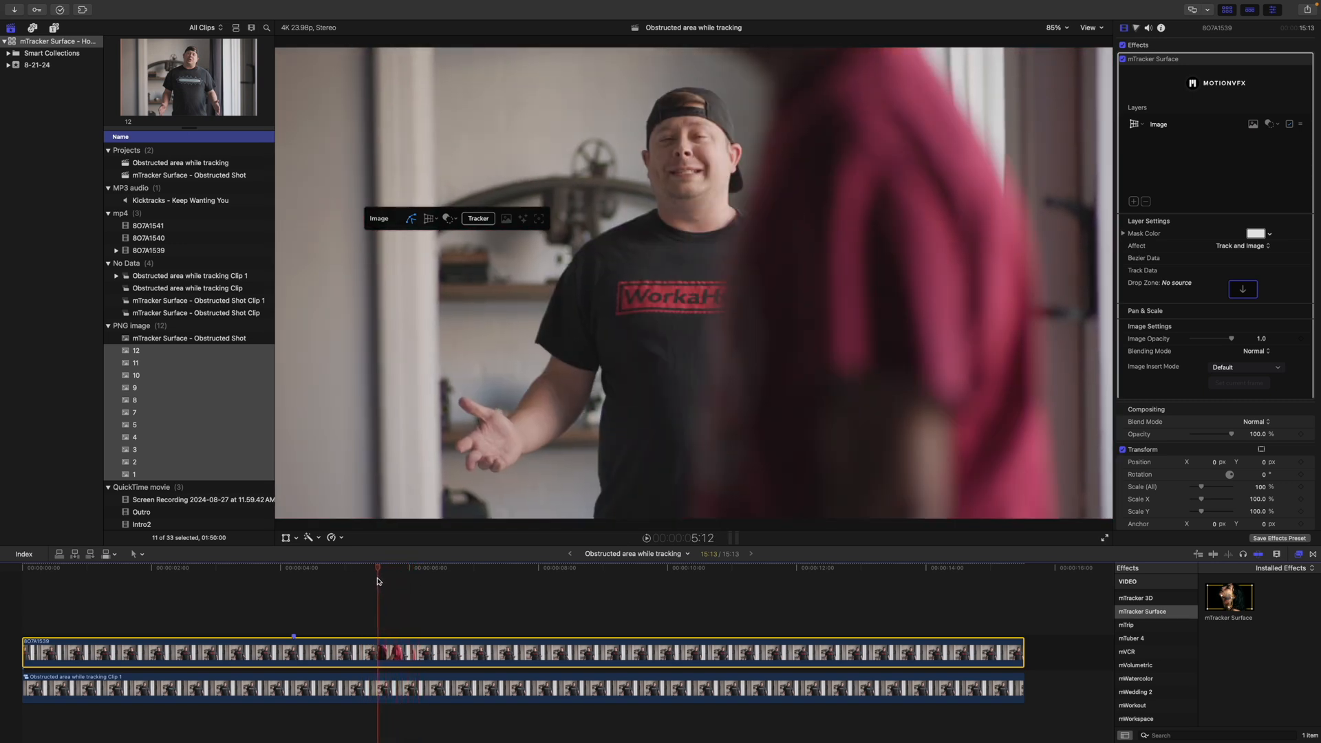
{"action": "left_click", "coordinate": [393, 568]}
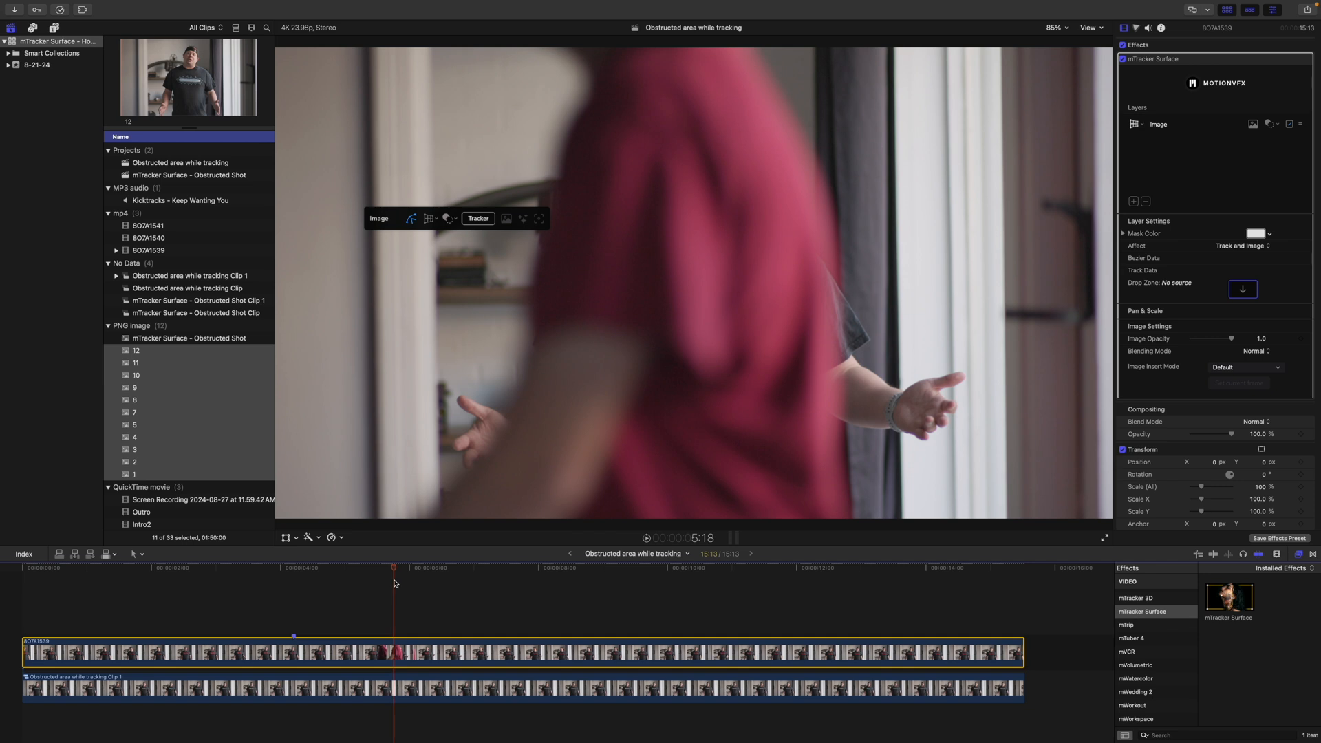
{"action": "mouse_move", "coordinate": [498, 238]}
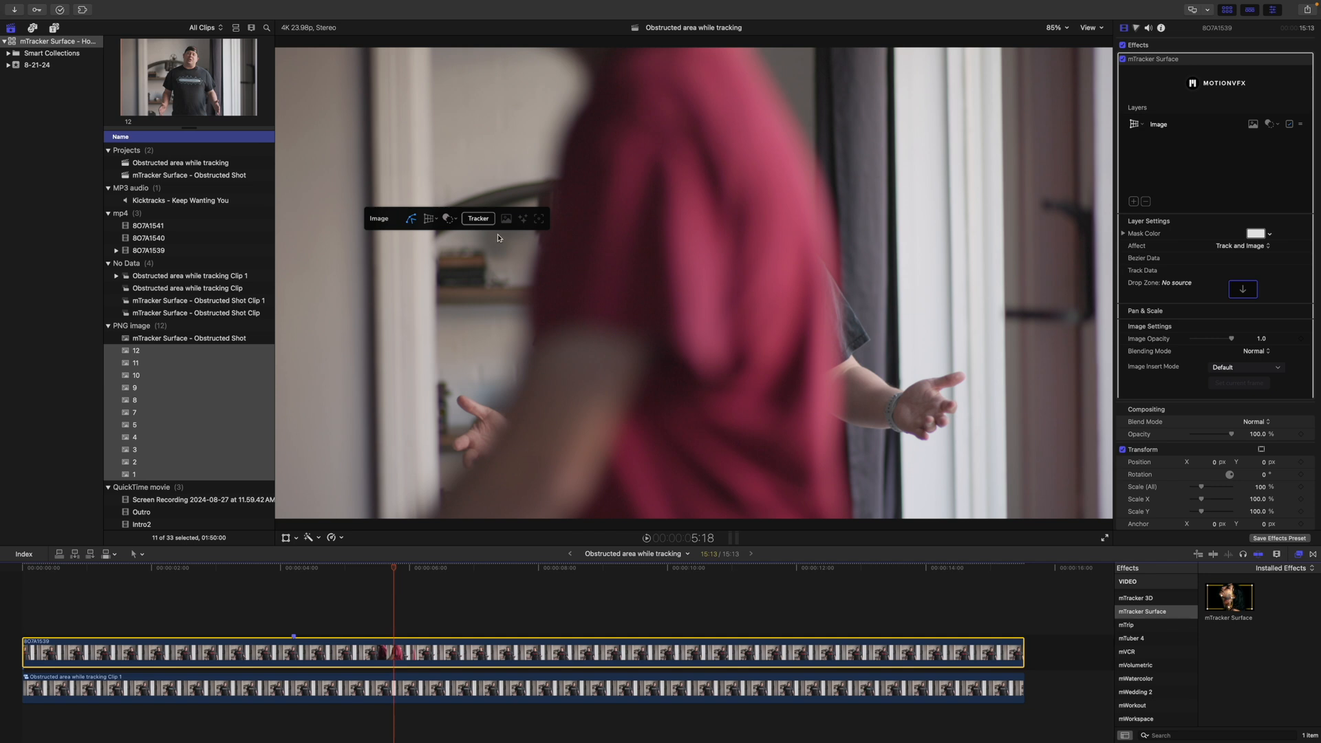
{"action": "mouse_move", "coordinate": [662, 266]}
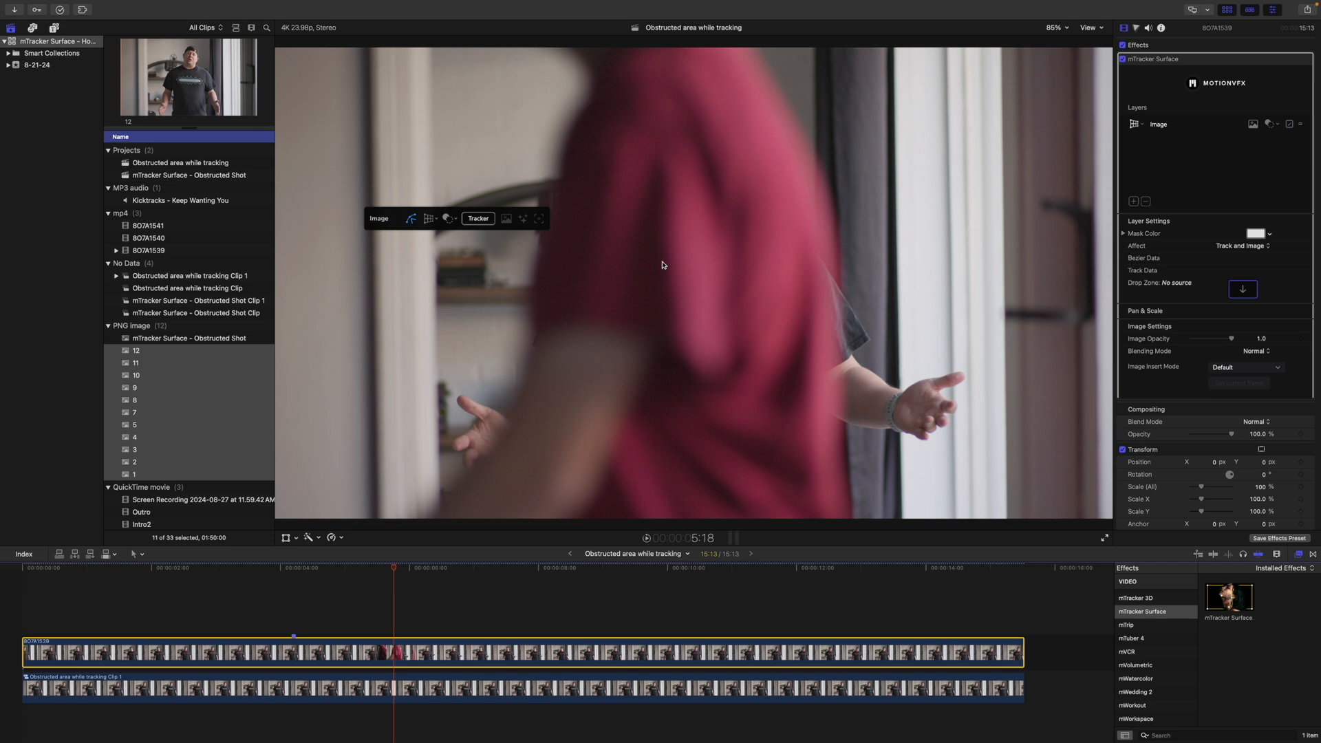
{"action": "mouse_move", "coordinate": [701, 277]}
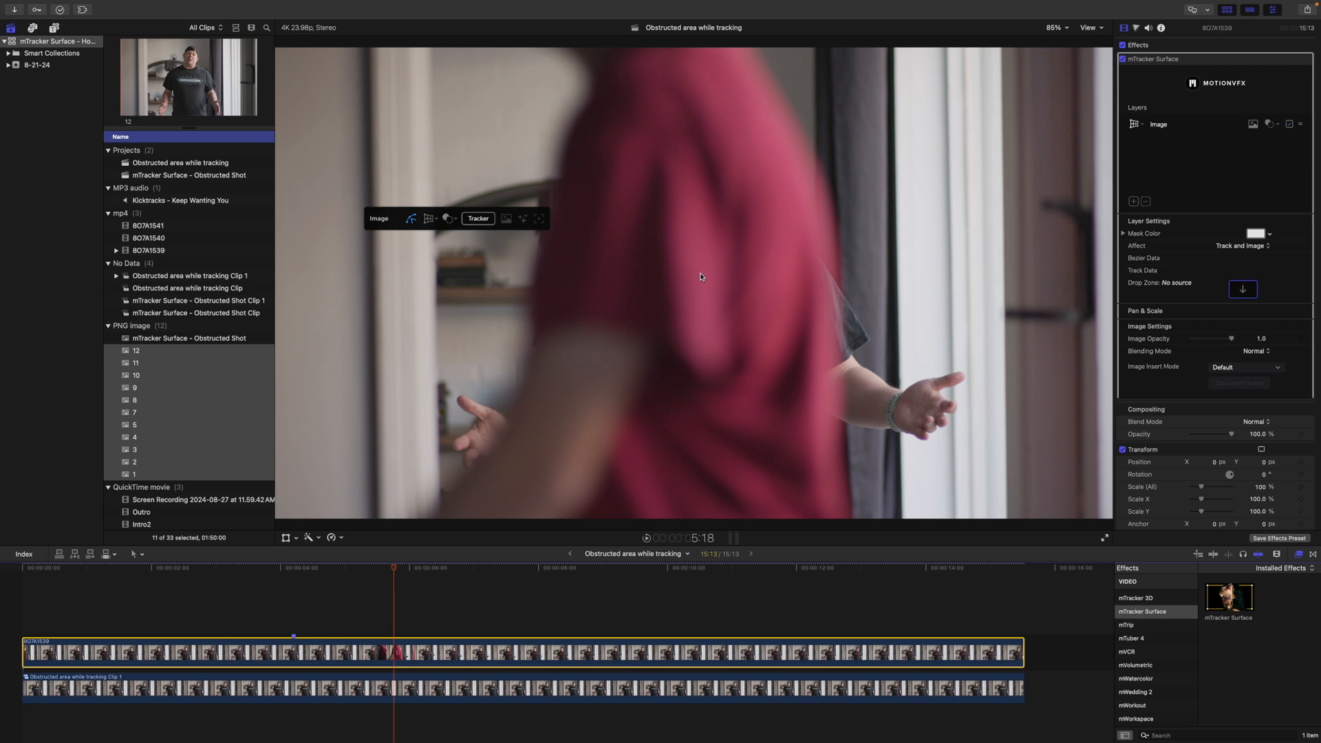
{"action": "mouse_move", "coordinate": [703, 296]}
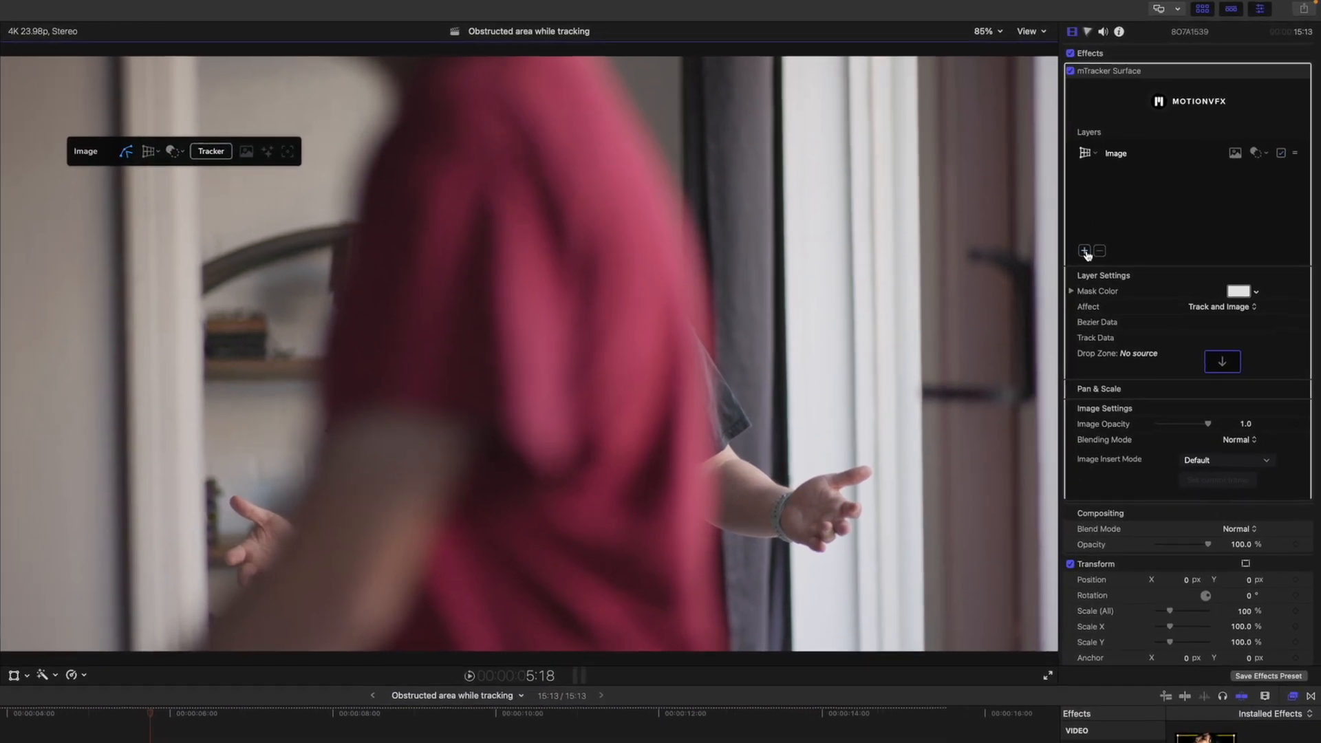
Step: Add a mask layer and draw the Mask 1 shape closed around the passing person
{"action": "left_click", "coordinate": [1086, 250]}
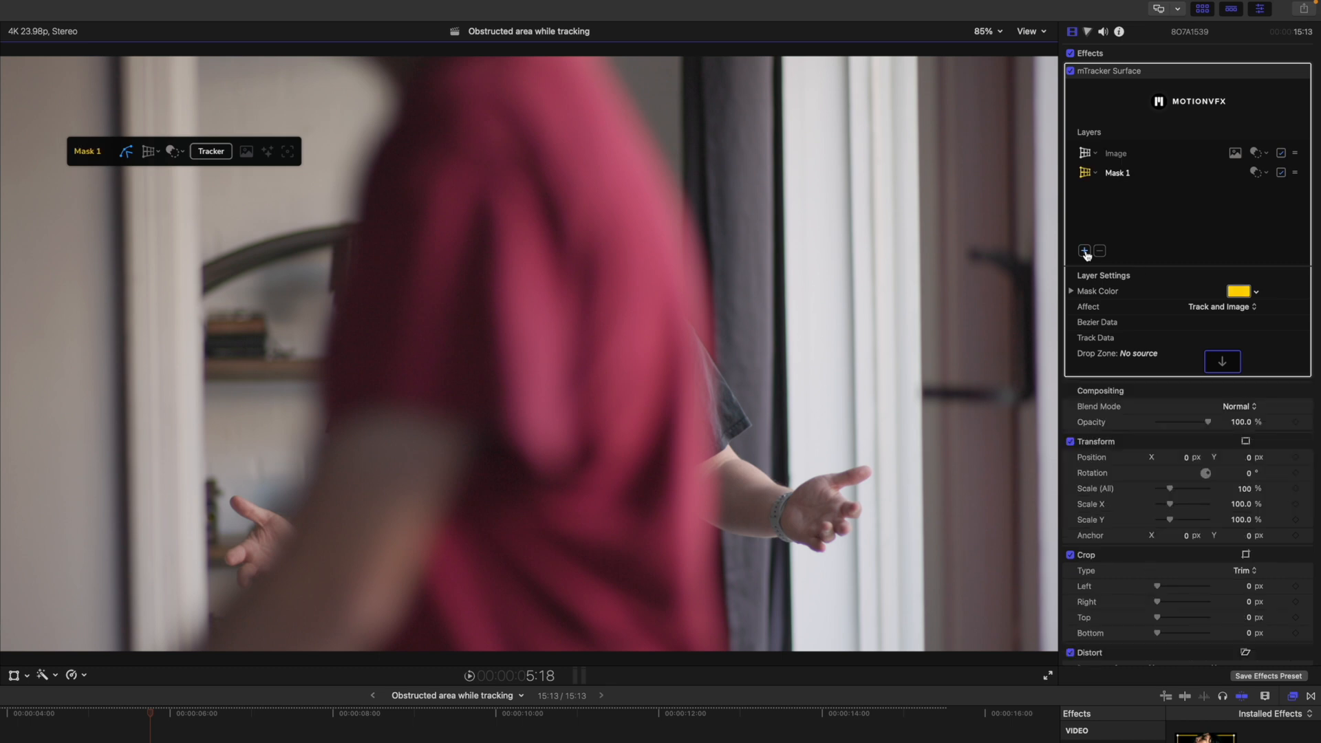
{"action": "mouse_move", "coordinate": [393, 101]}
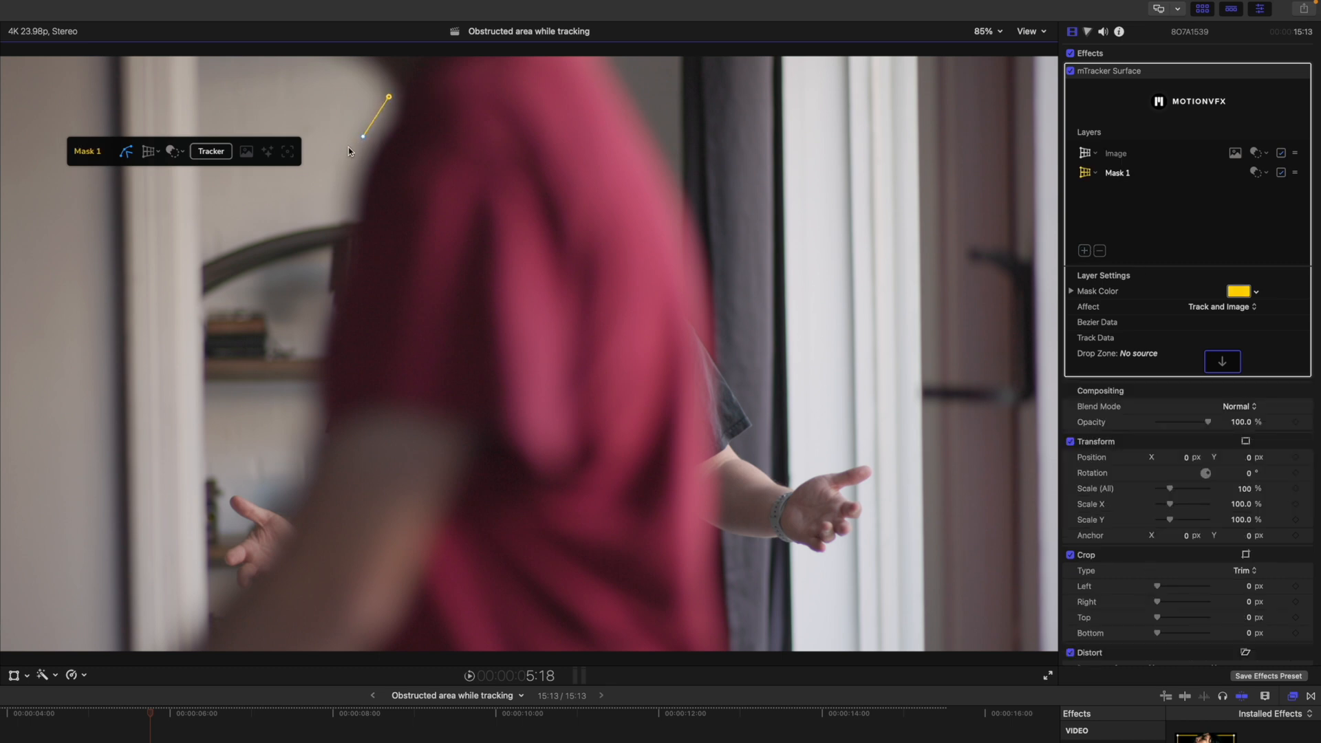
{"action": "left_click", "coordinate": [306, 365]}
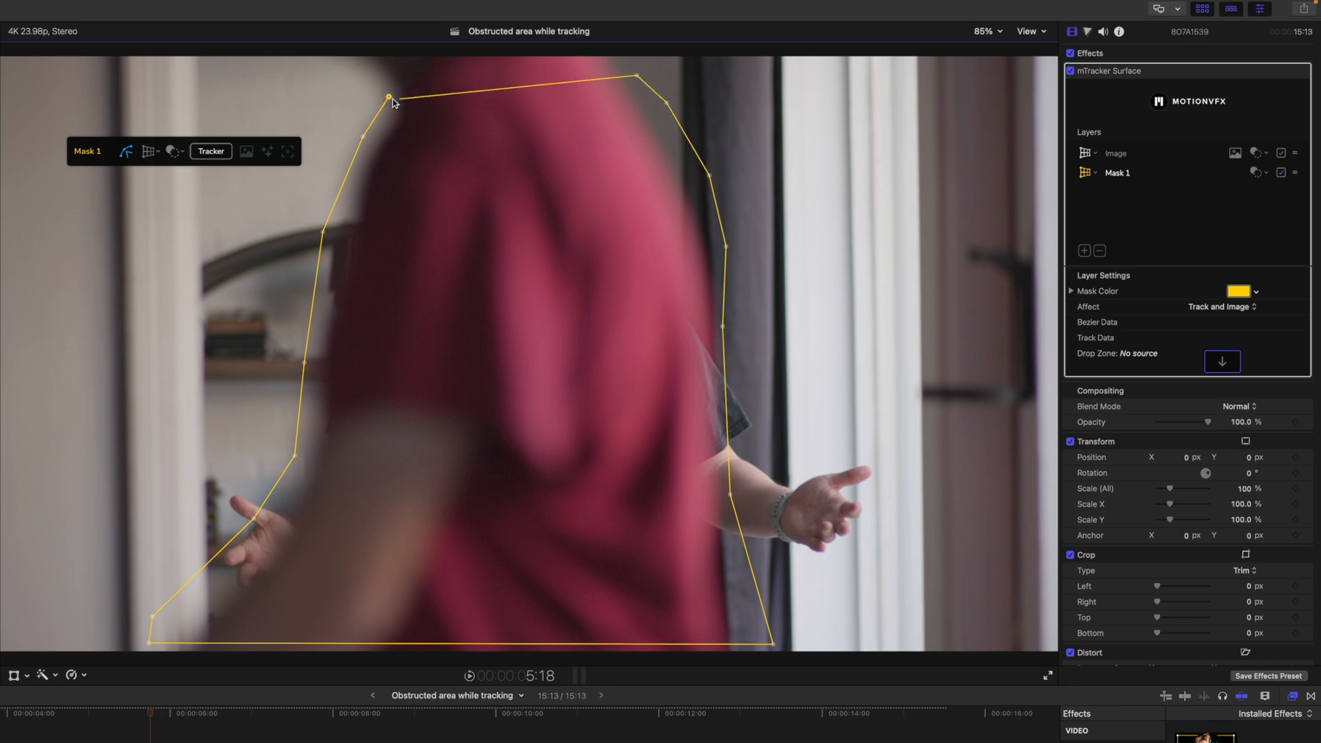
{"action": "left_click", "coordinate": [388, 99]}
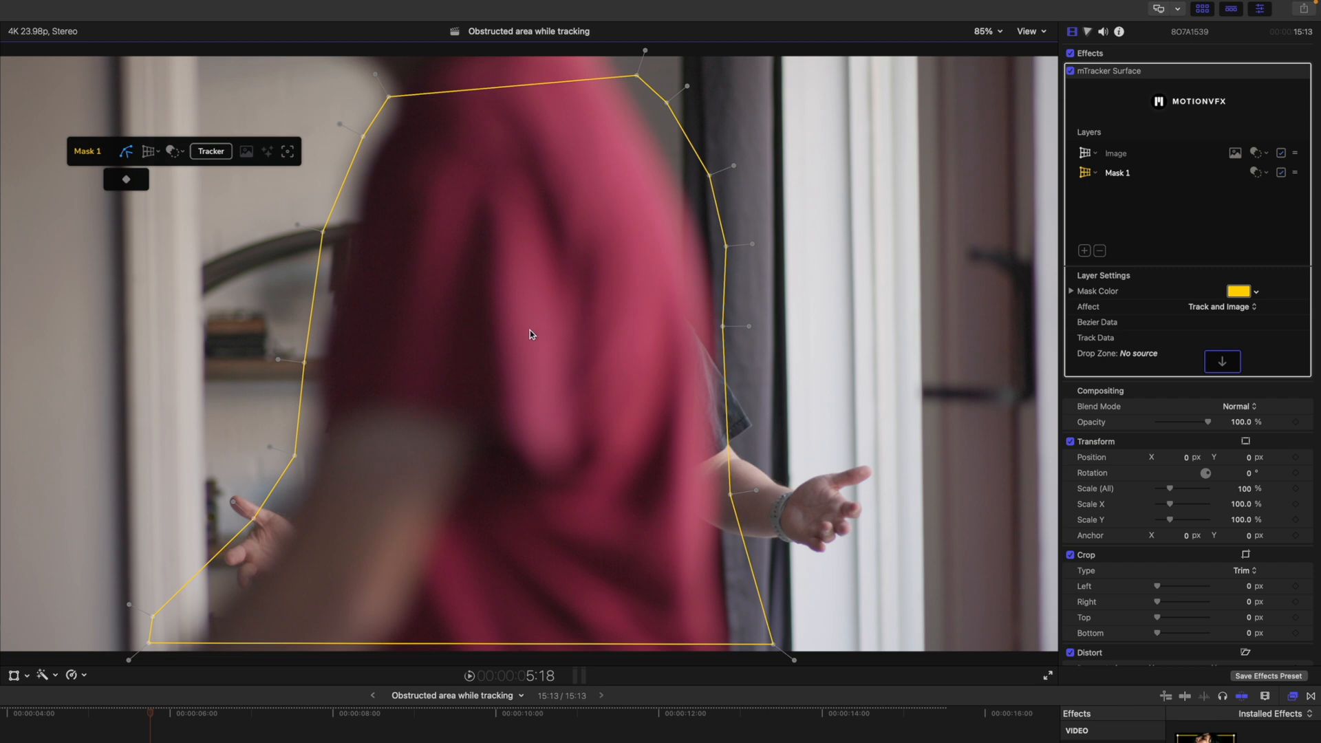
{"action": "mouse_move", "coordinate": [731, 506]}
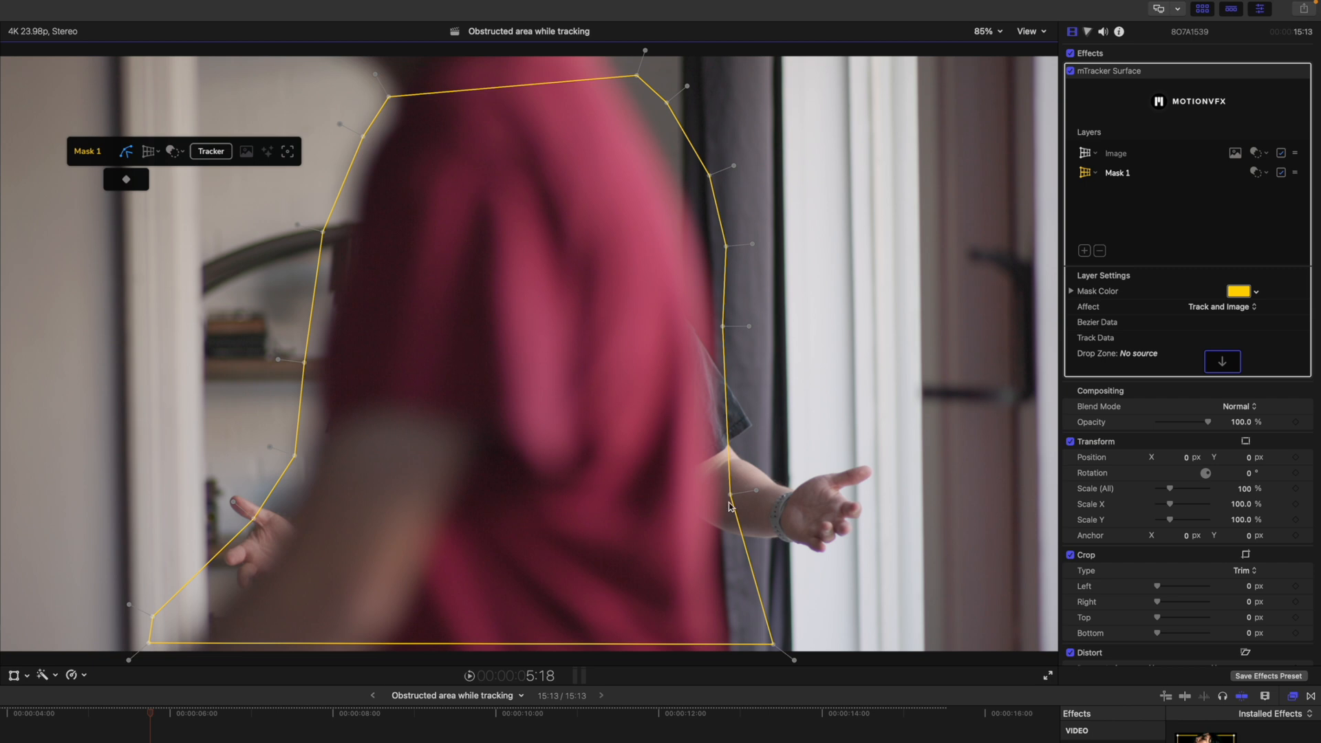
{"action": "mouse_move", "coordinate": [823, 507]}
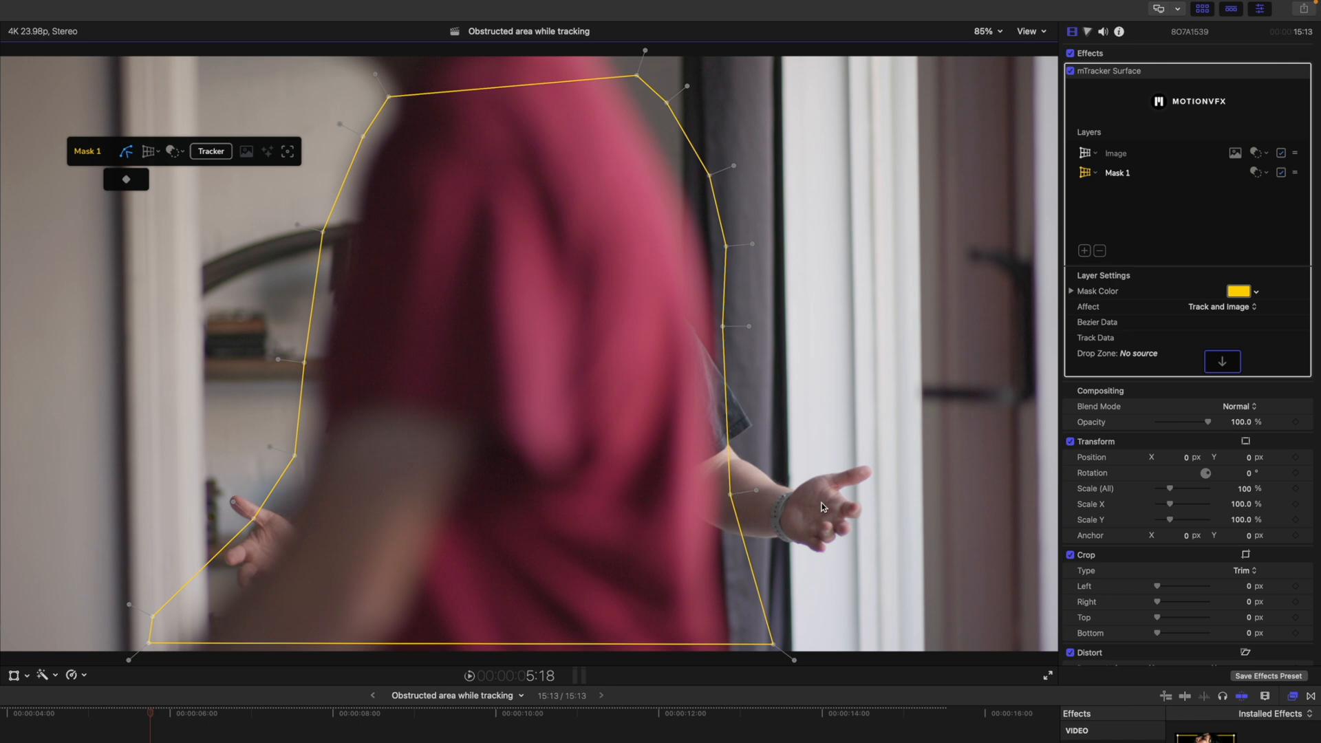
{"action": "mouse_move", "coordinate": [592, 396]}
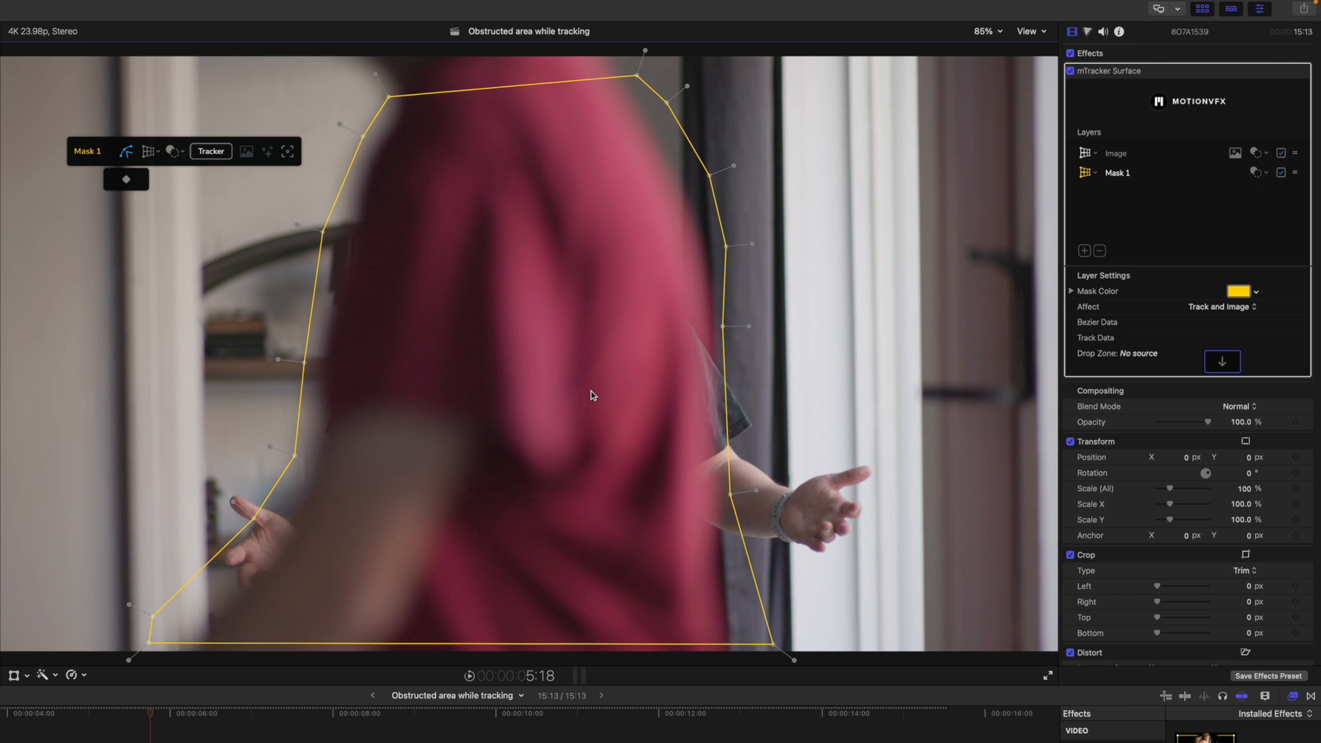
{"action": "mouse_move", "coordinate": [587, 388]}
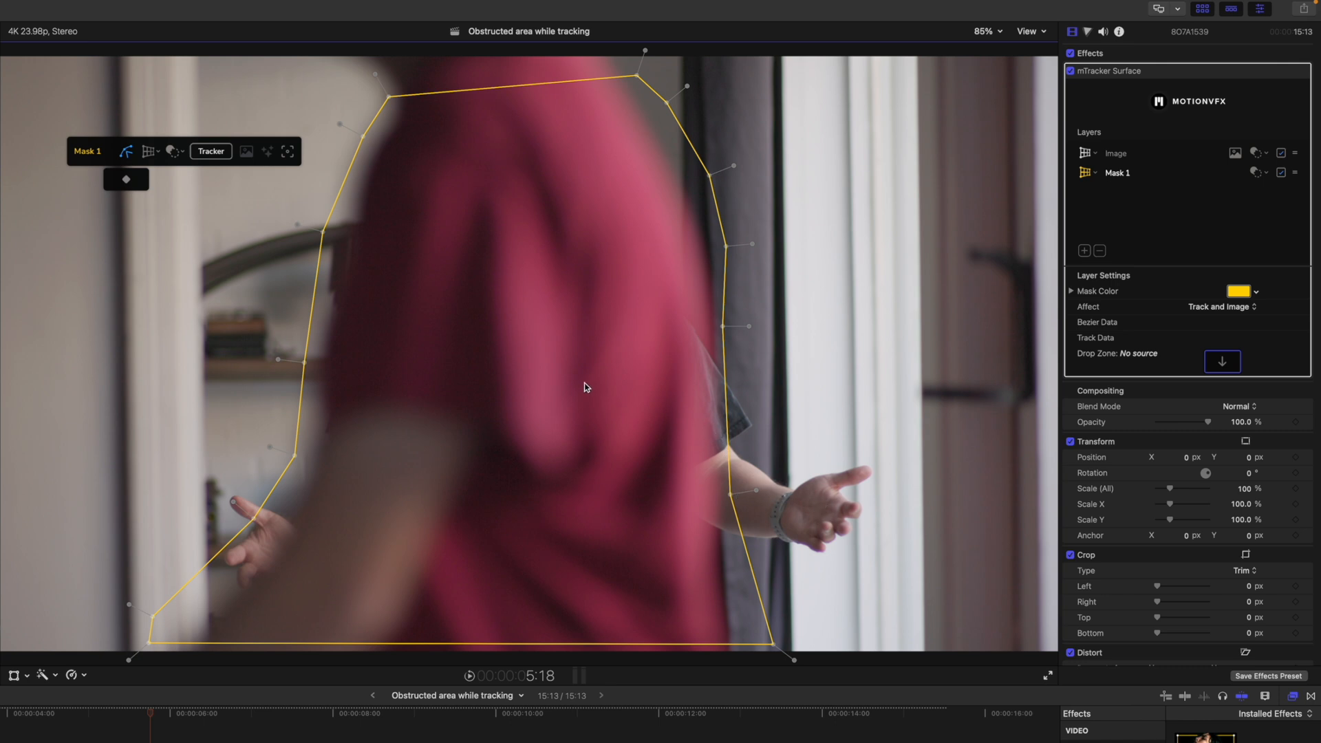
{"action": "mouse_move", "coordinate": [148, 209]}
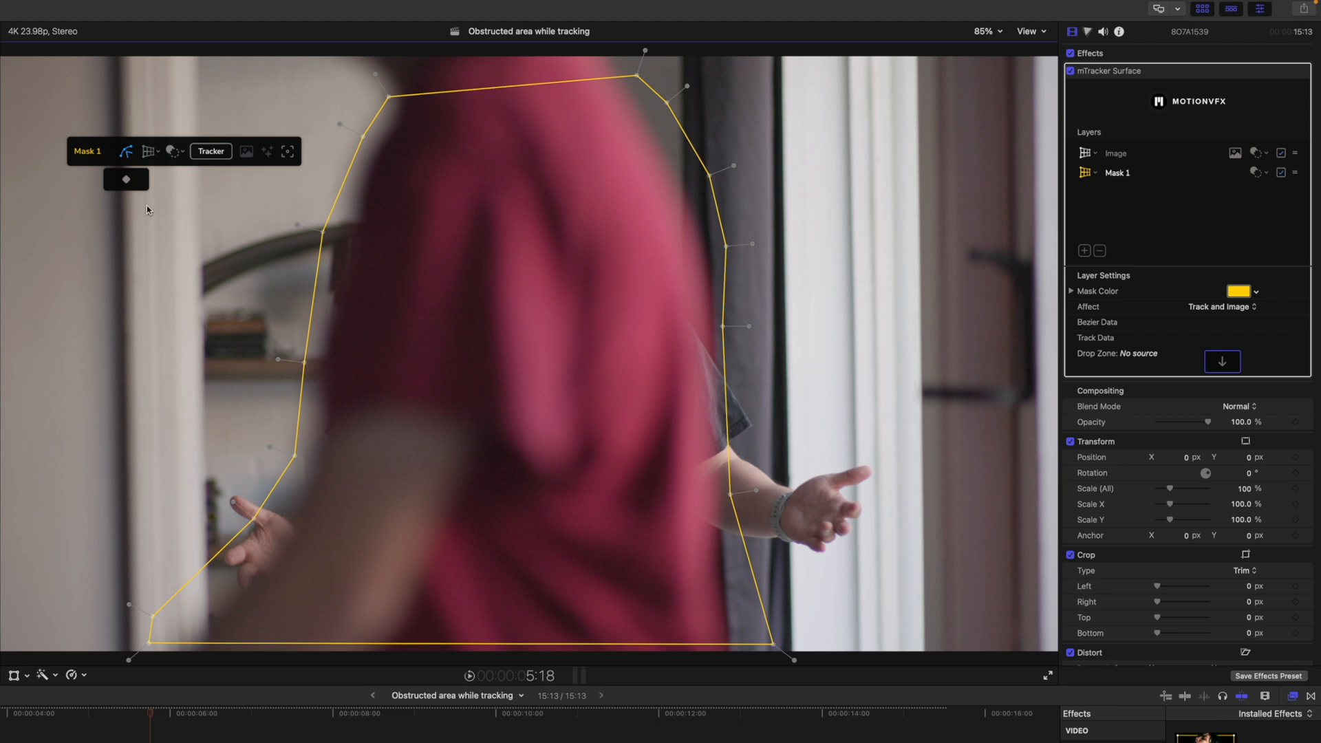
{"action": "mouse_move", "coordinate": [125, 179]}
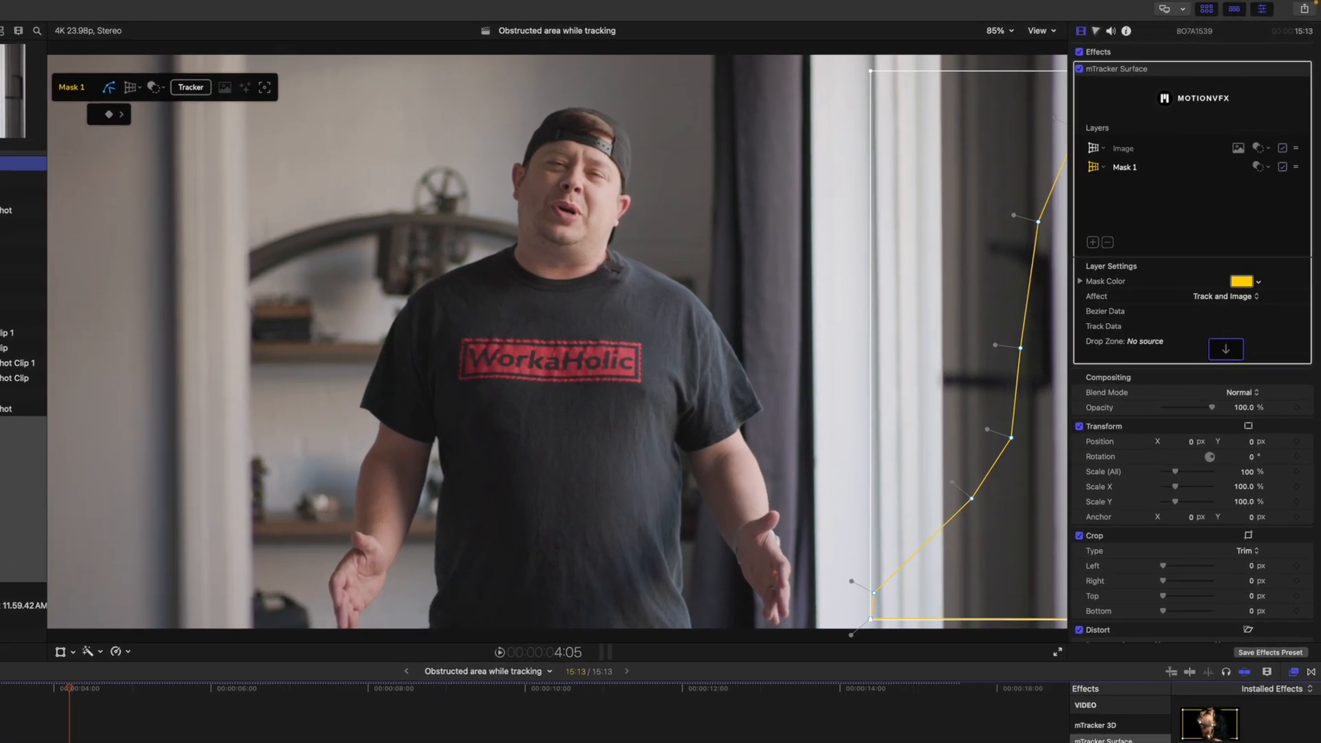
Step: Select the Image layer and choose the lower timeline compound clip as its Drop Zone source
{"action": "left_click", "coordinate": [1123, 149]}
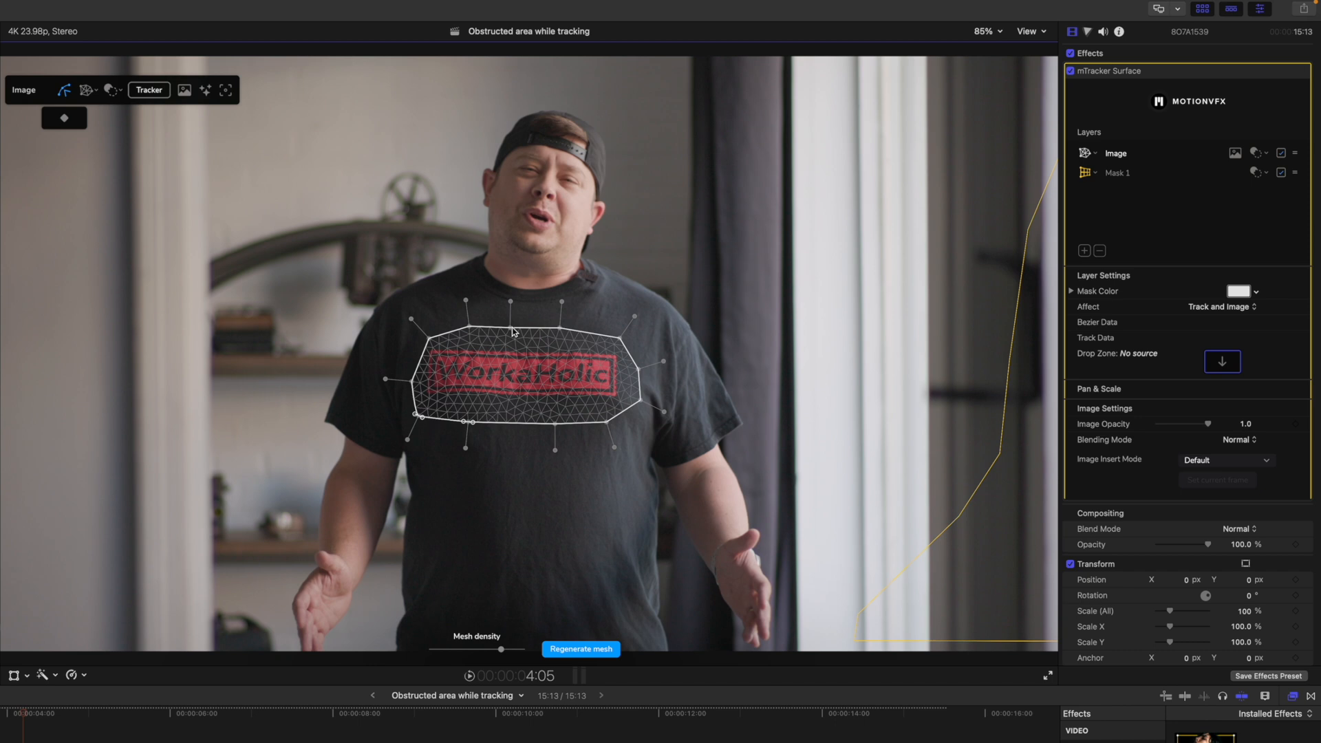
{"action": "mouse_move", "coordinate": [527, 376]}
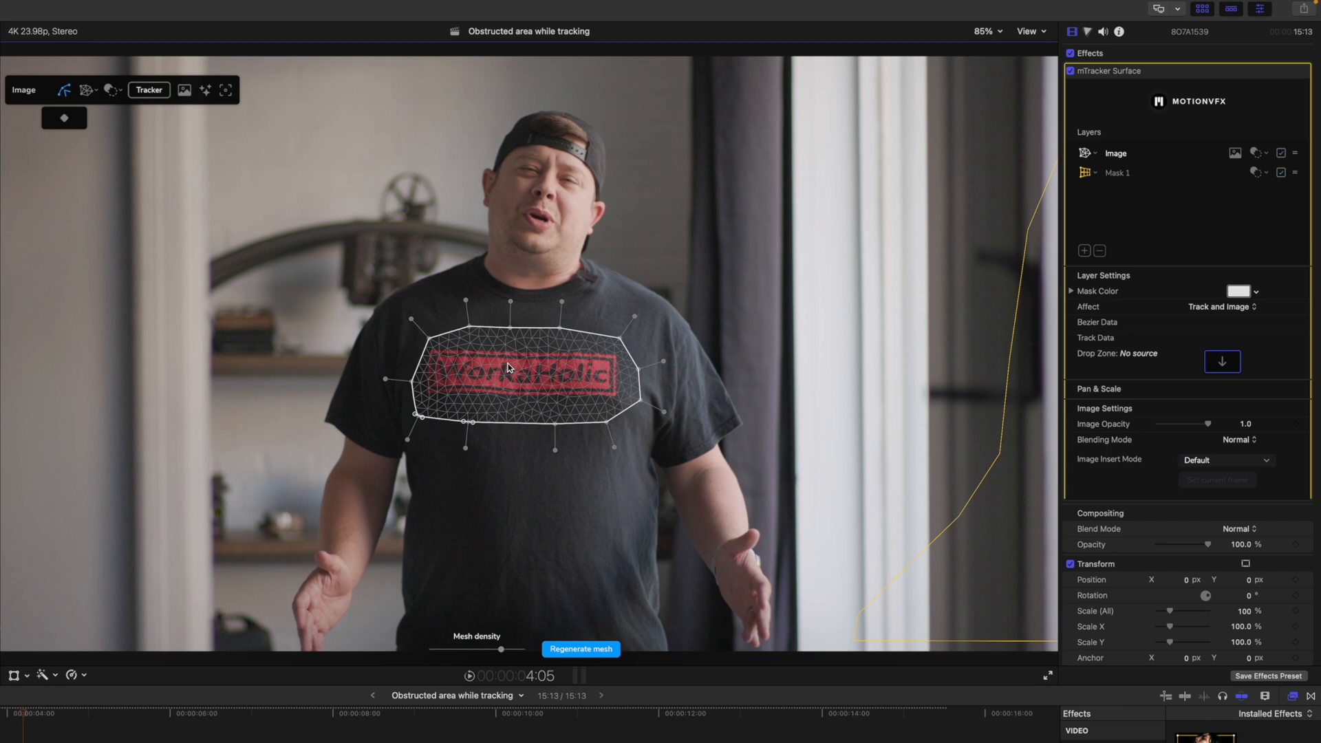
{"action": "mouse_move", "coordinate": [523, 380]}
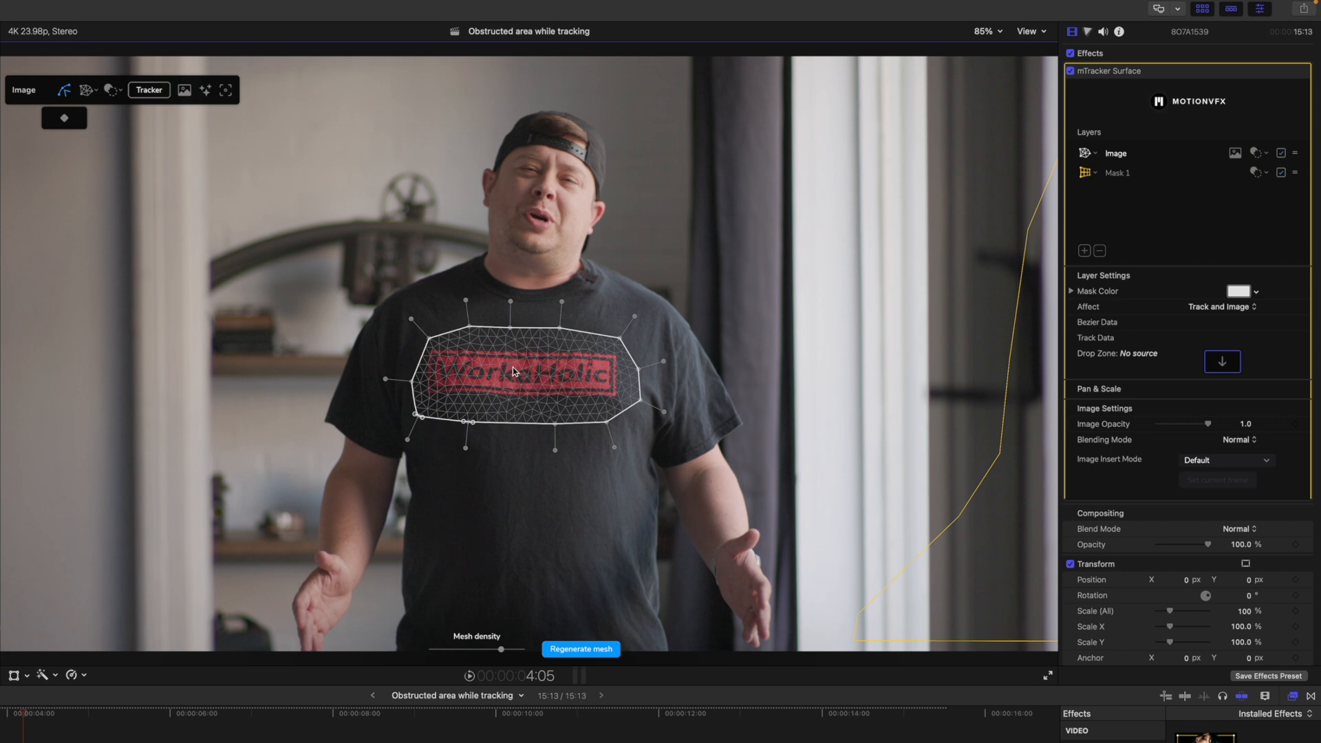
{"action": "mouse_move", "coordinate": [542, 377]}
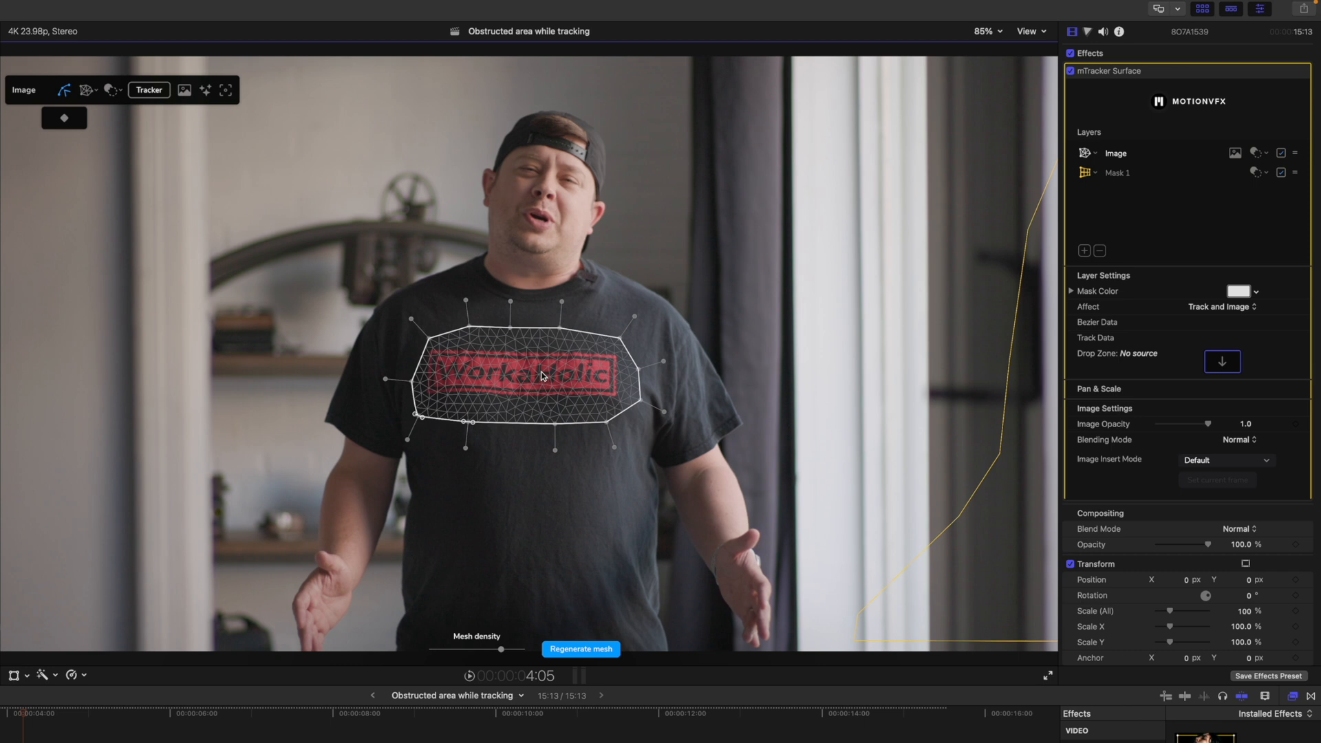
{"action": "mouse_move", "coordinate": [540, 354]}
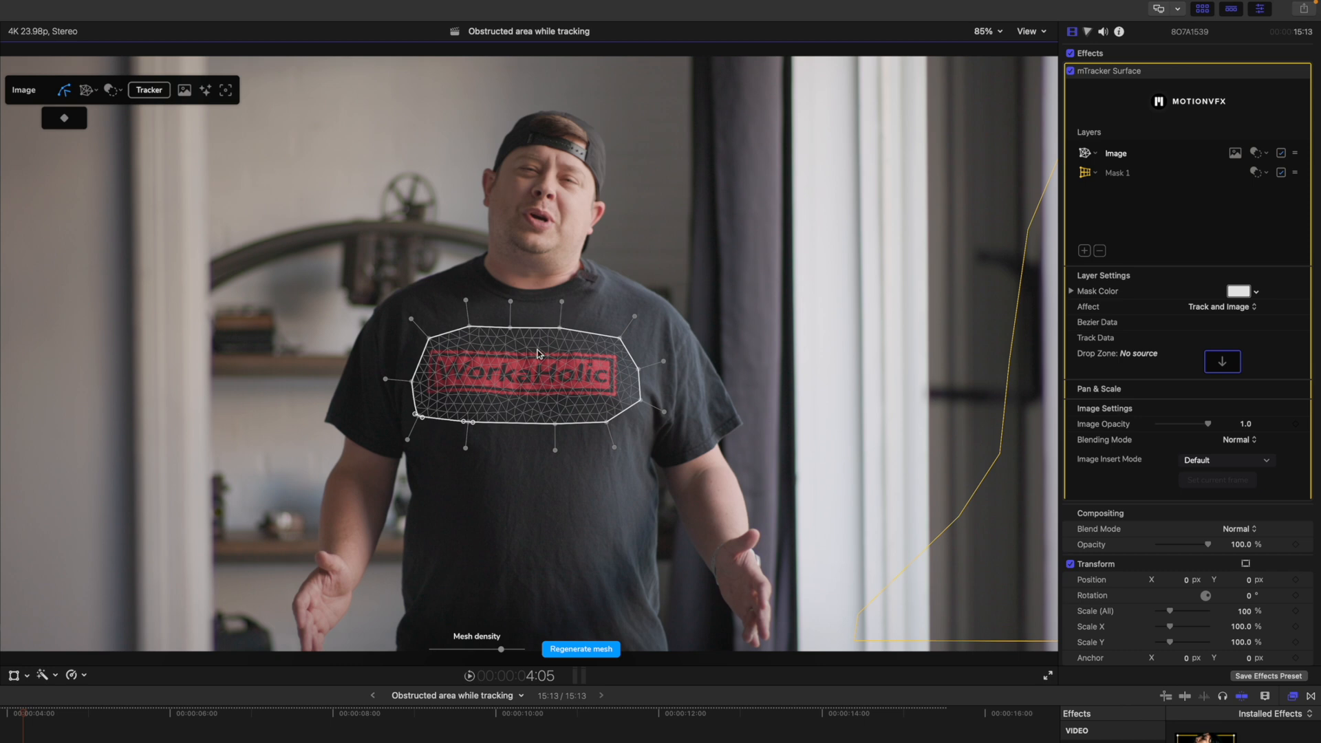
{"action": "mouse_move", "coordinate": [548, 379]}
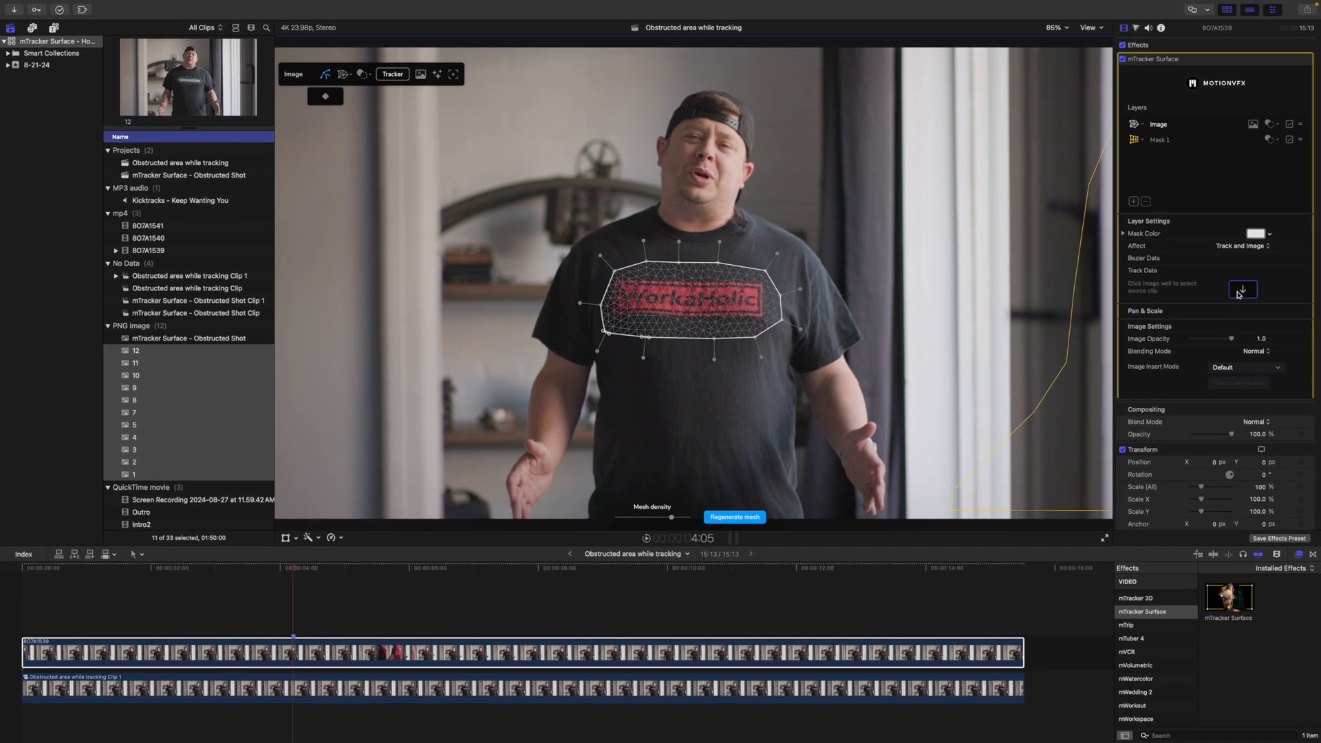
{"action": "left_click", "coordinate": [1241, 289]}
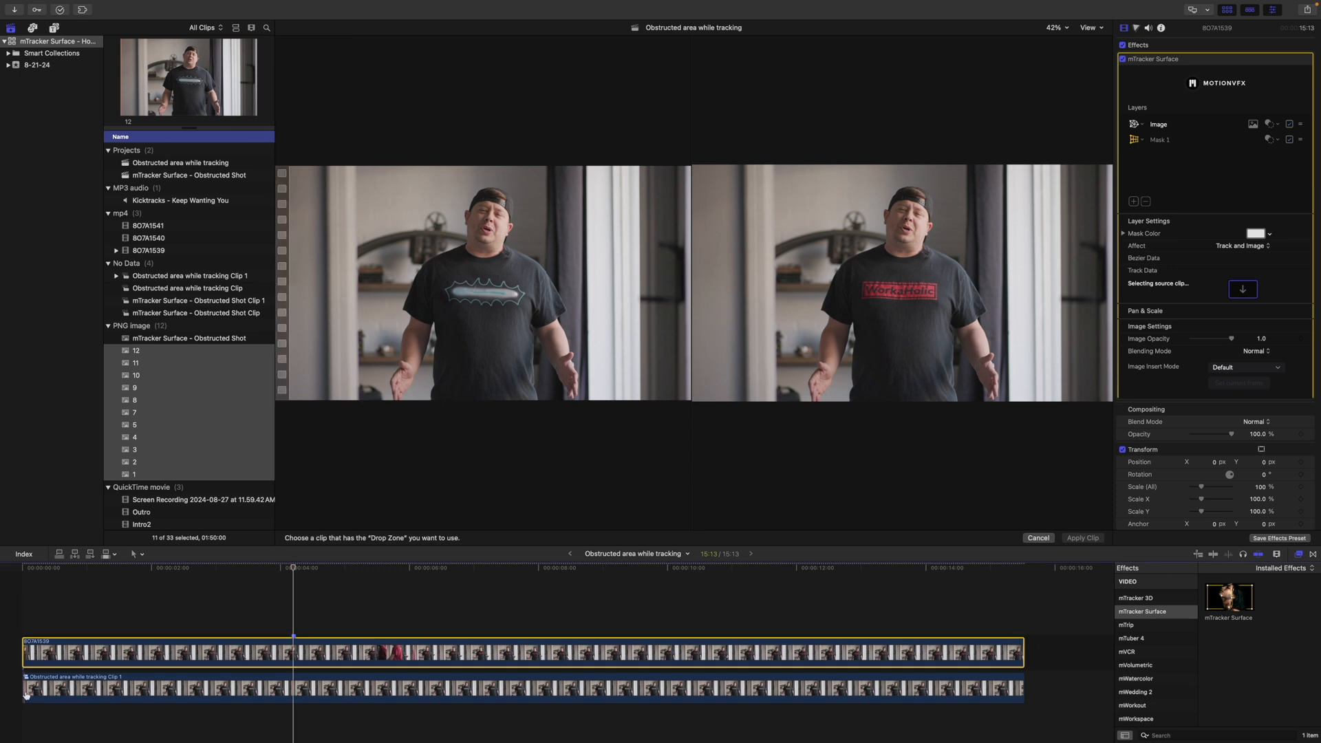
{"action": "left_click", "coordinate": [1242, 289]}
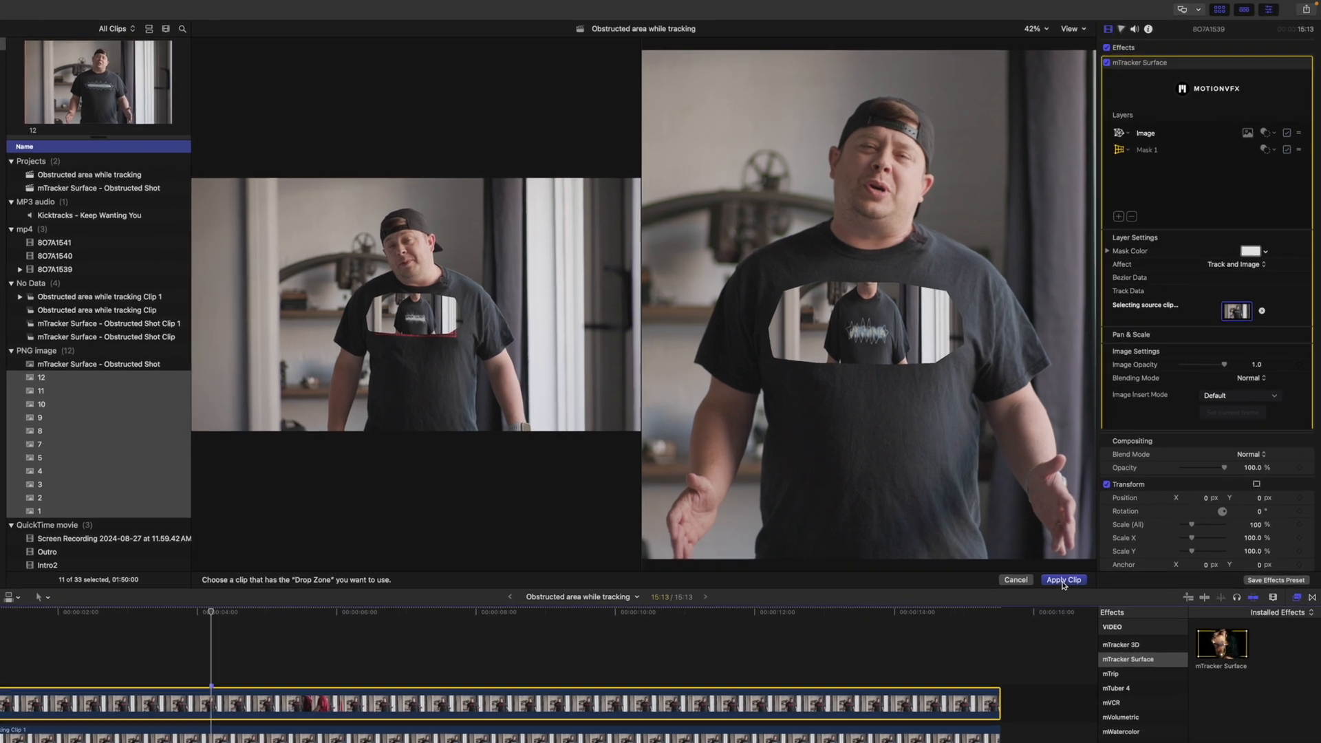
Step: Apply the chosen clip as the insert source and set Image Insert Mode to Fullscreen
{"action": "left_click", "coordinate": [1064, 580]}
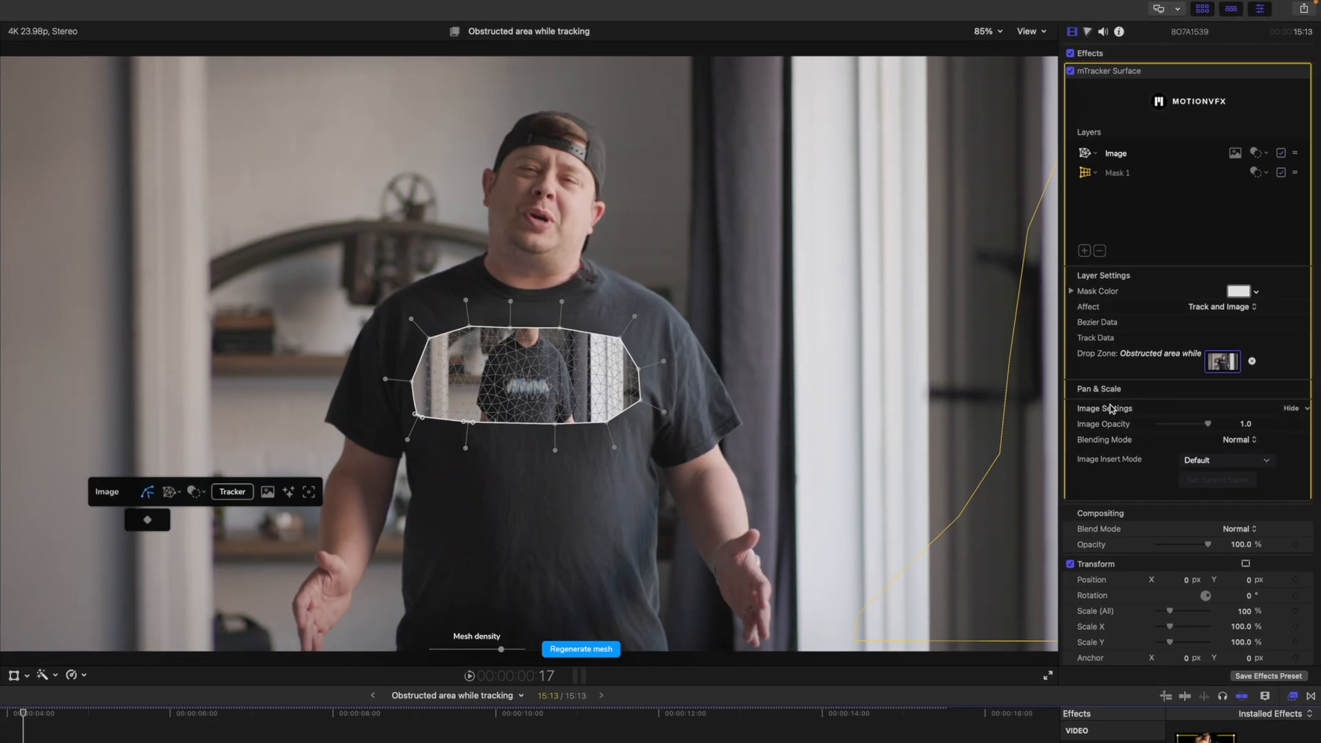
{"action": "left_click", "coordinate": [1226, 459]}
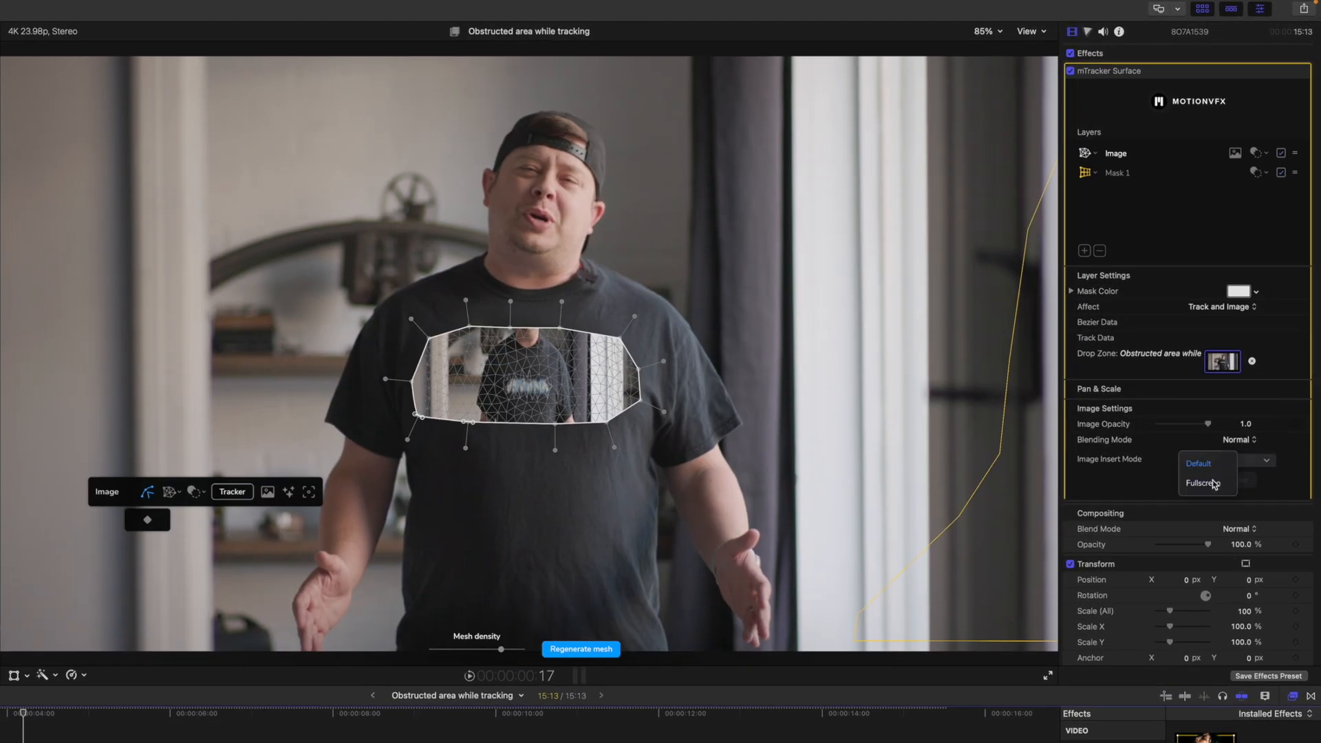
{"action": "left_click", "coordinate": [1209, 483]}
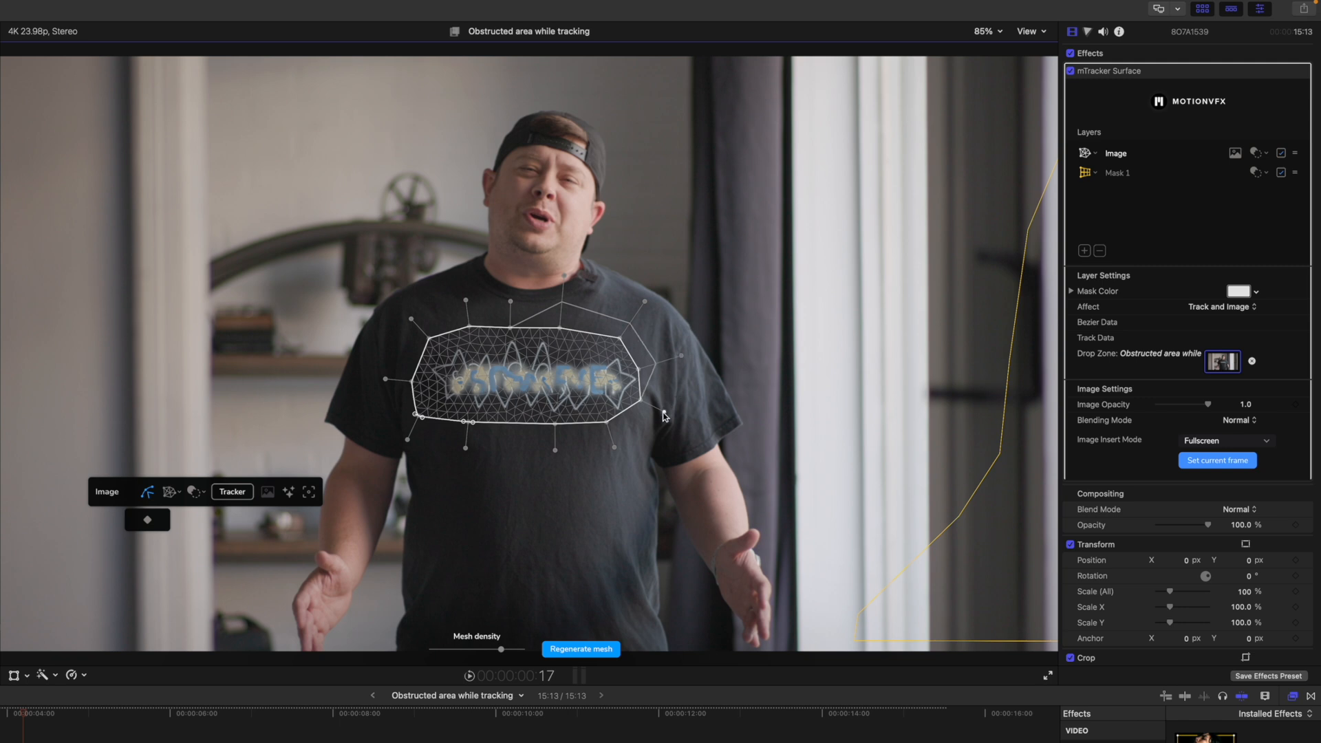
{"action": "mouse_move", "coordinate": [624, 481]}
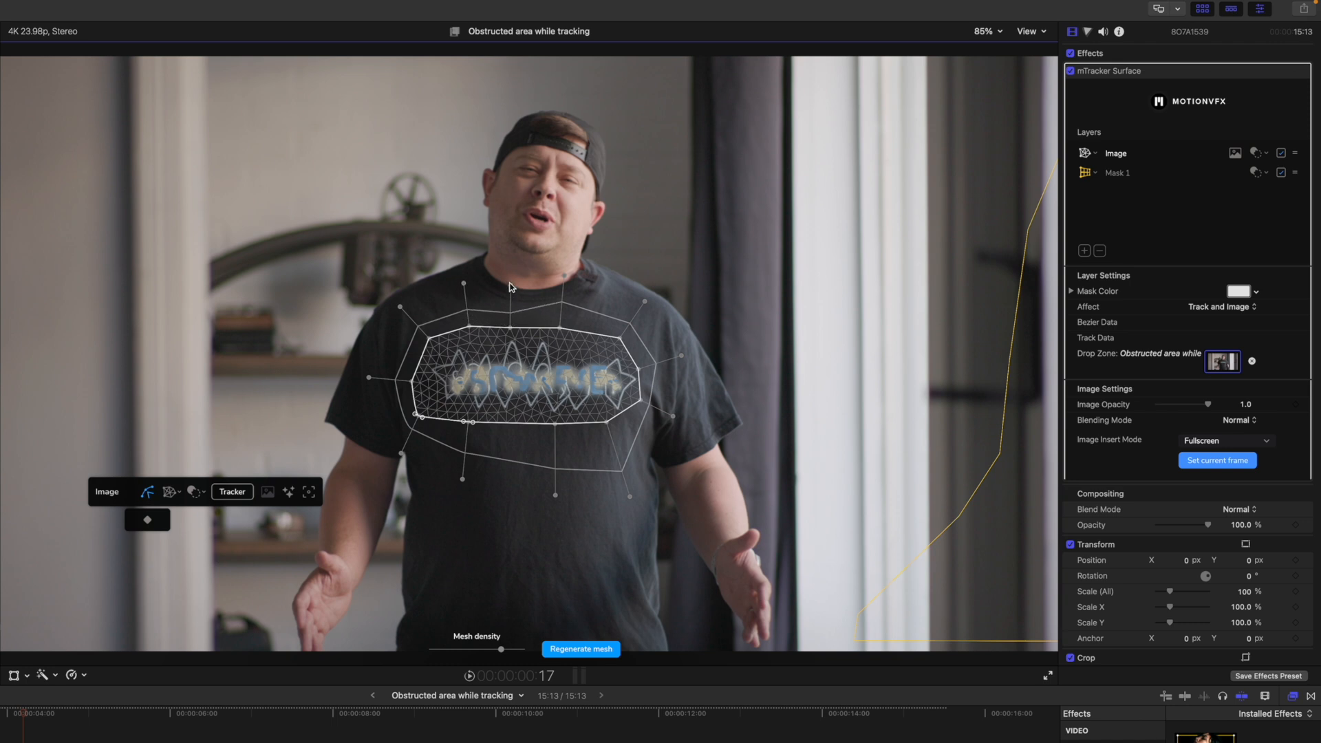
Step: Set the Image layer's Affect to Track and track the logo mesh backwards from the current frame
{"action": "left_click", "coordinate": [1239, 306]}
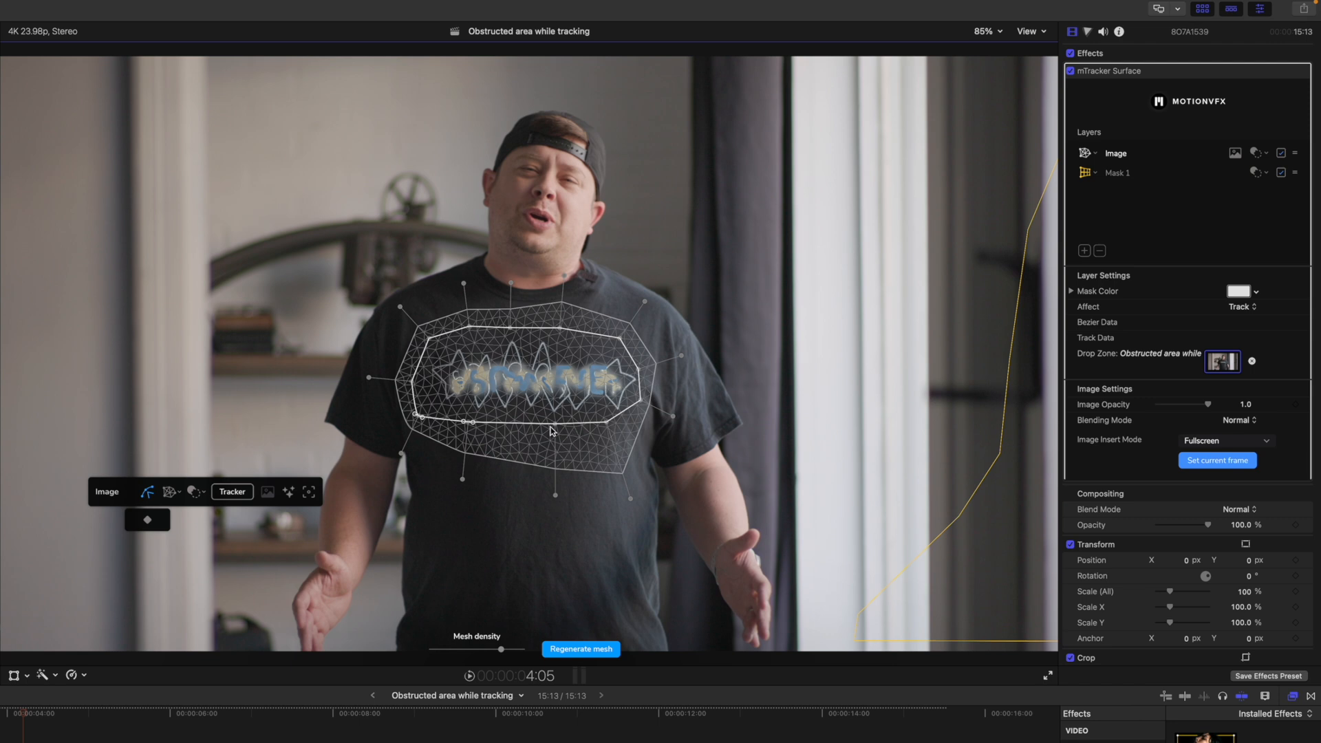
{"action": "mouse_move", "coordinate": [413, 388]}
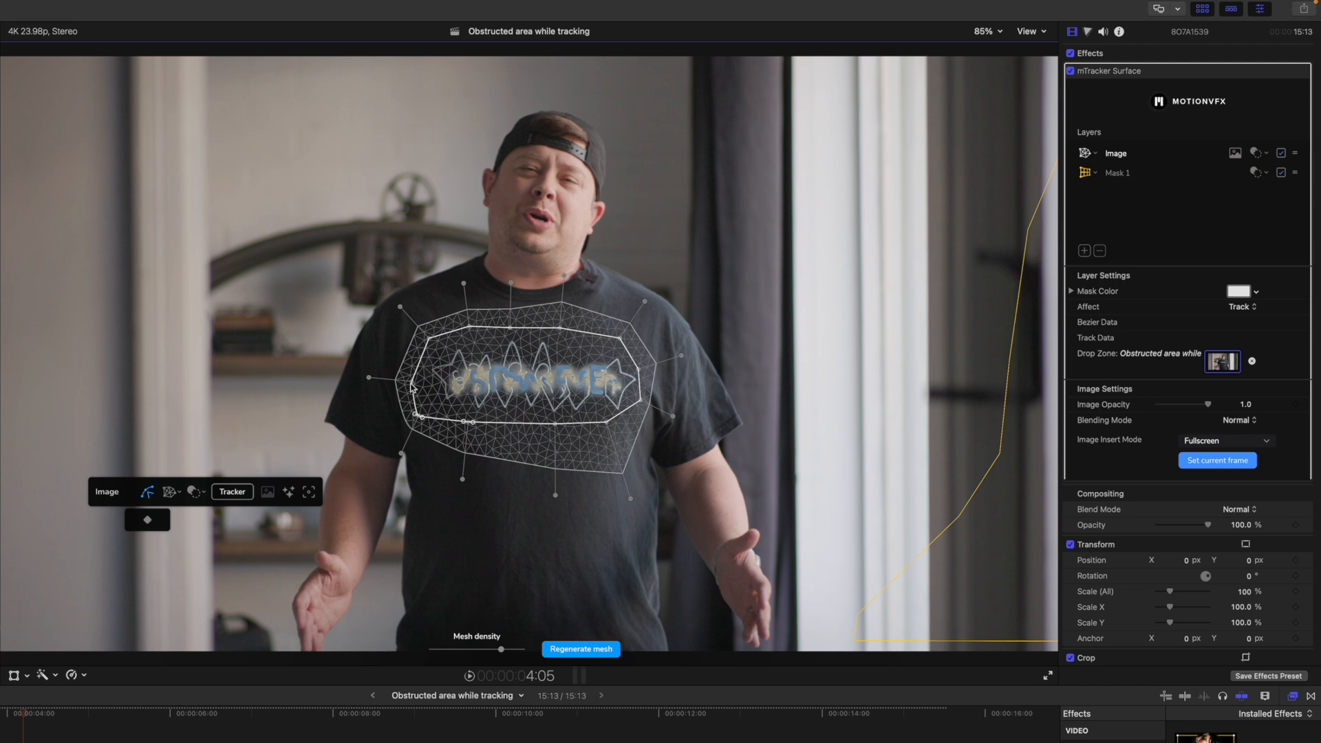
{"action": "mouse_move", "coordinate": [590, 464]}
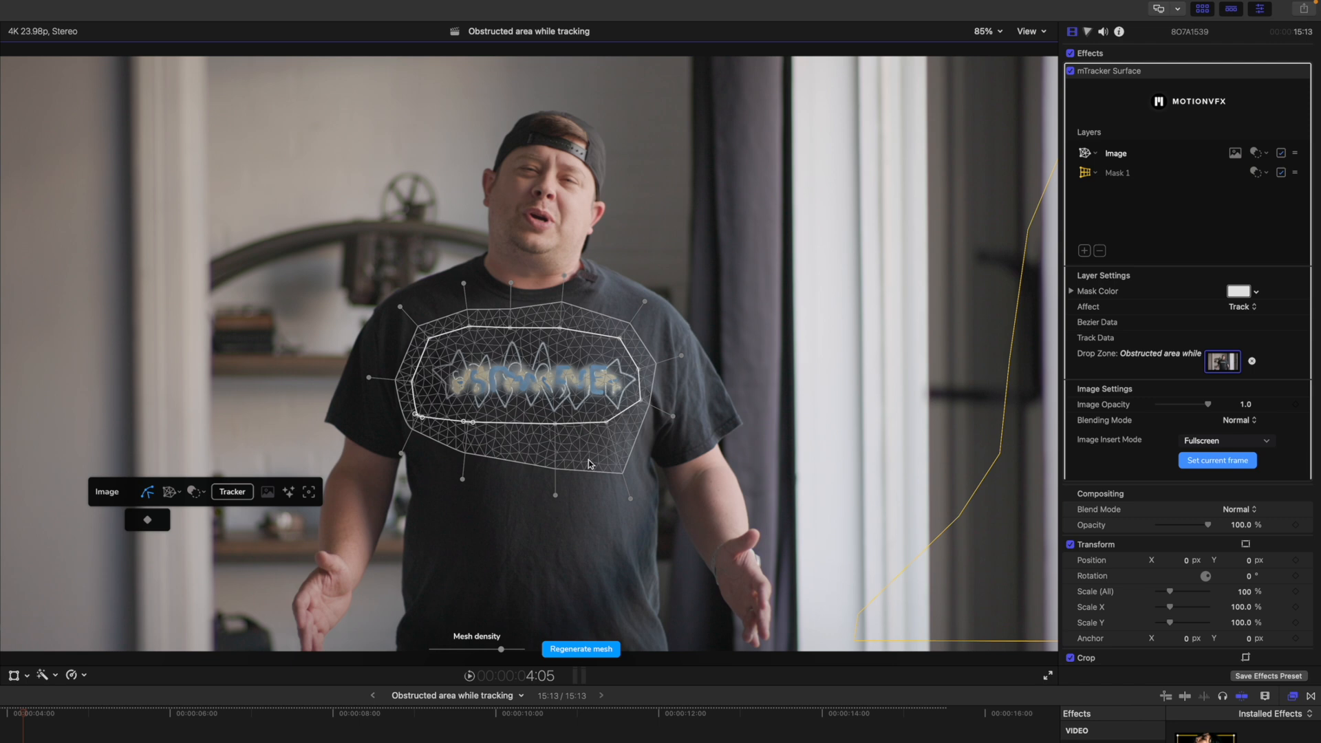
{"action": "left_click", "coordinate": [231, 491]}
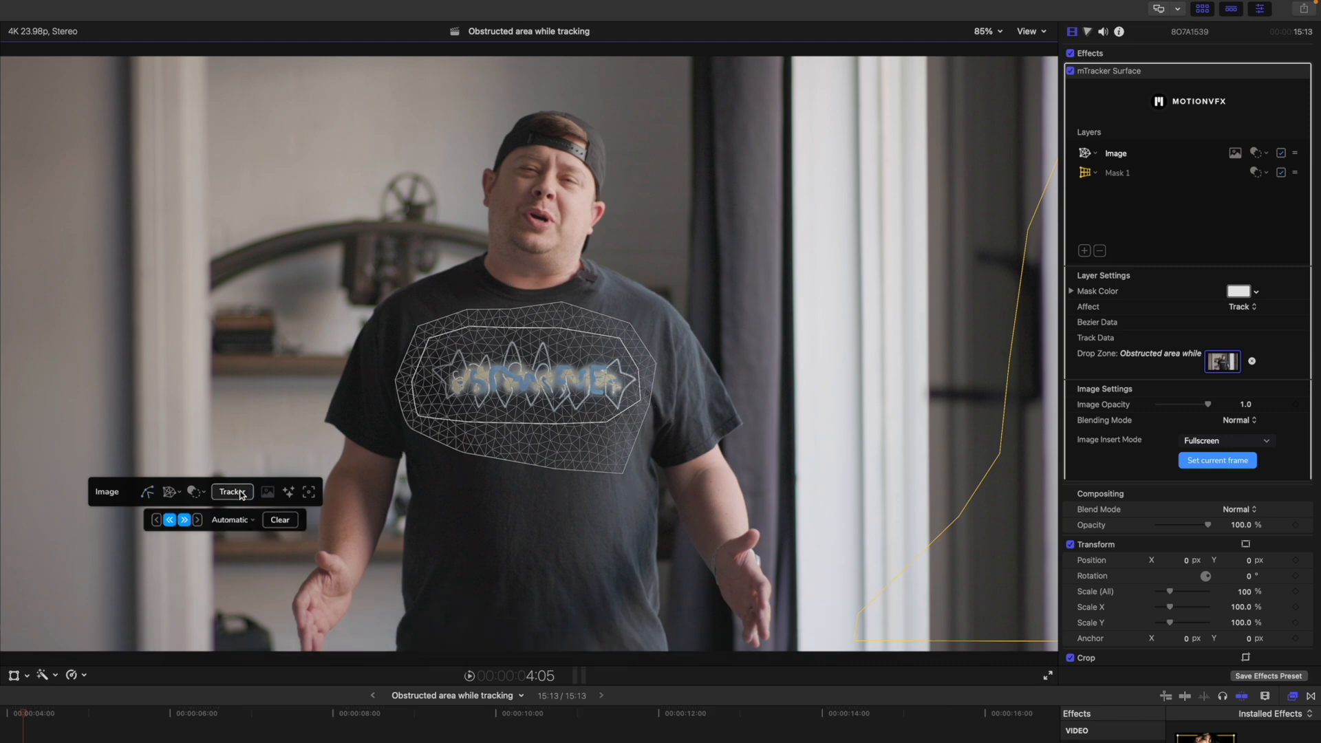
{"action": "mouse_move", "coordinate": [1051, 329]}
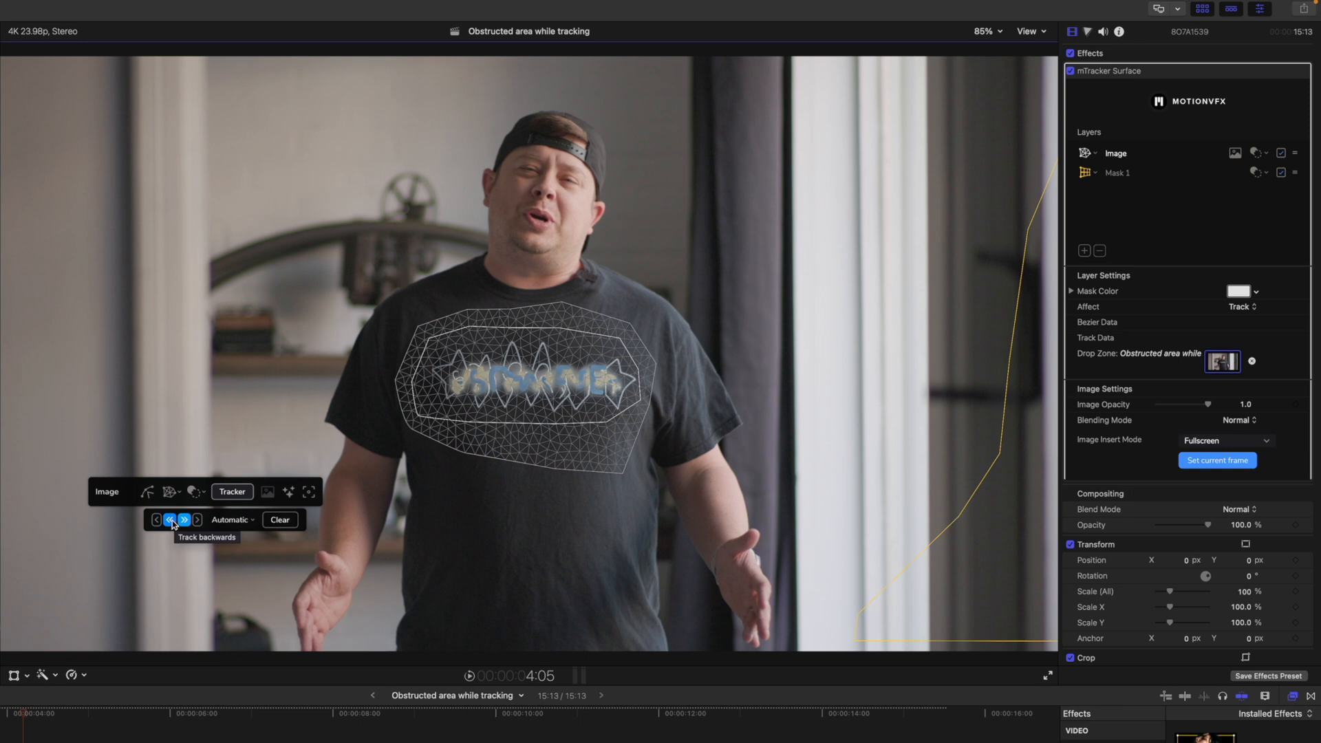
{"action": "left_click", "coordinate": [183, 520]}
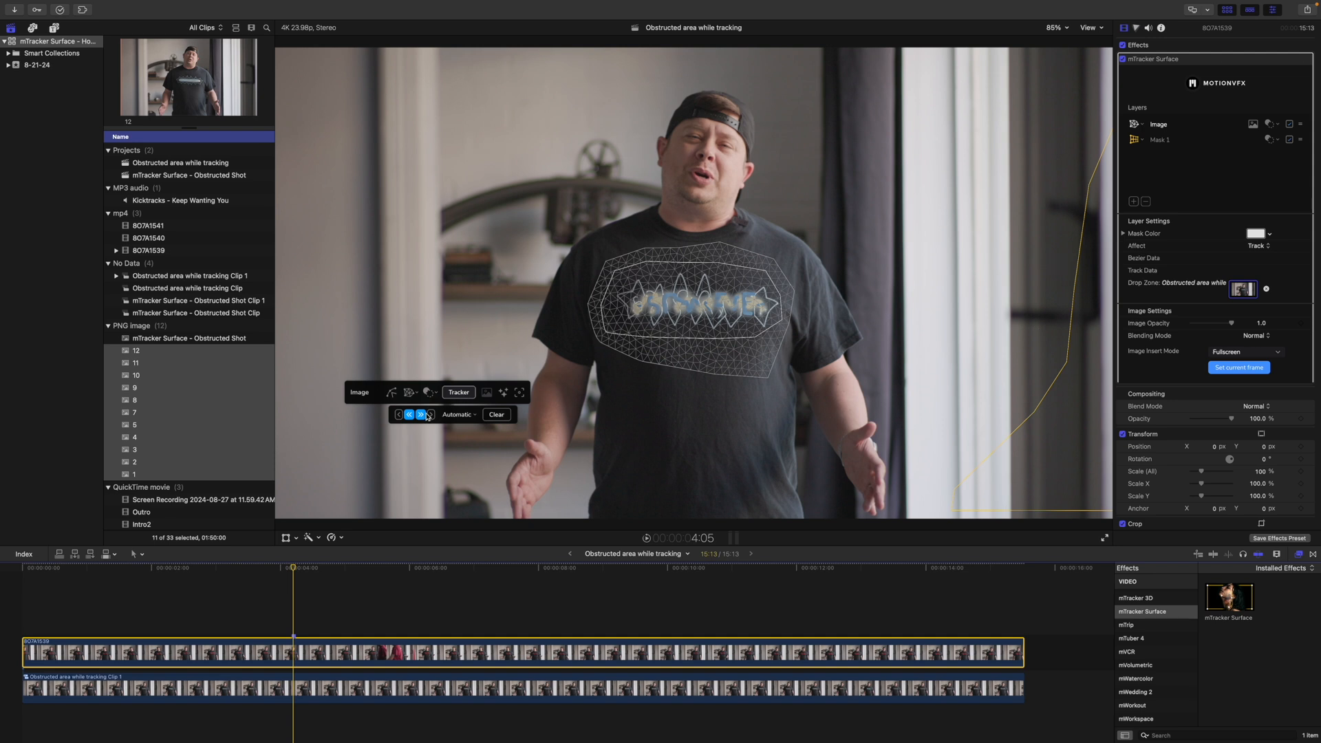
Step: Track the logo forwards until it fails at the passing person, then dismiss the Tracking Failed alert
{"action": "left_click", "coordinate": [421, 414]}
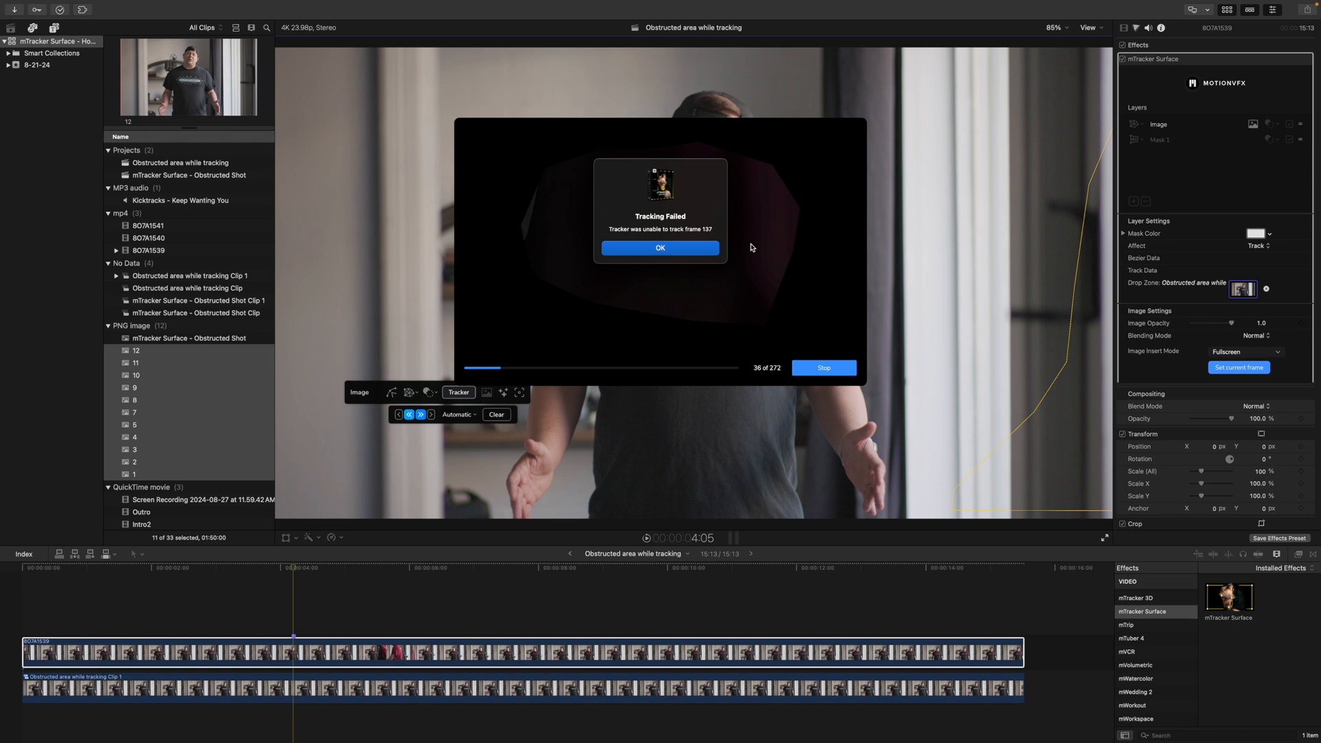
{"action": "mouse_move", "coordinate": [770, 183]}
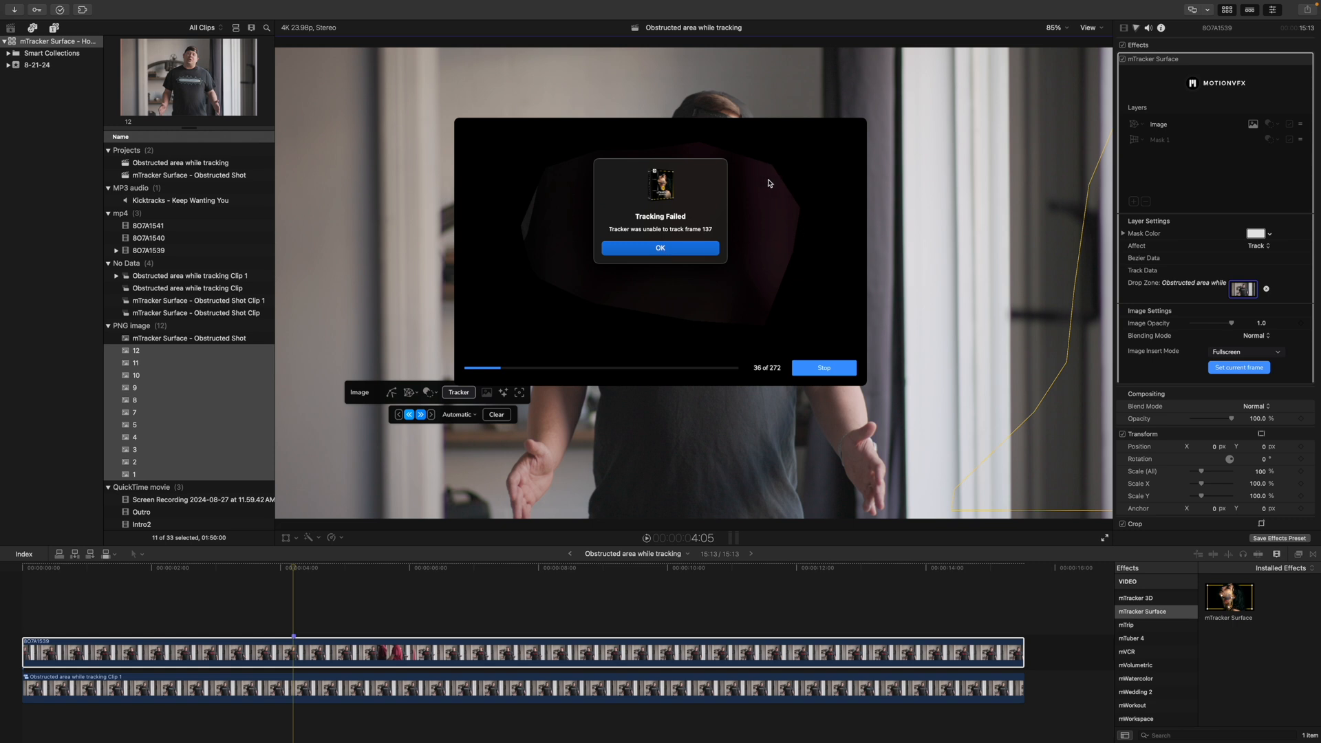
{"action": "mouse_move", "coordinate": [776, 260]}
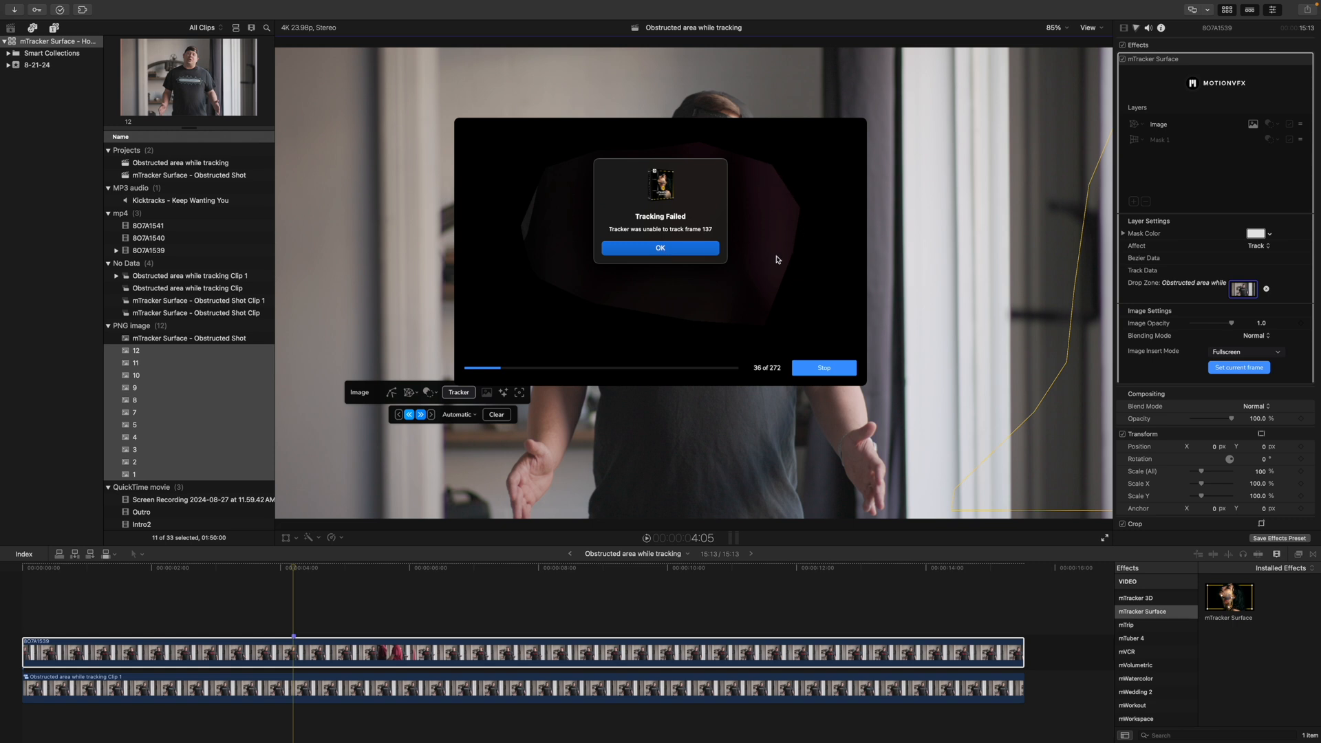
{"action": "mouse_move", "coordinate": [683, 250]}
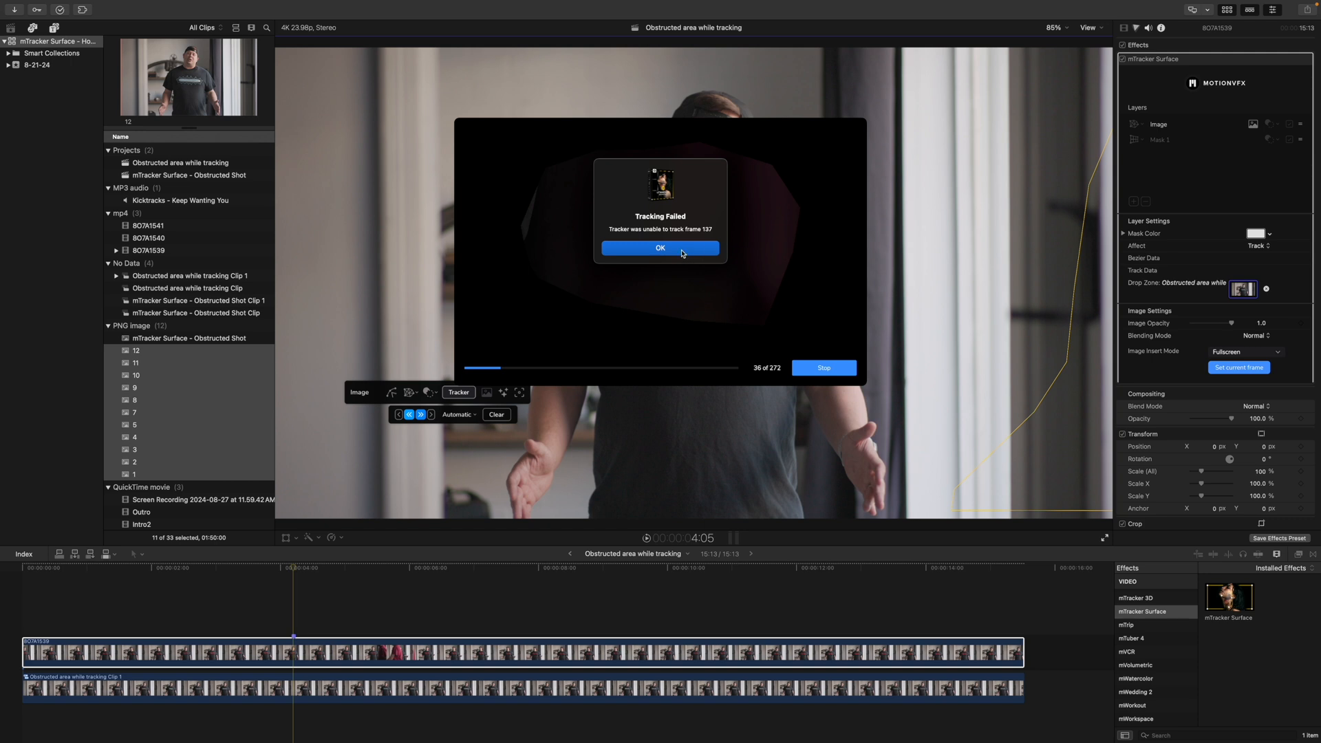
{"action": "left_click", "coordinate": [659, 248]}
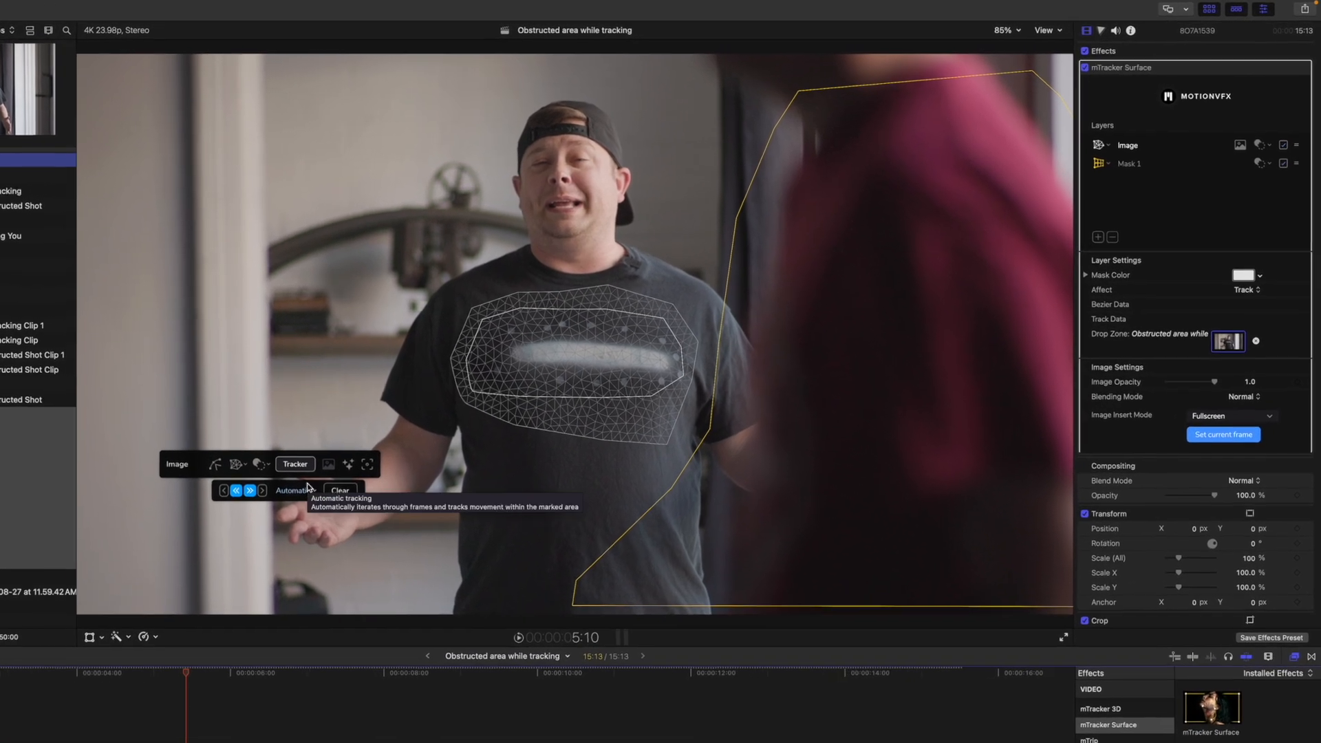
Step: Clear the logo mesh's tracking data forwards from the current frame and confirm
{"action": "left_click", "coordinate": [340, 490]}
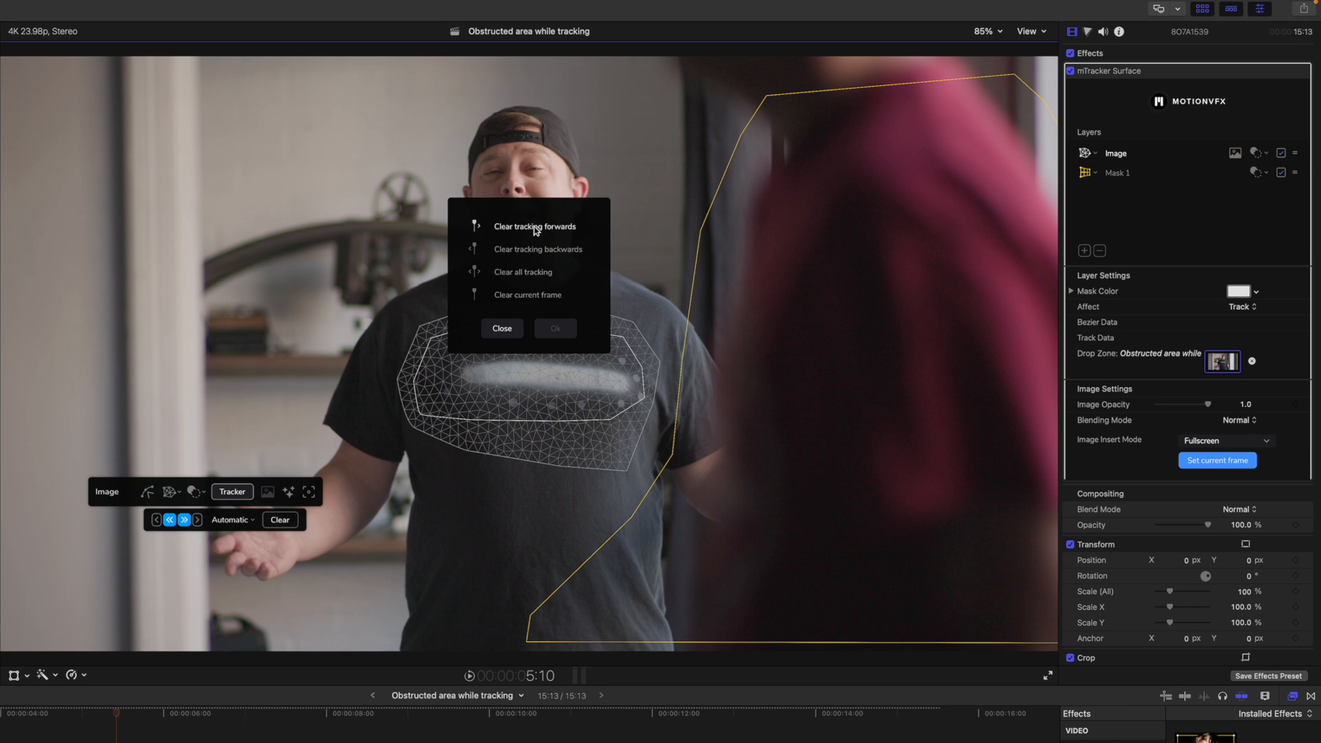
{"action": "left_click", "coordinate": [534, 226]}
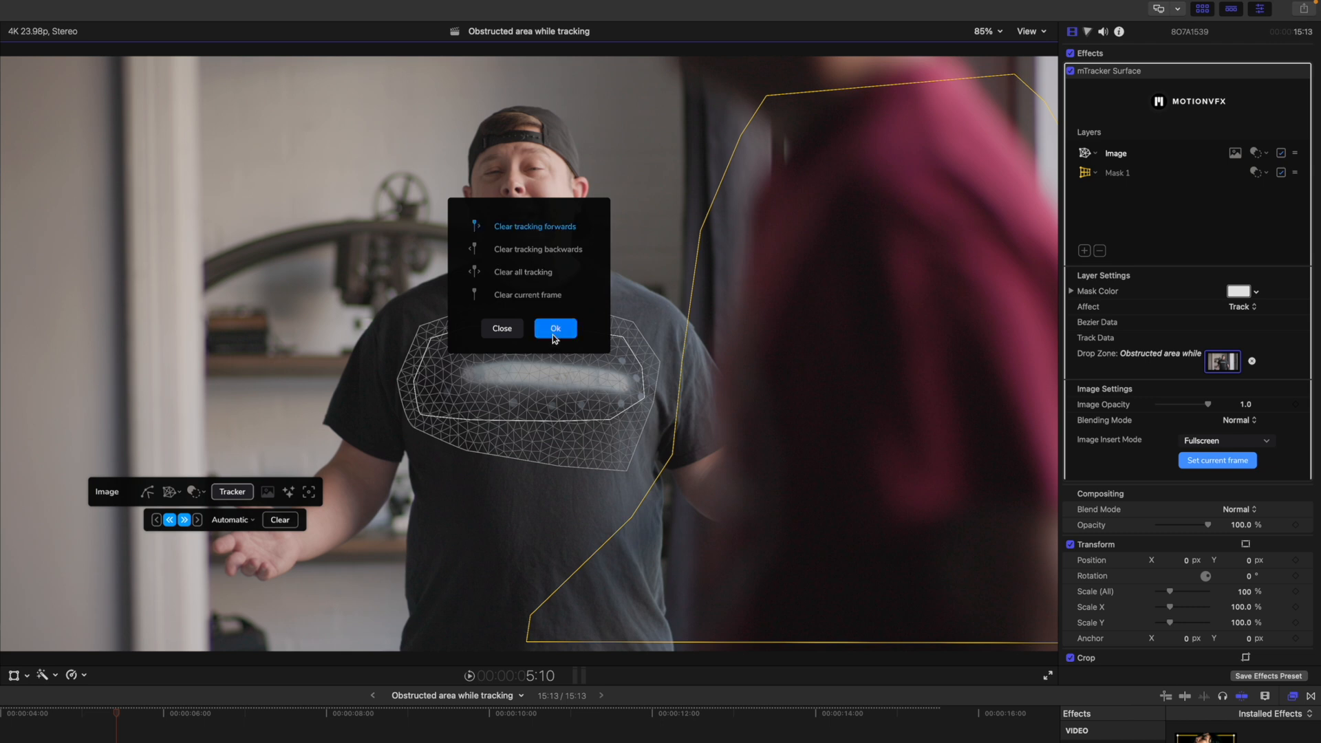
{"action": "left_click", "coordinate": [554, 328]}
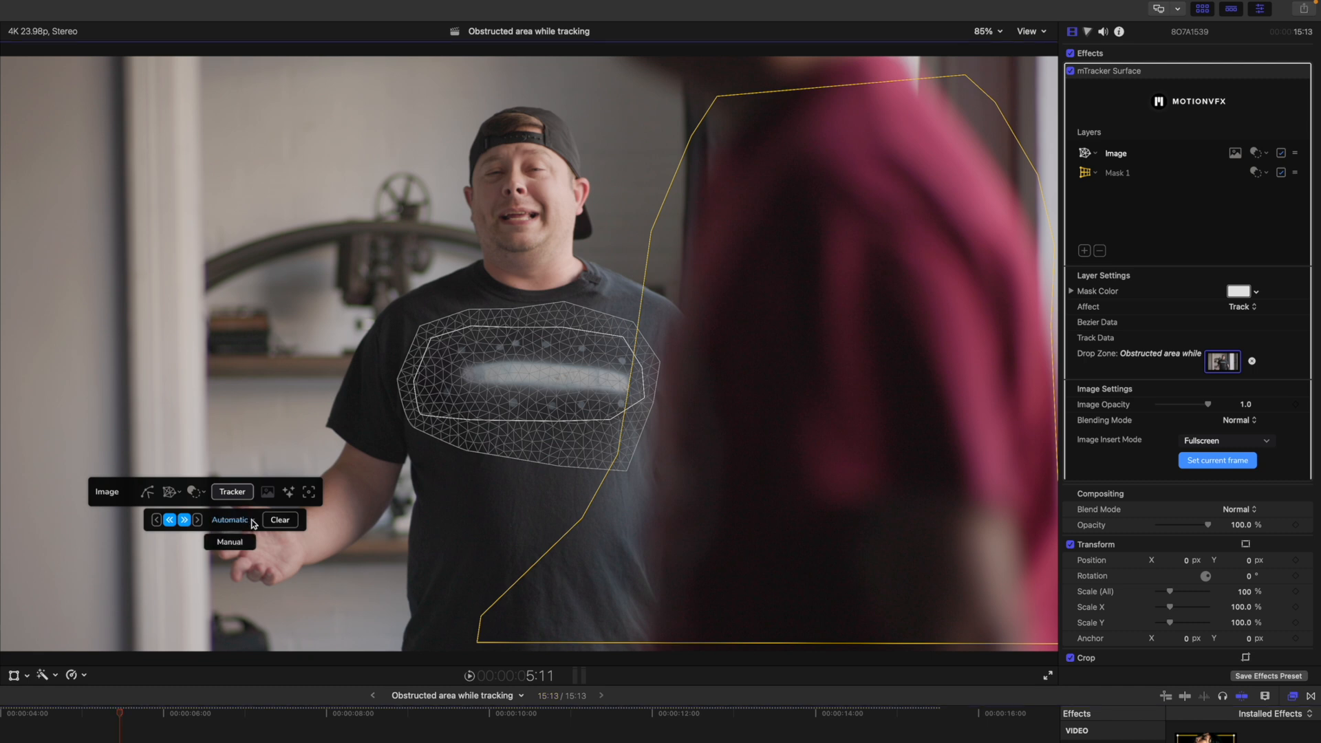
Step: Set tracking to Manual and drag the mesh onto the logo on the obstructed frames
{"action": "left_click", "coordinate": [230, 542]}
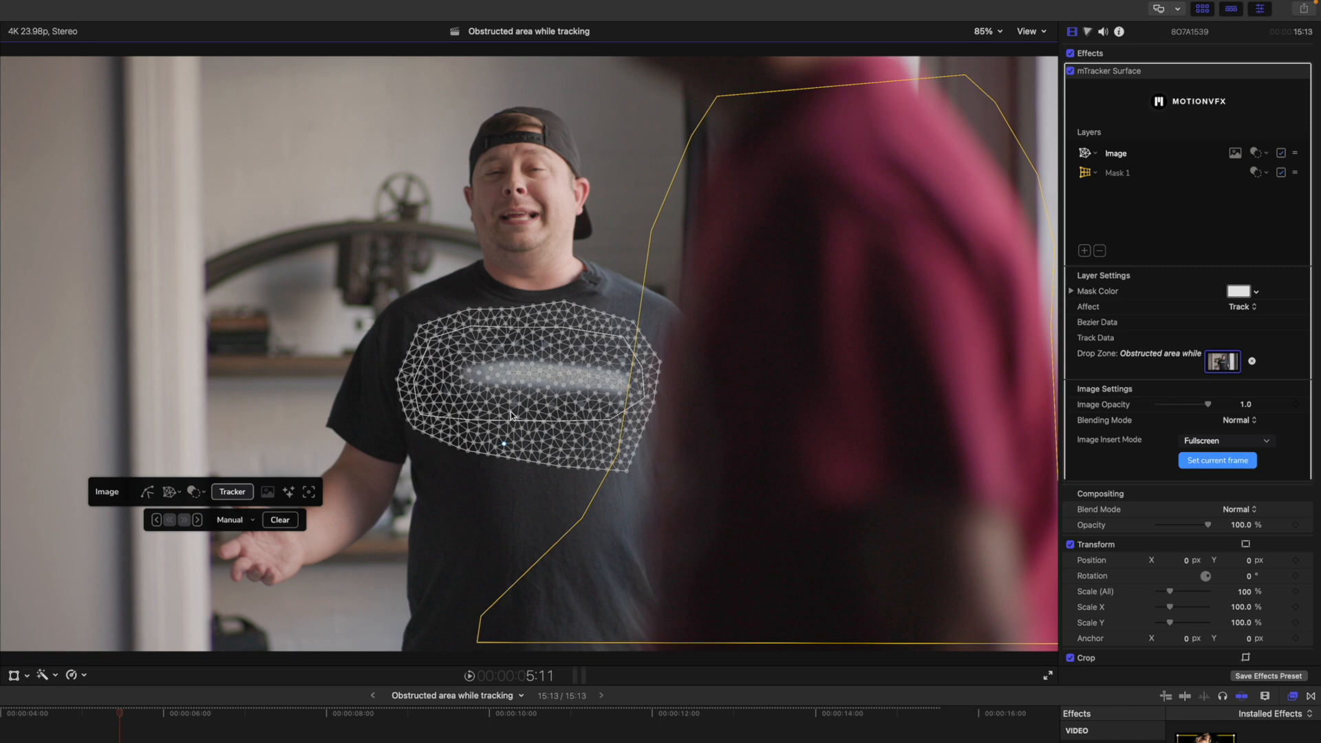
{"action": "mouse_move", "coordinate": [533, 357]}
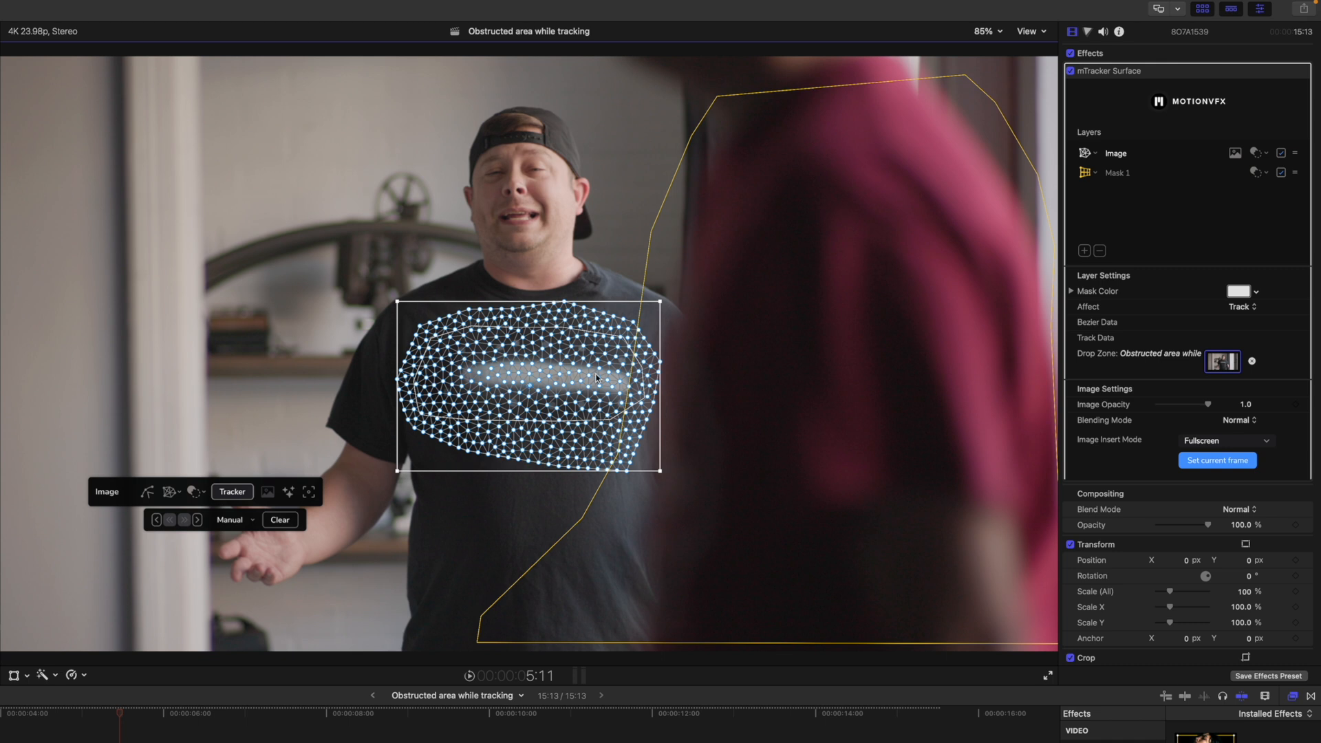
{"action": "mouse_move", "coordinate": [493, 384]}
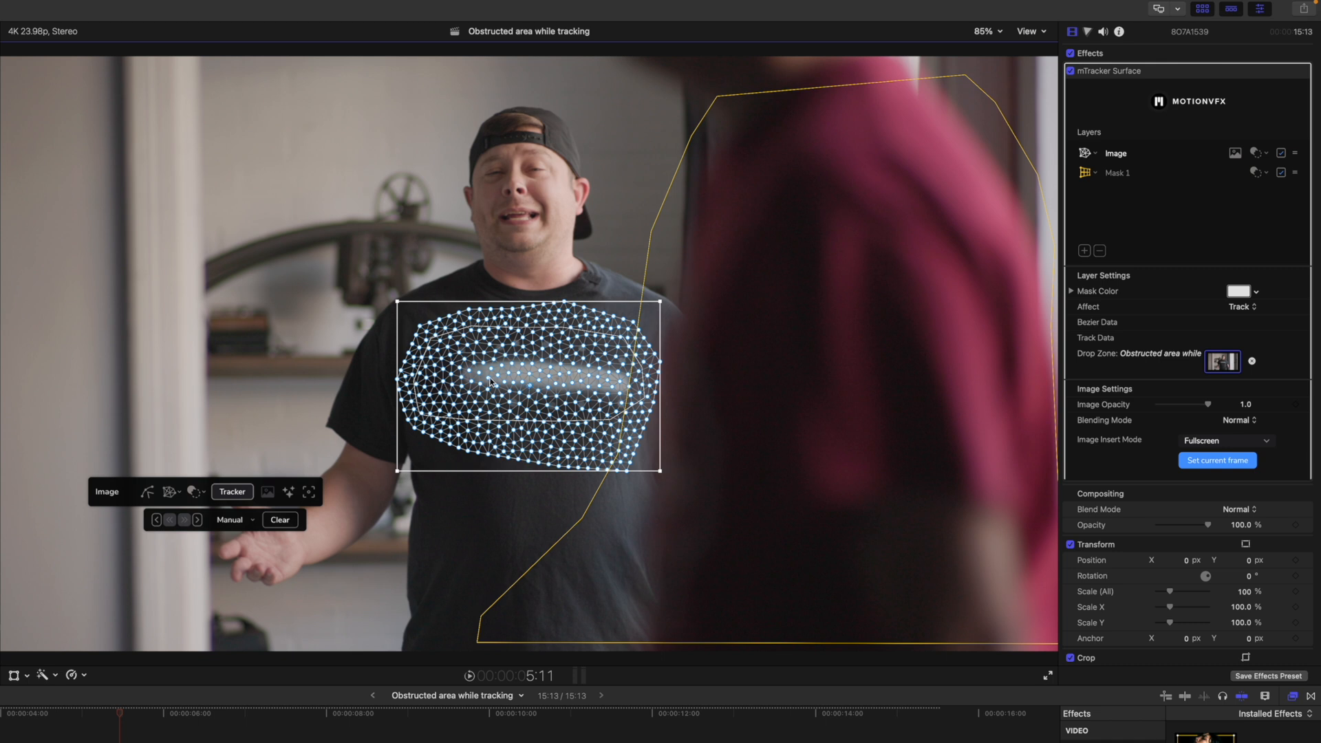
{"action": "mouse_move", "coordinate": [280, 487]}
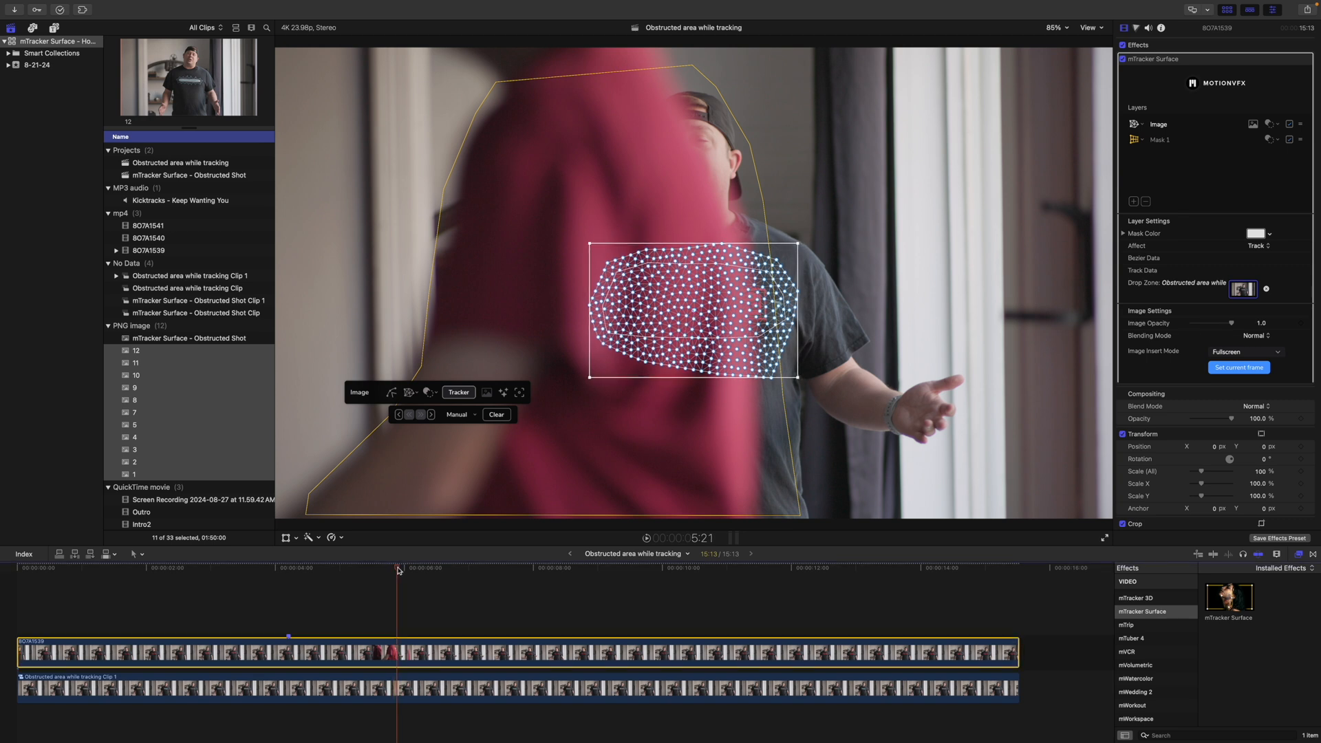
{"action": "left_click", "coordinate": [408, 568]}
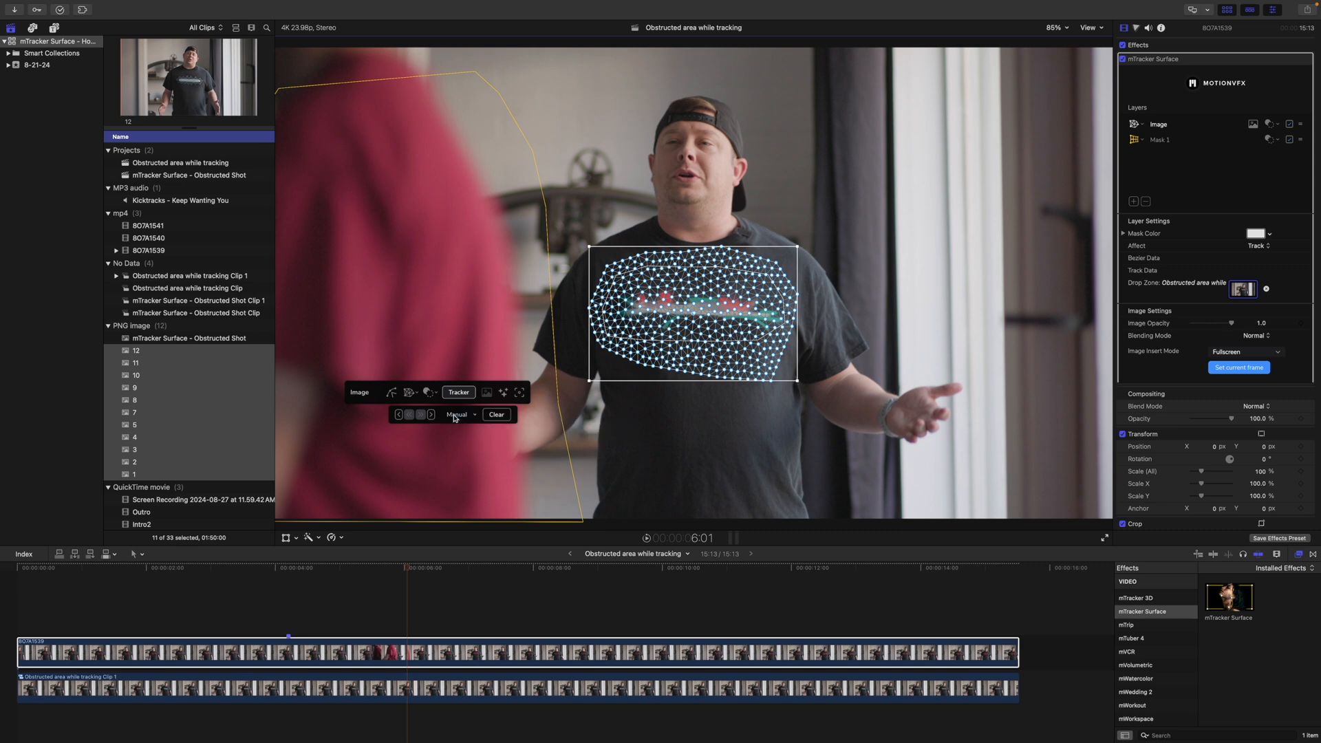
{"action": "mouse_move", "coordinate": [459, 414]}
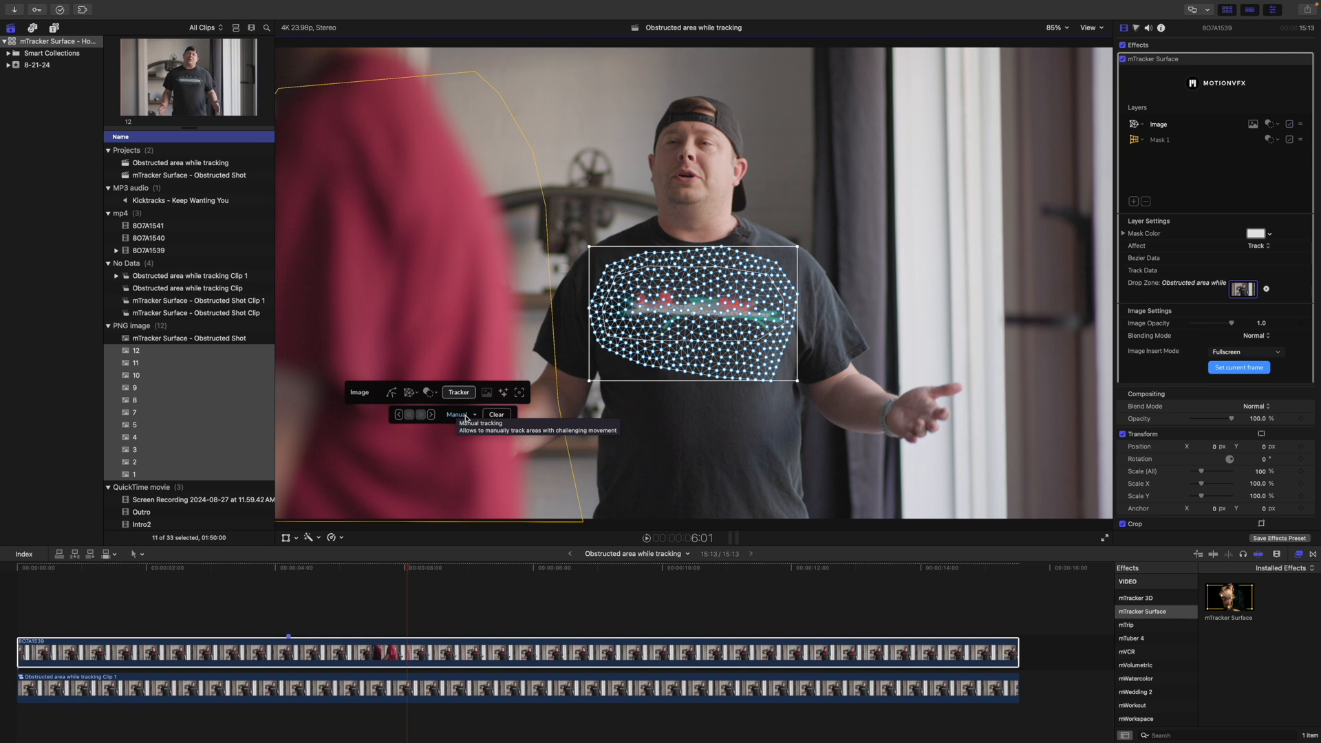
{"action": "mouse_move", "coordinate": [452, 432]}
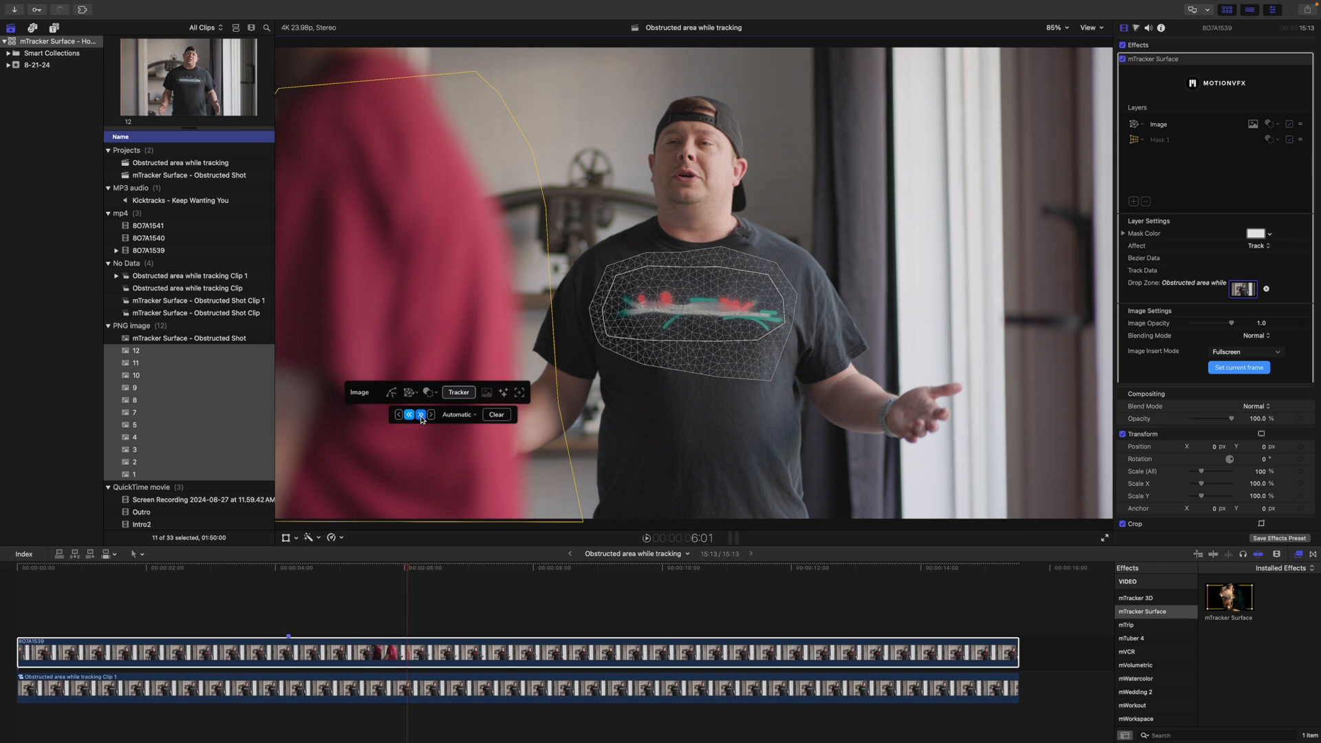
Step: Track the mesh forward, review it at several moments around 7 seconds, and return to the frame needing fixes
{"action": "left_click", "coordinate": [420, 415]}
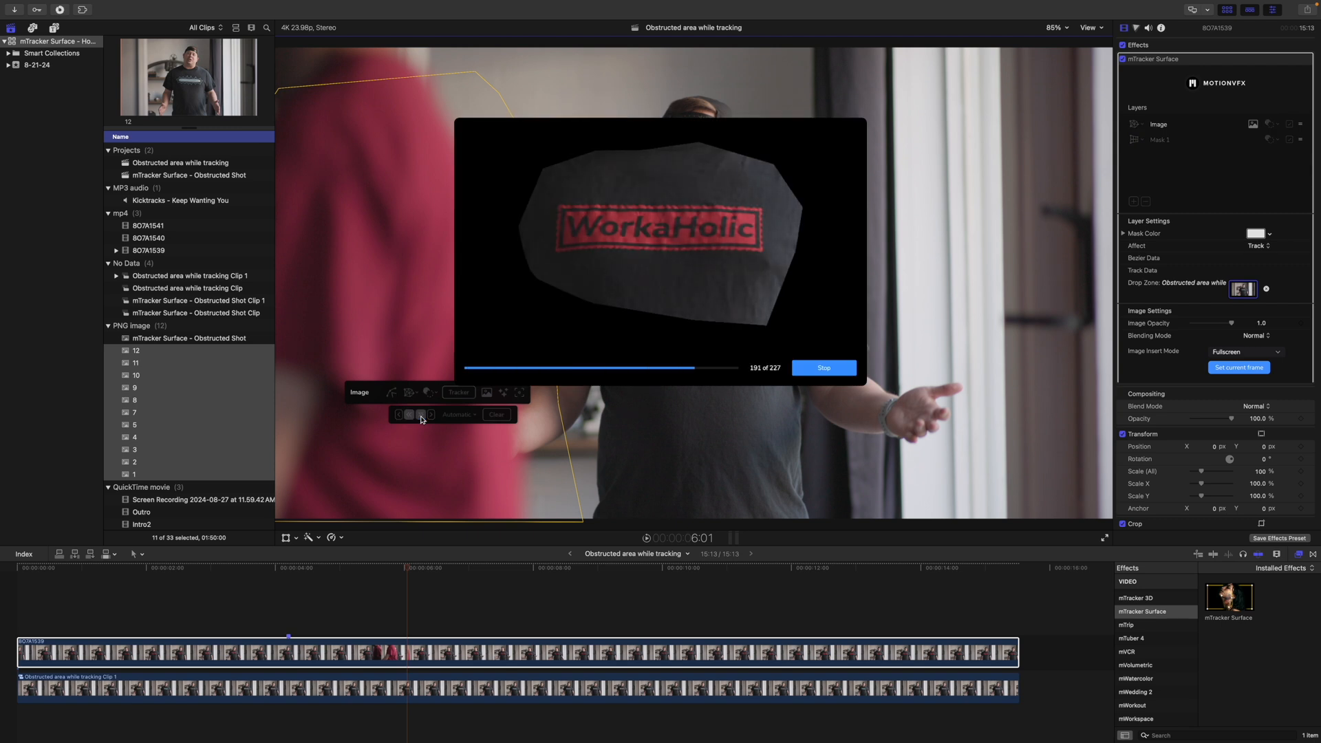
{"action": "left_click", "coordinate": [823, 368]}
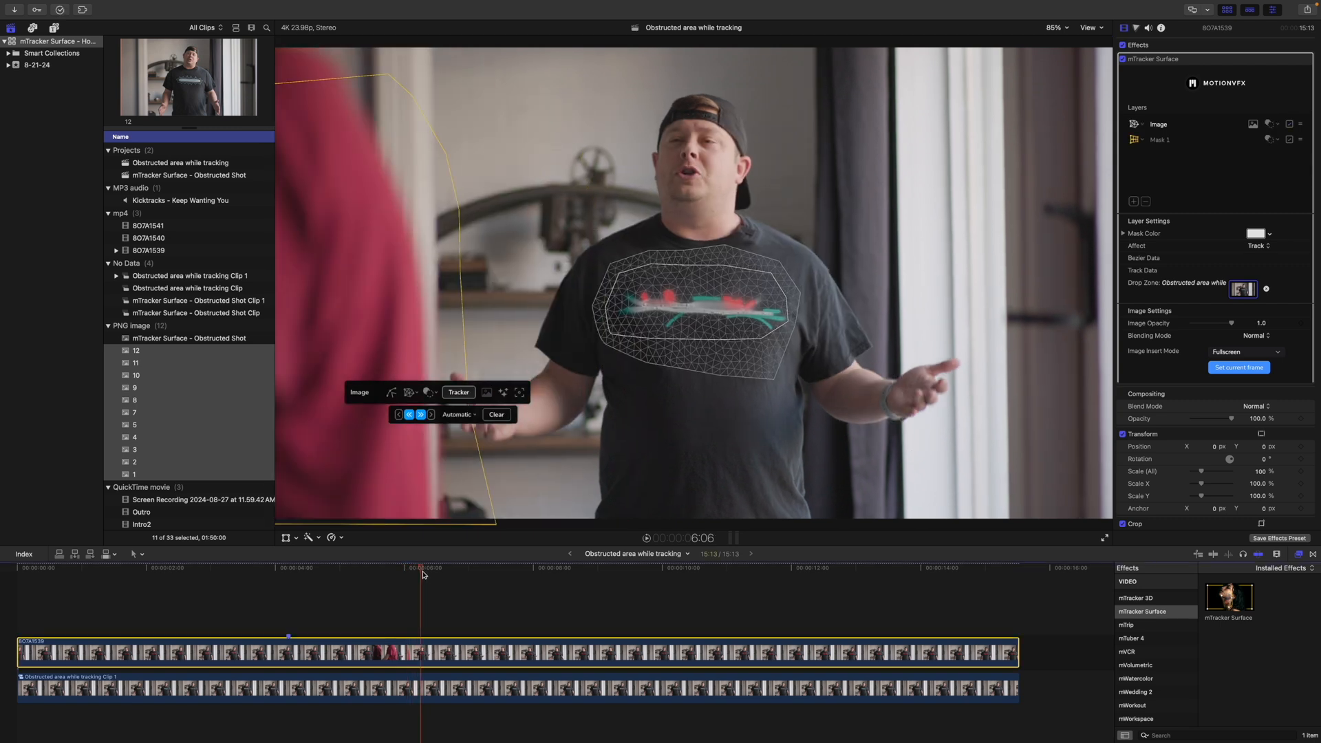
{"action": "left_click", "coordinate": [829, 567]}
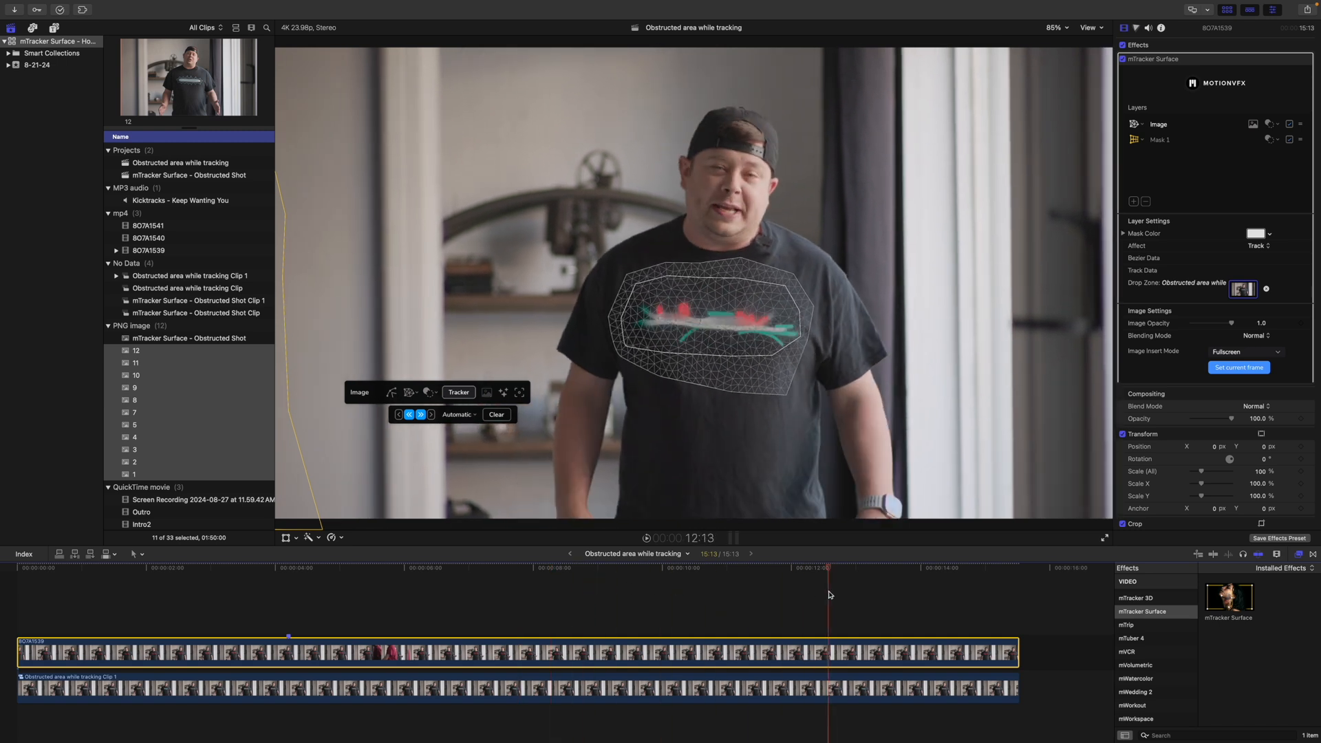
{"action": "left_click", "coordinate": [478, 581]}
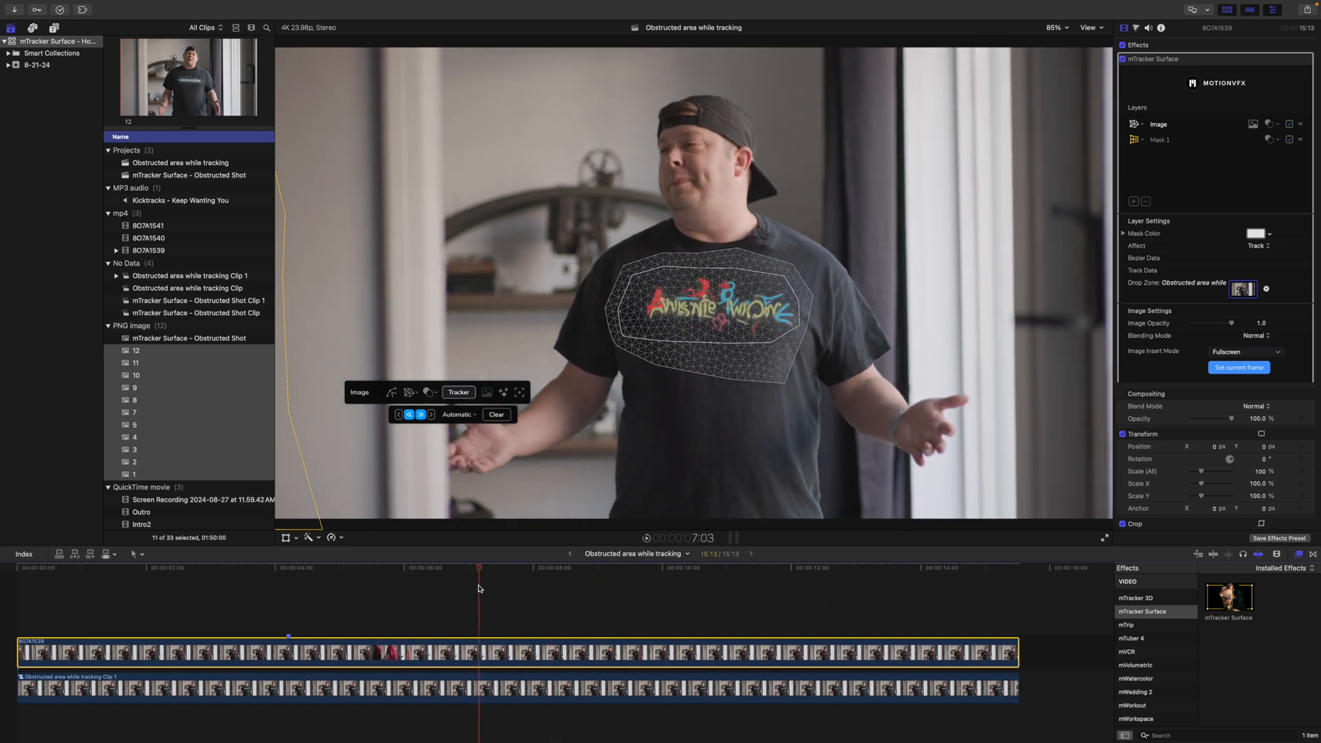
{"action": "left_click", "coordinate": [389, 570]}
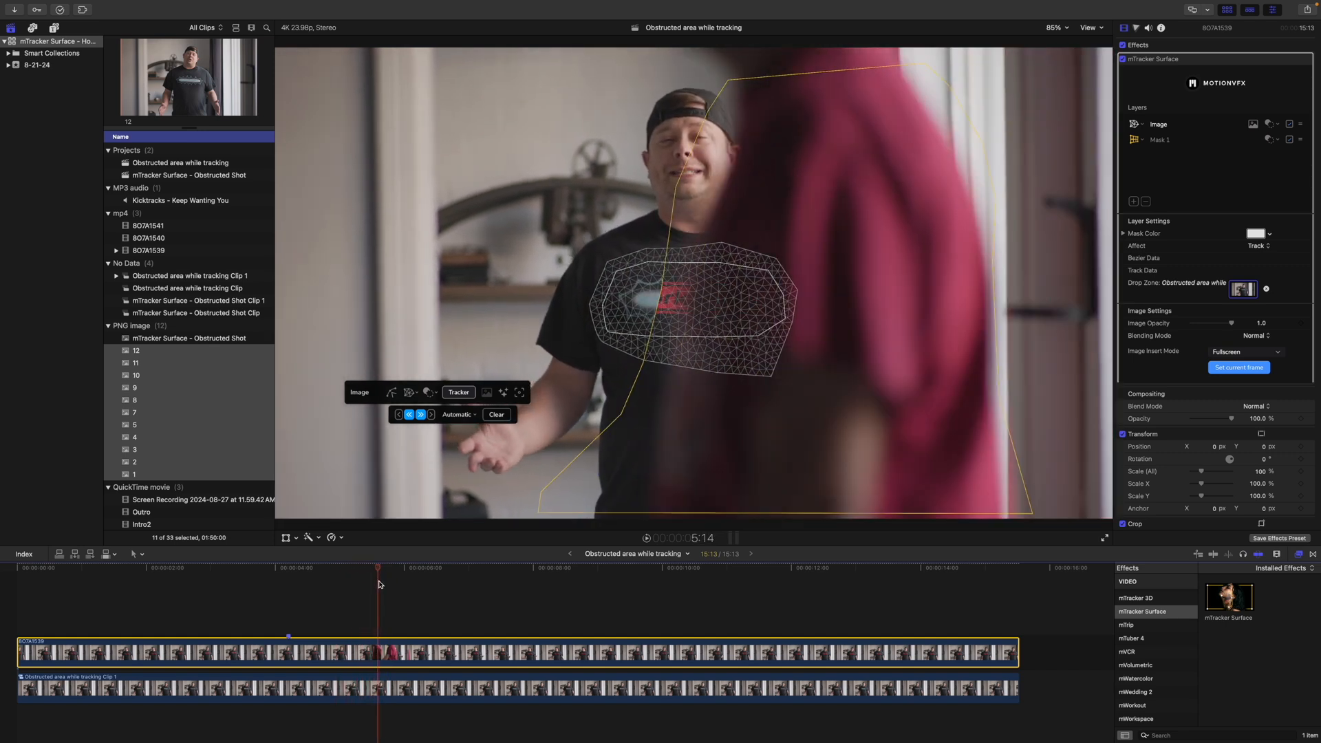
{"action": "left_click", "coordinate": [407, 415]}
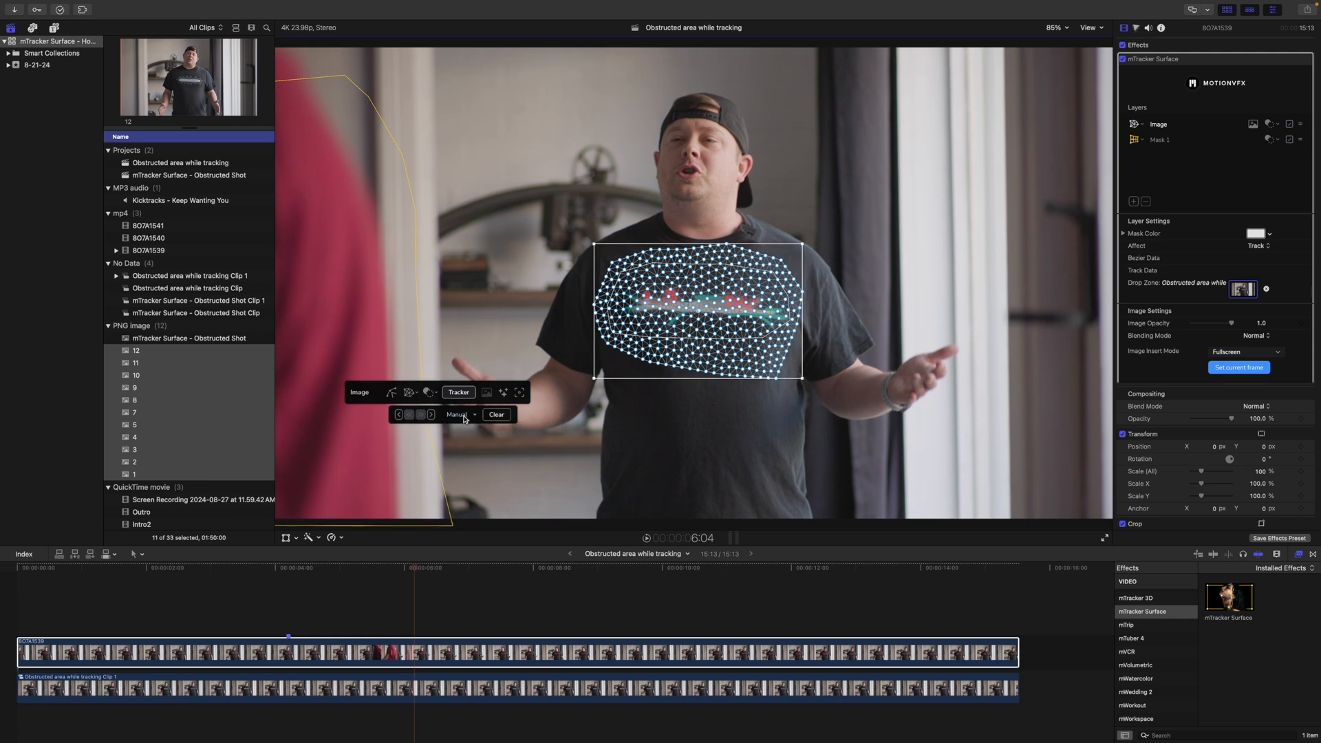
Step: Switch Affect to Image with the mesh edit tool and move to an earlier frame
{"action": "left_click", "coordinate": [457, 415]}
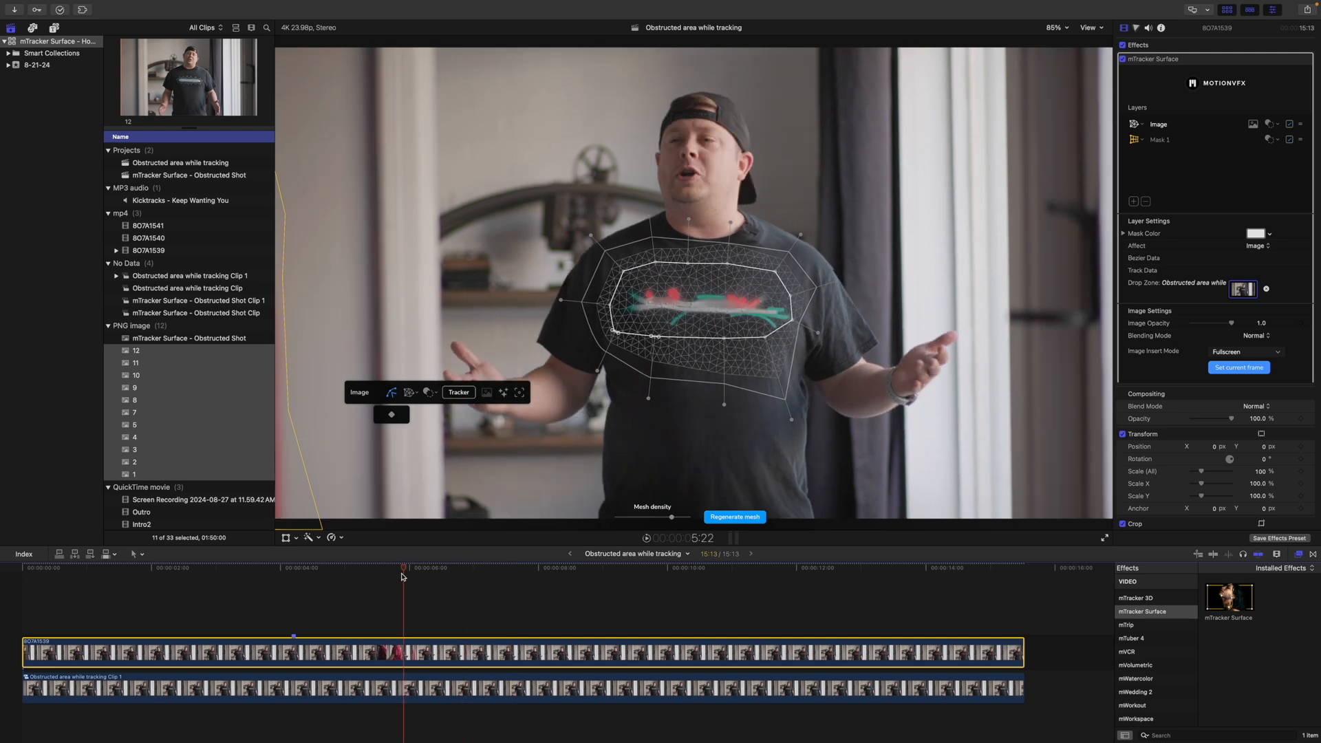
{"action": "left_click", "coordinate": [397, 568]}
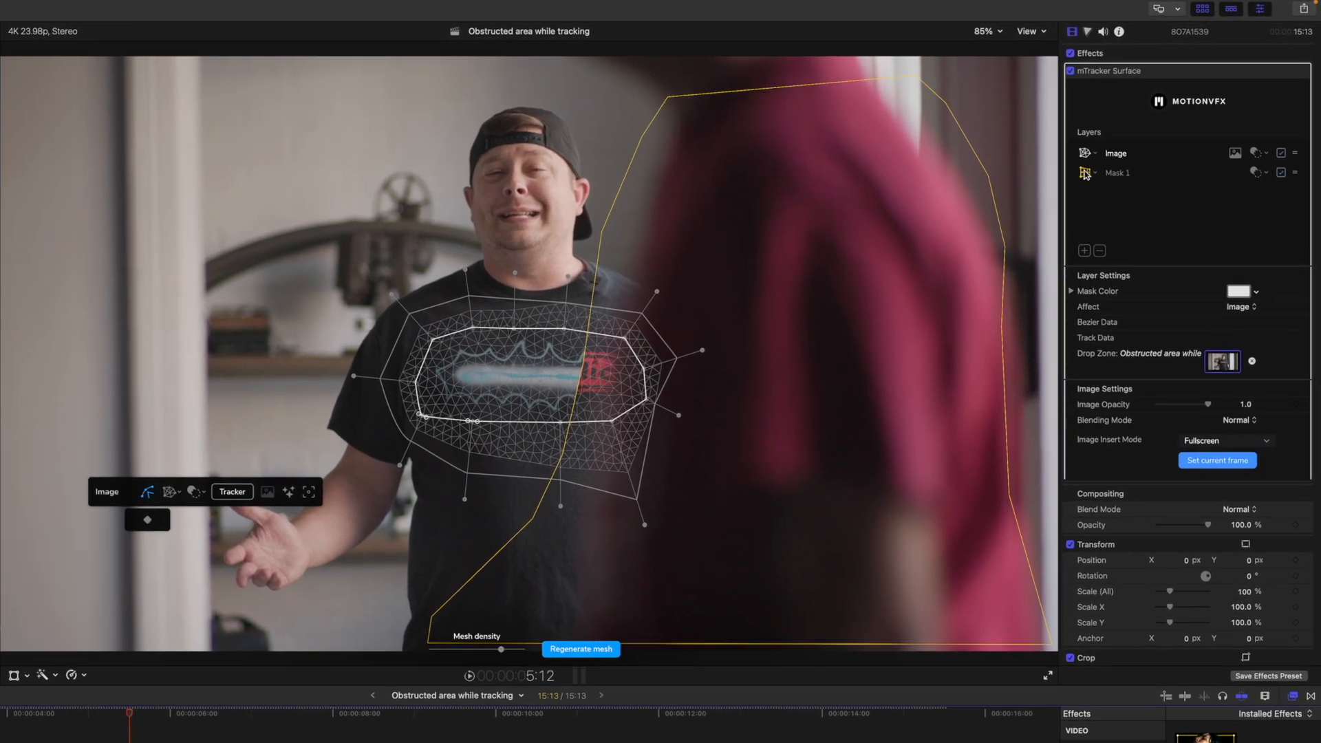
Step: Select Mask 1, reshape its points to follow the person and step to the next keyframe
{"action": "left_click", "coordinate": [1117, 173]}
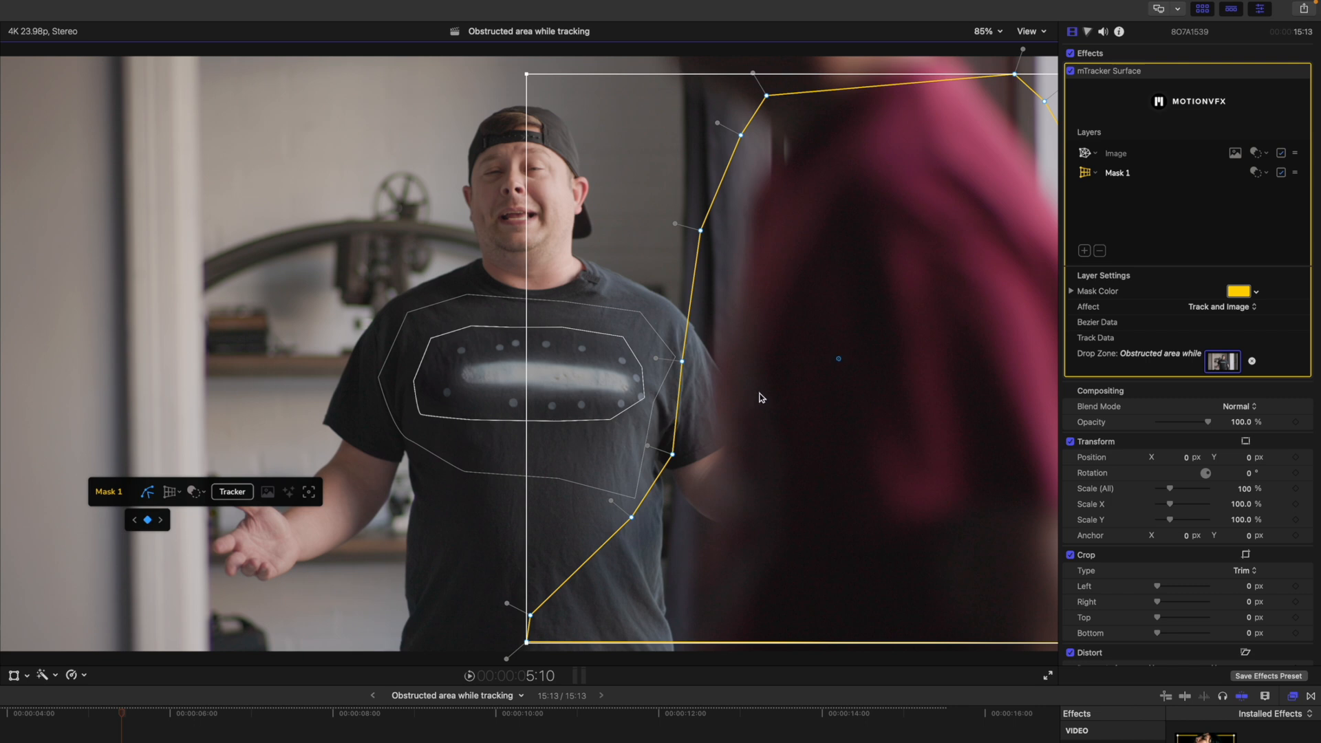
{"action": "mouse_move", "coordinate": [692, 368]}
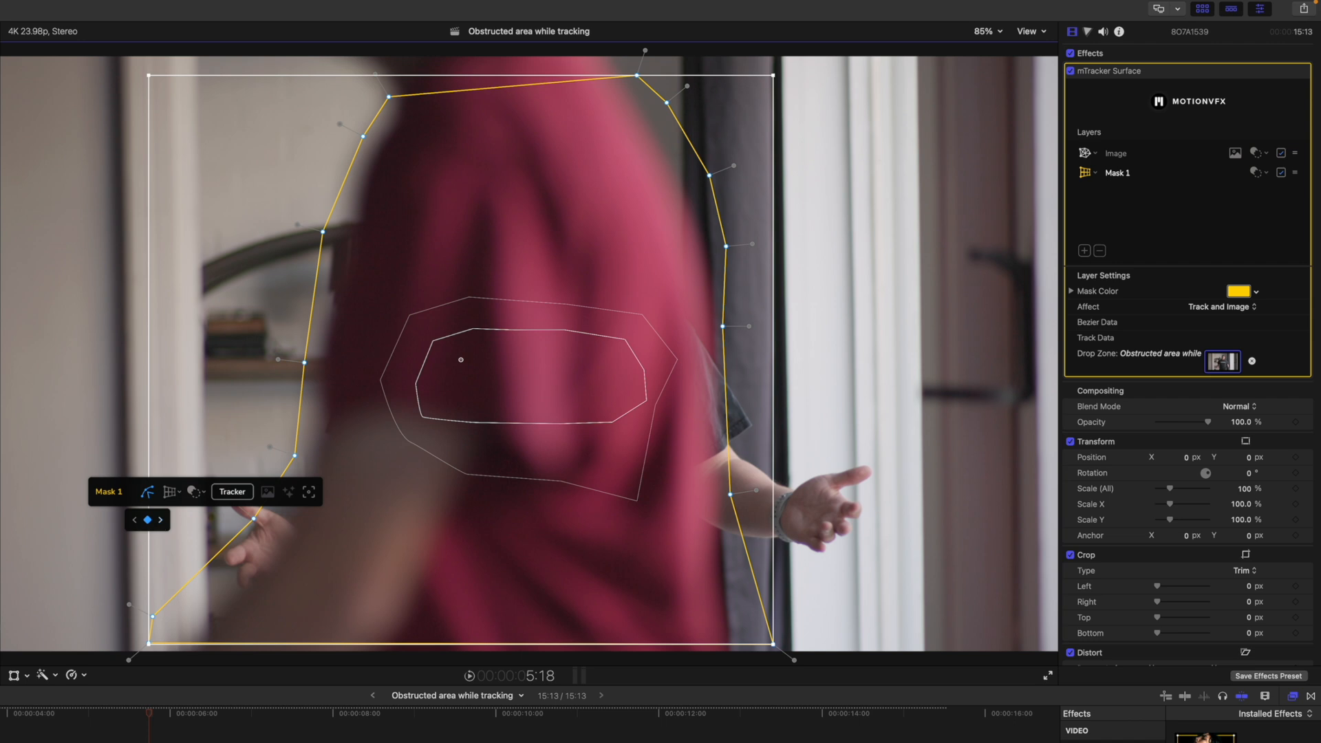
{"action": "mouse_move", "coordinate": [160, 520]}
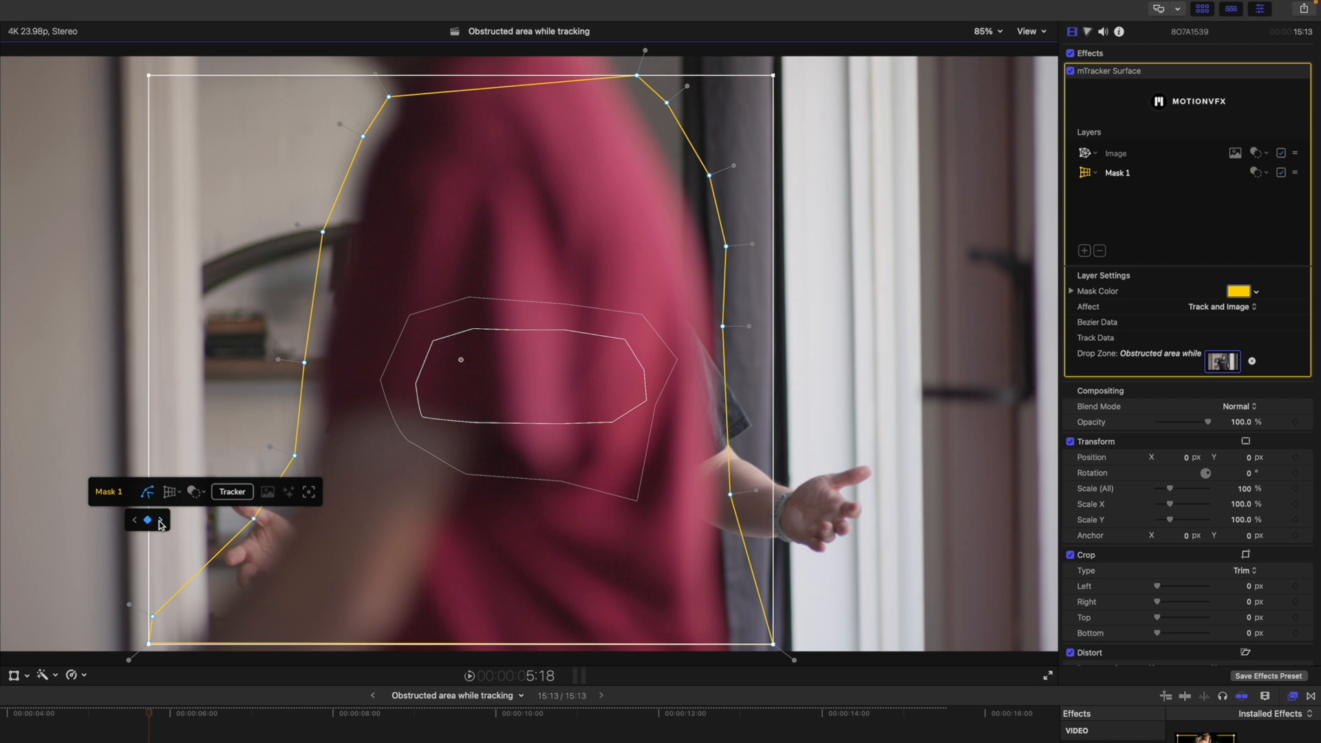
{"action": "left_click", "coordinate": [160, 520]}
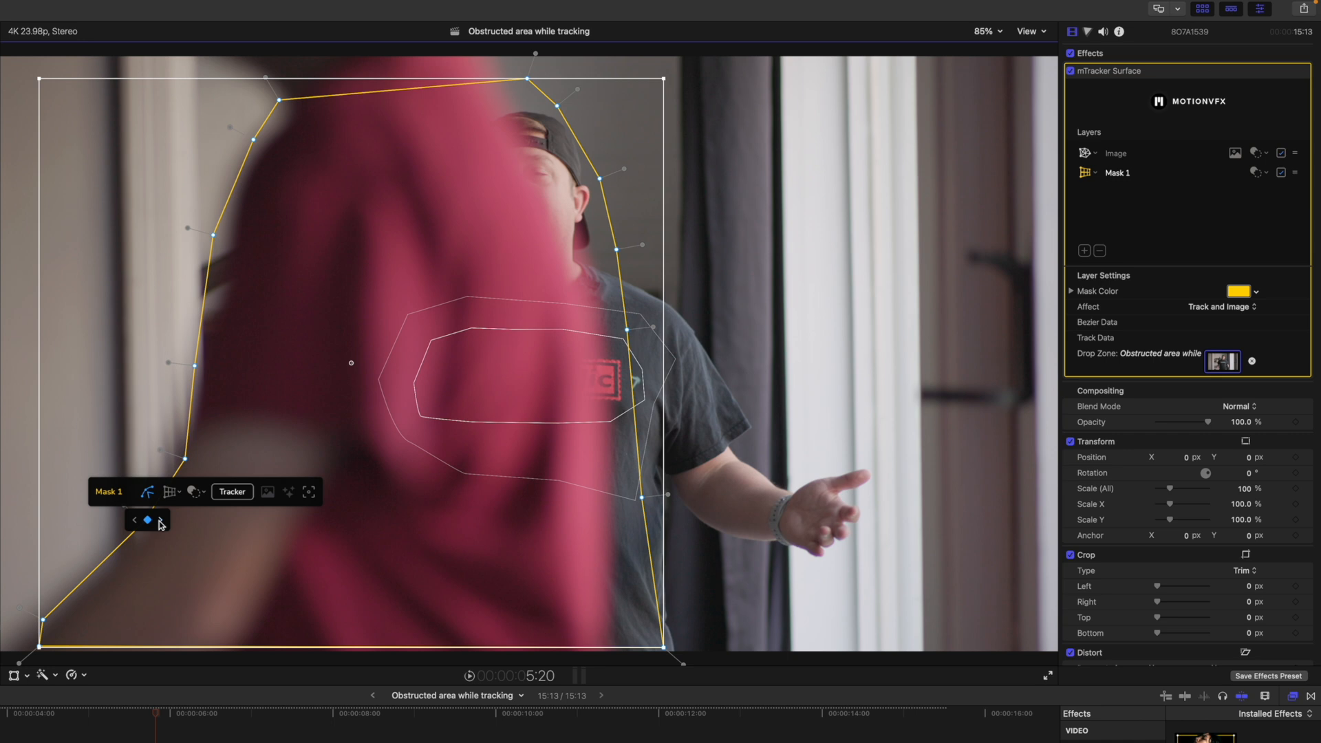
{"action": "mouse_move", "coordinate": [666, 80]}
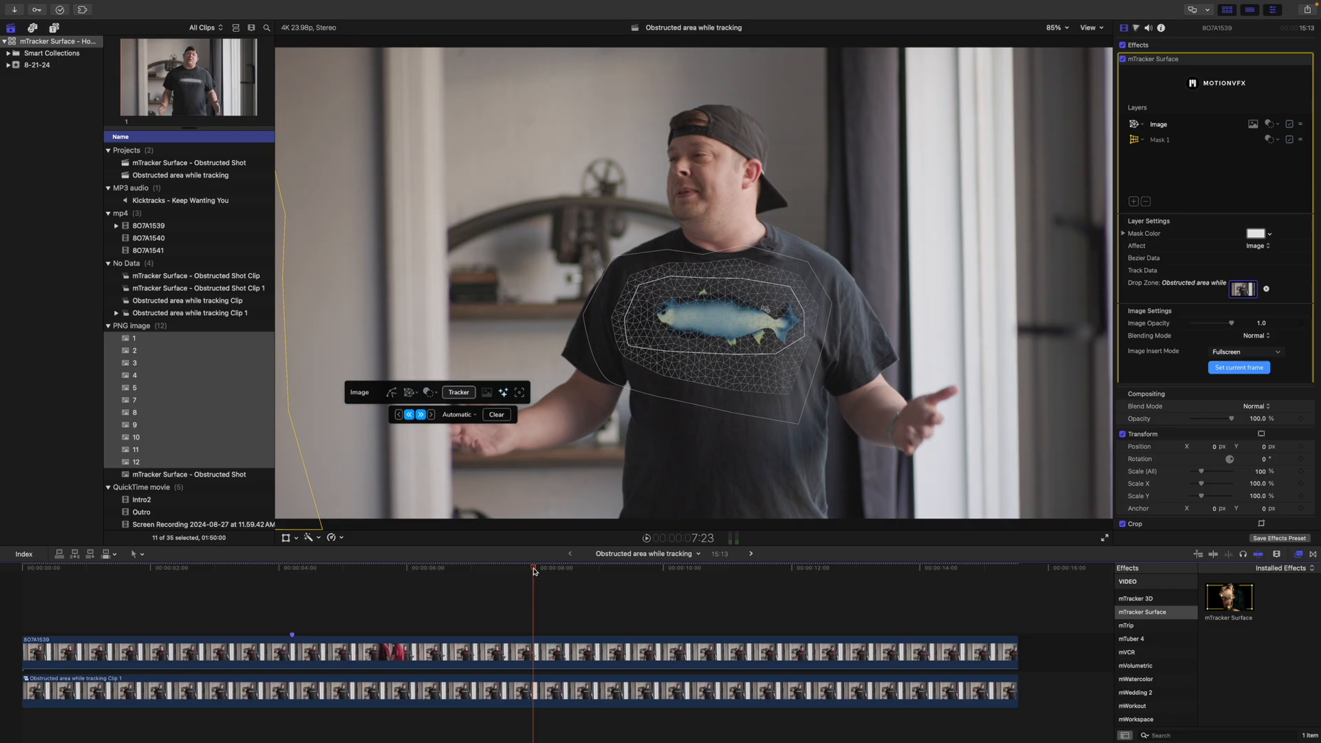
{"action": "mouse_move", "coordinate": [532, 640]}
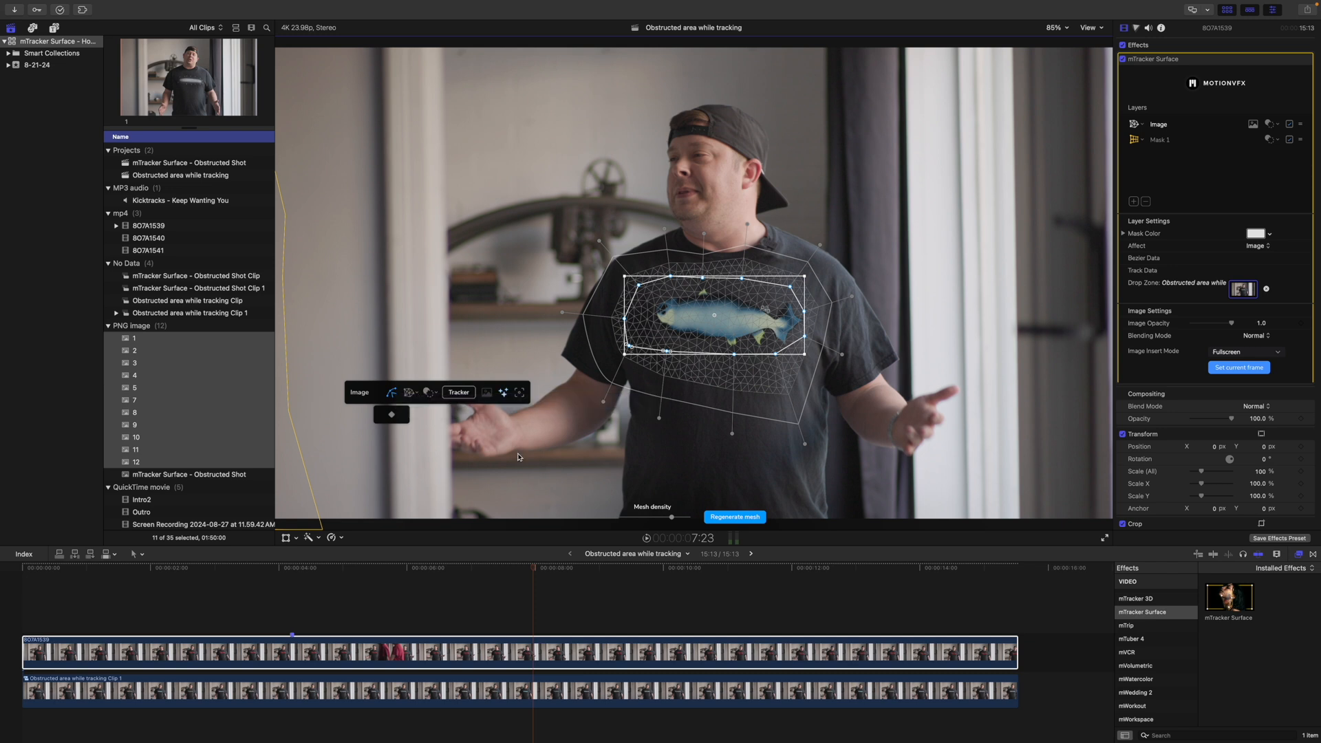
{"action": "mouse_move", "coordinate": [831, 403]}
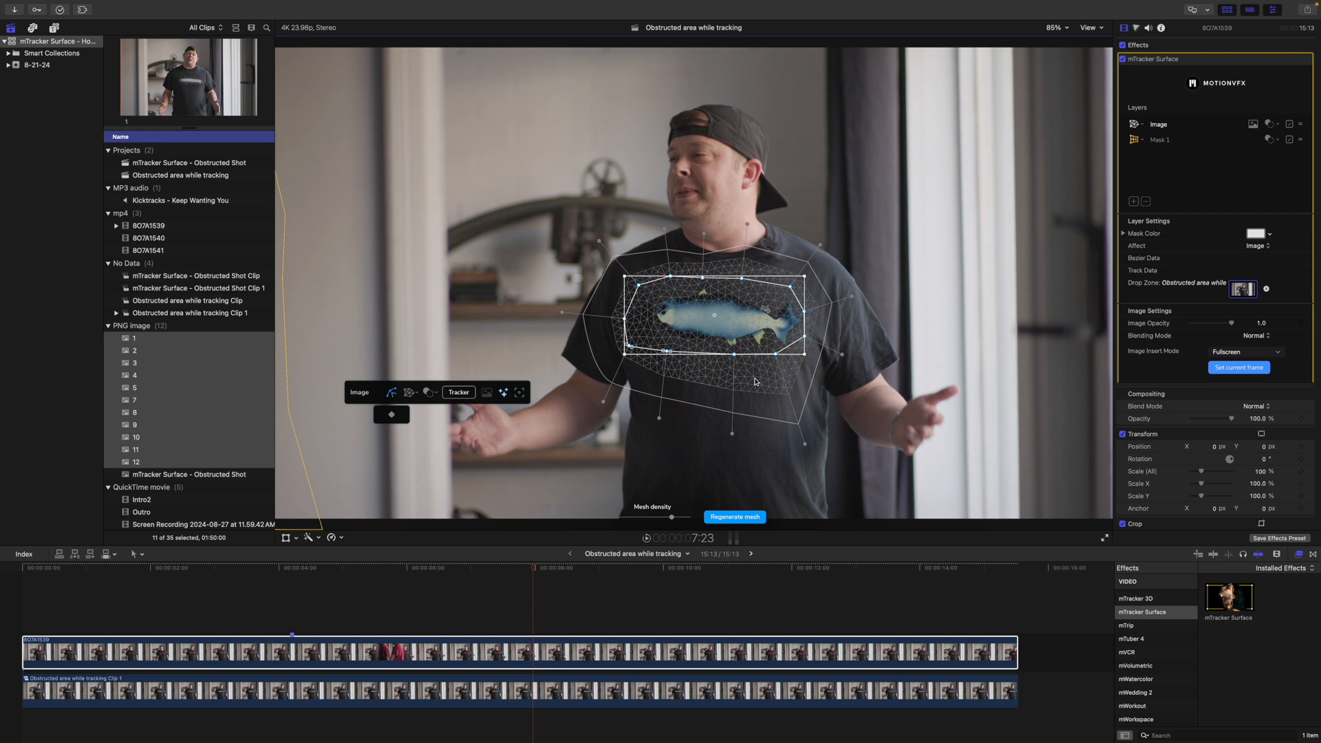
{"action": "mouse_move", "coordinate": [638, 287]}
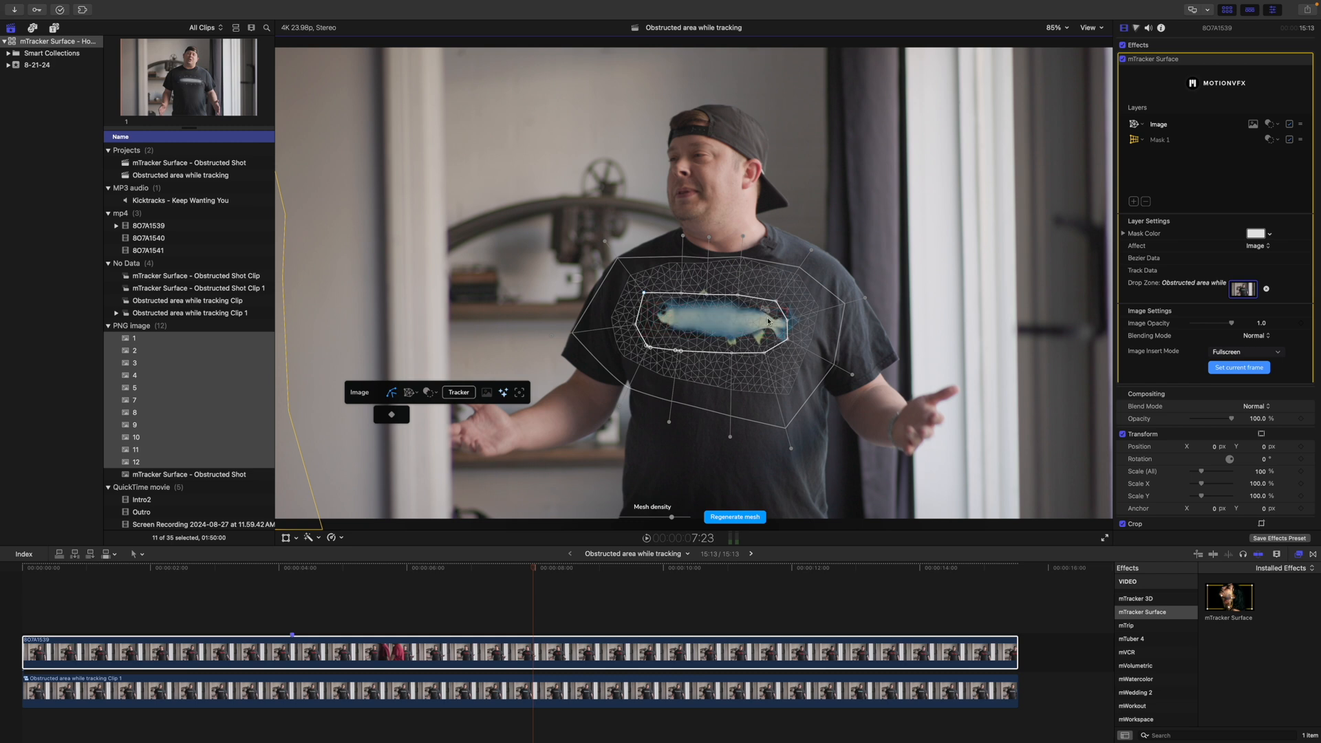
{"action": "mouse_move", "coordinate": [781, 307]}
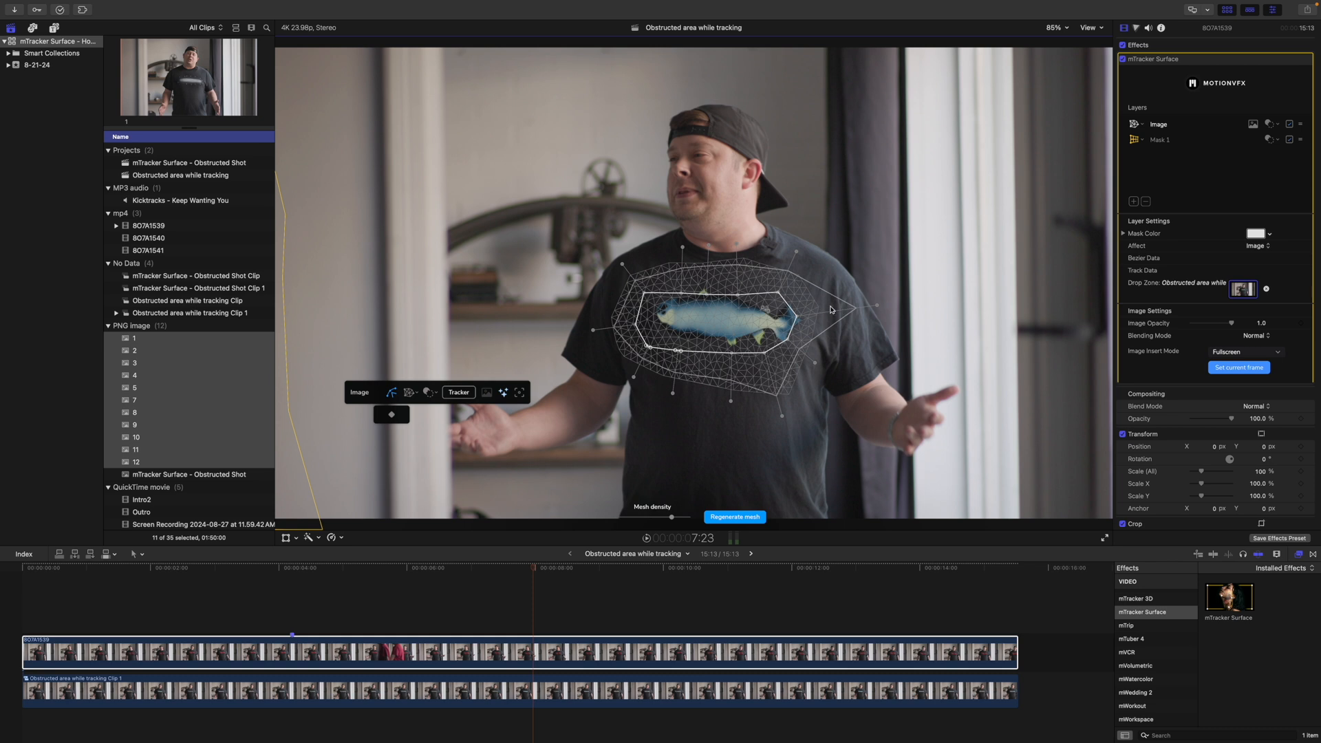
{"action": "mouse_move", "coordinate": [879, 308]}
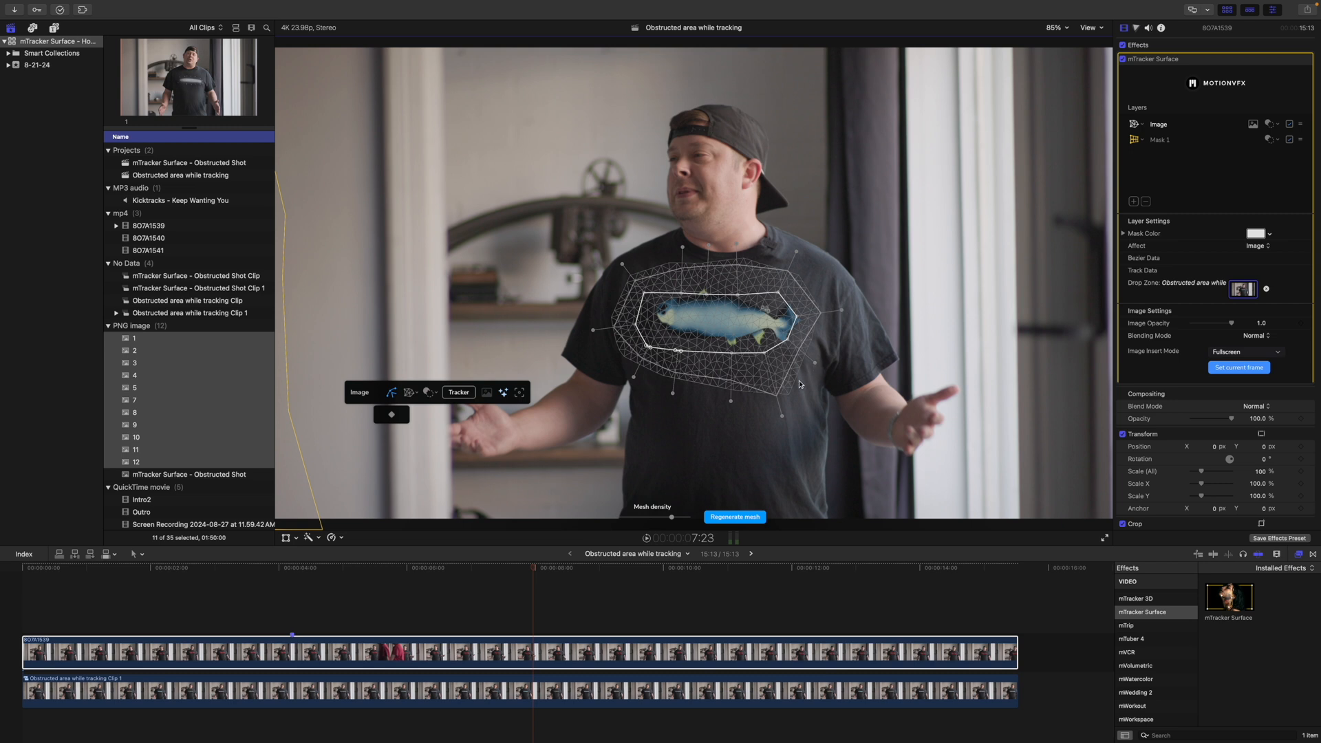
{"action": "mouse_move", "coordinate": [1181, 43]}
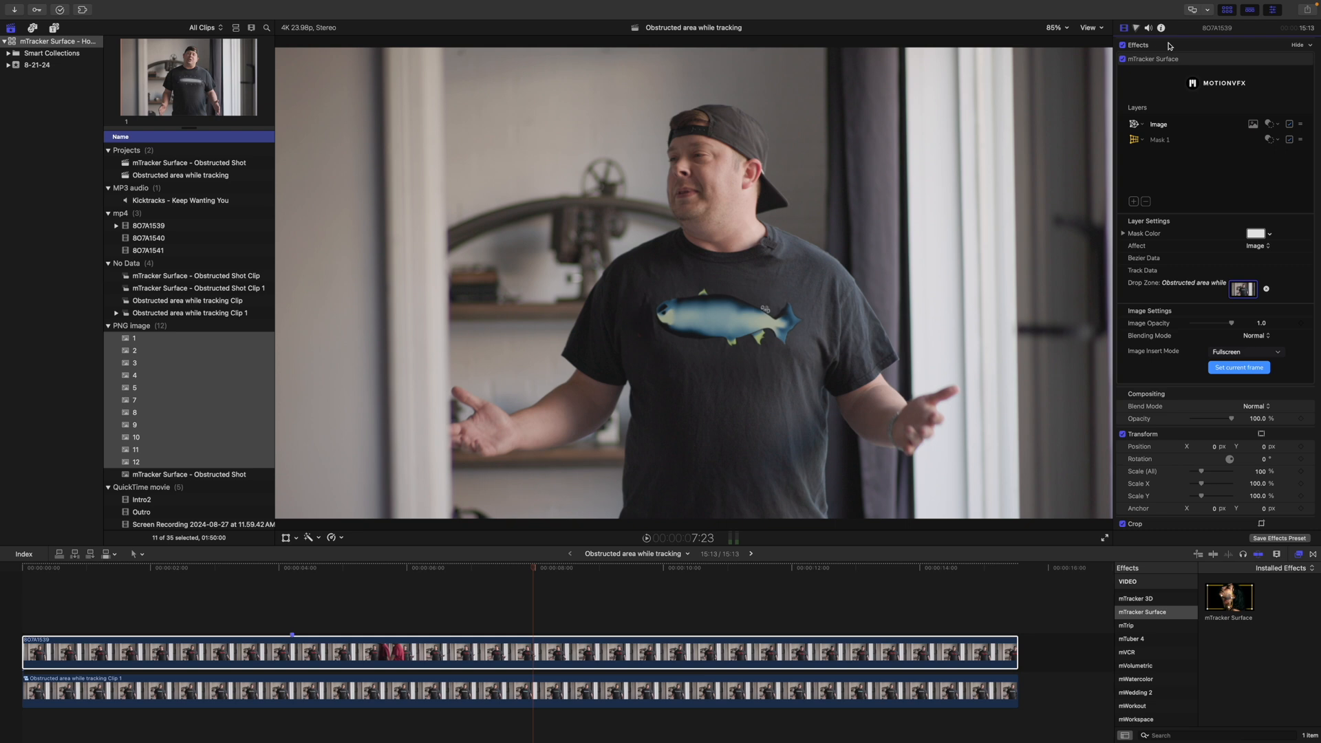
Step: Feather the insert's inner and outer mesh boundaries, then preview later in the clip
{"action": "left_click", "coordinate": [735, 585]}
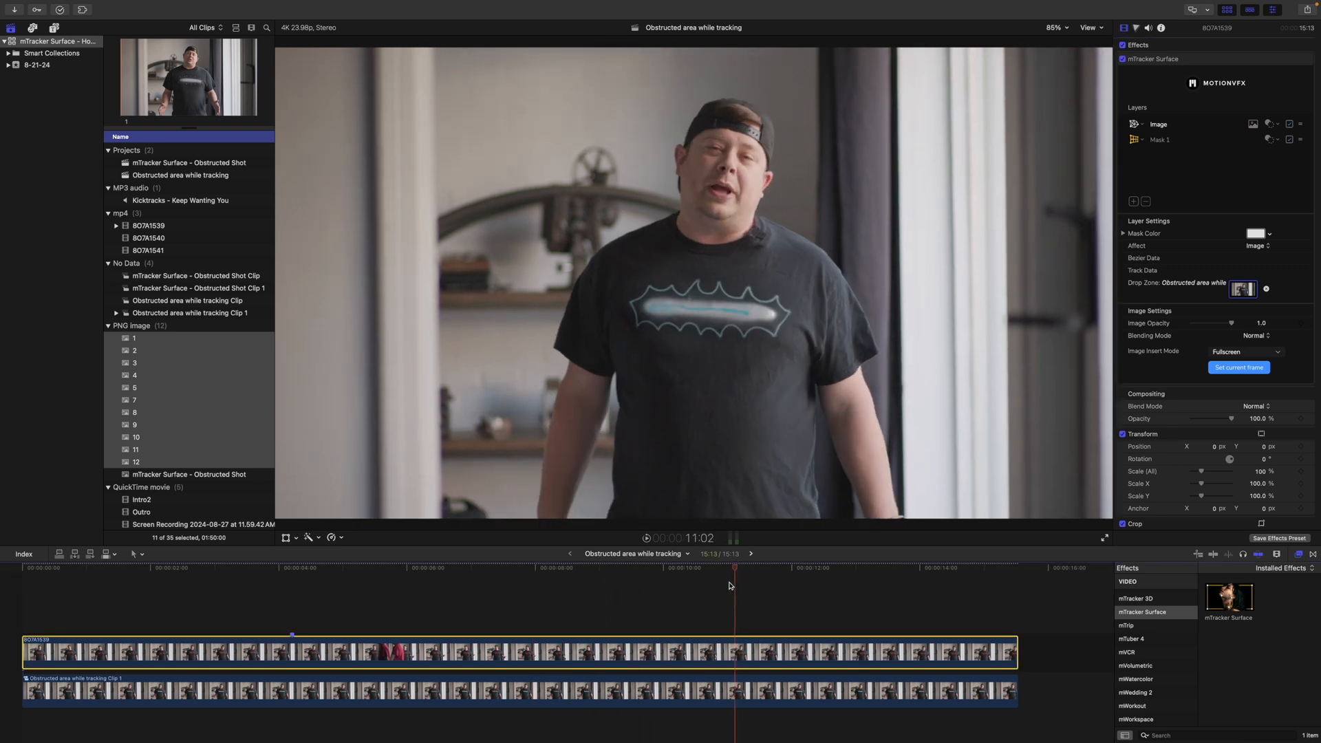